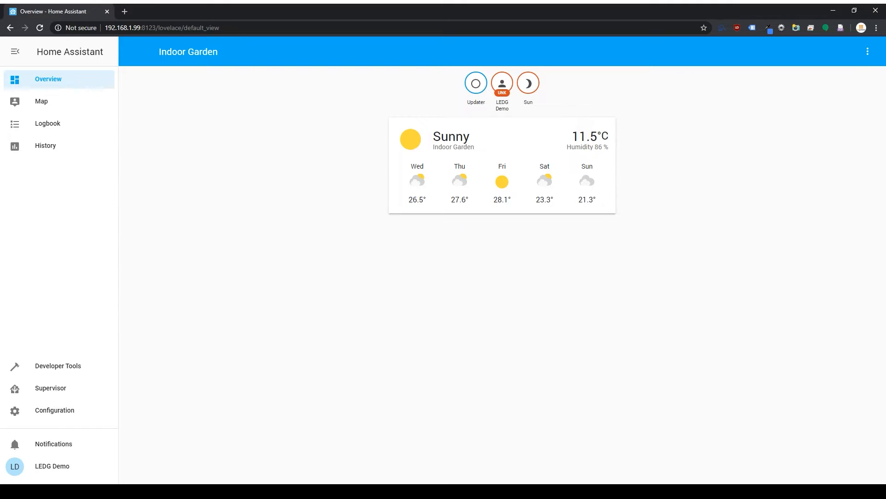
mouse_move(303, 306)
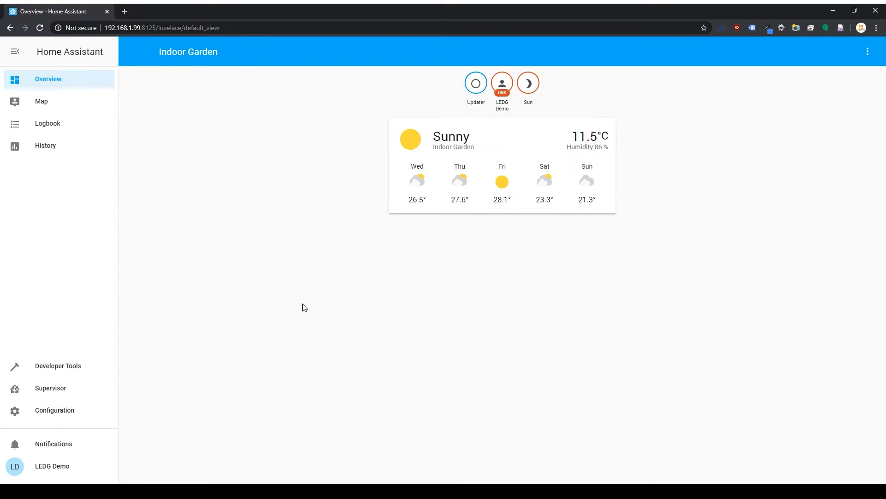
Visit Supervisor, then switch on Advanced Mode in the user profile settings
left_click(49, 387)
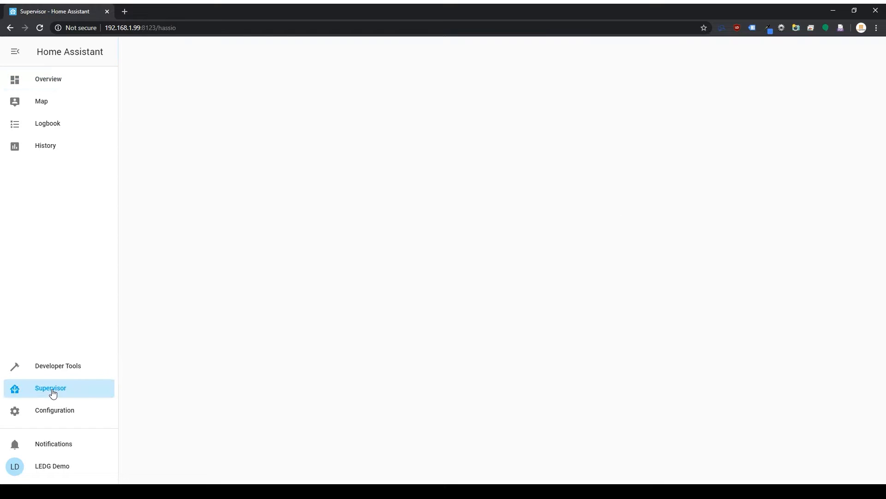
left_click(50, 388)
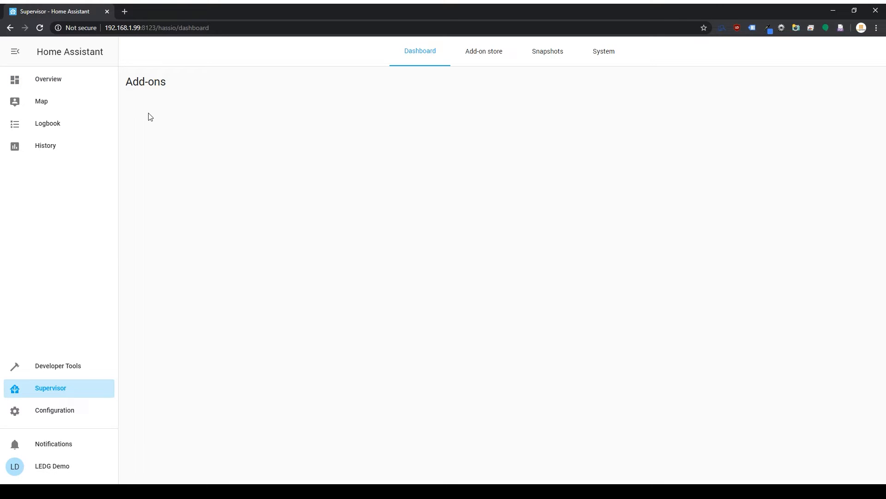
mouse_move(181, 128)
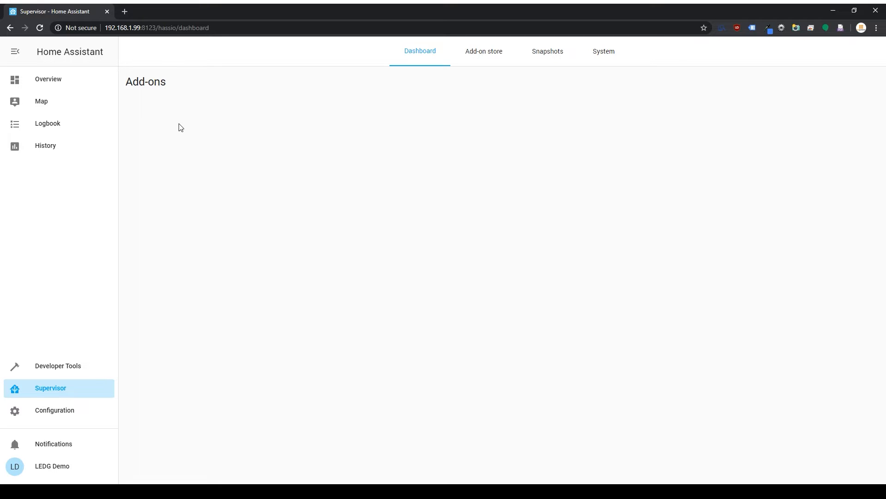
mouse_move(119, 370)
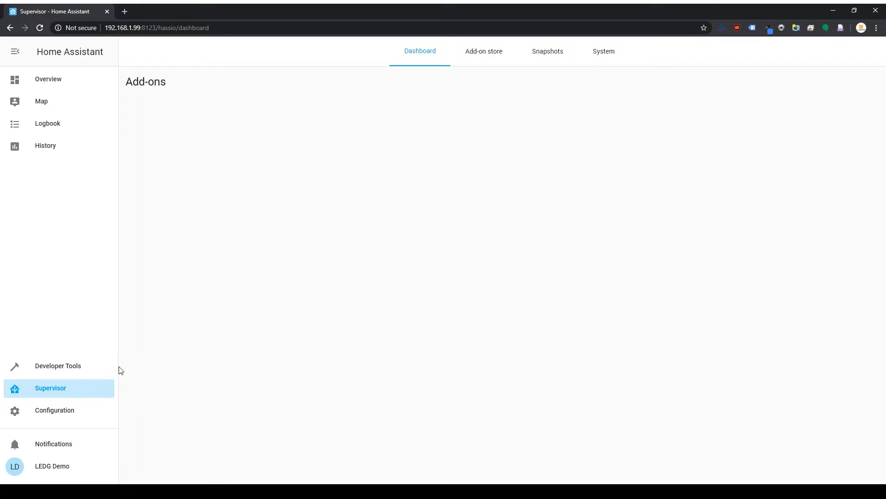
left_click(52, 466)
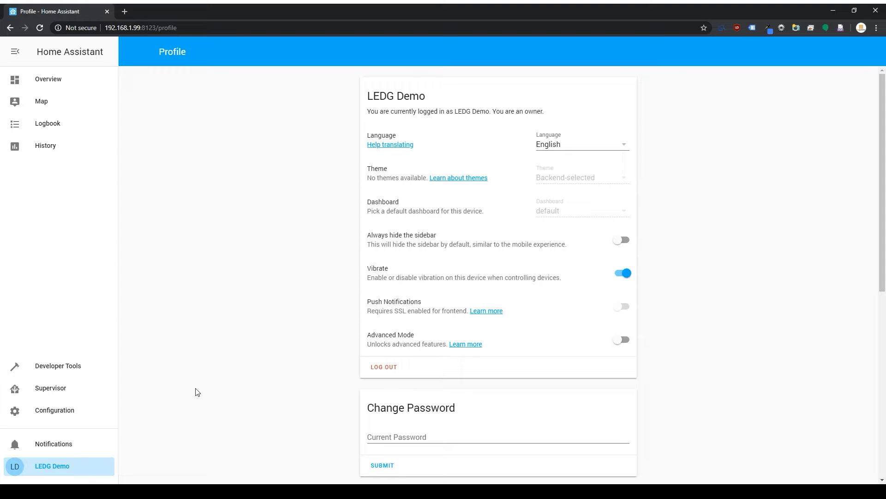
left_click(620, 339)
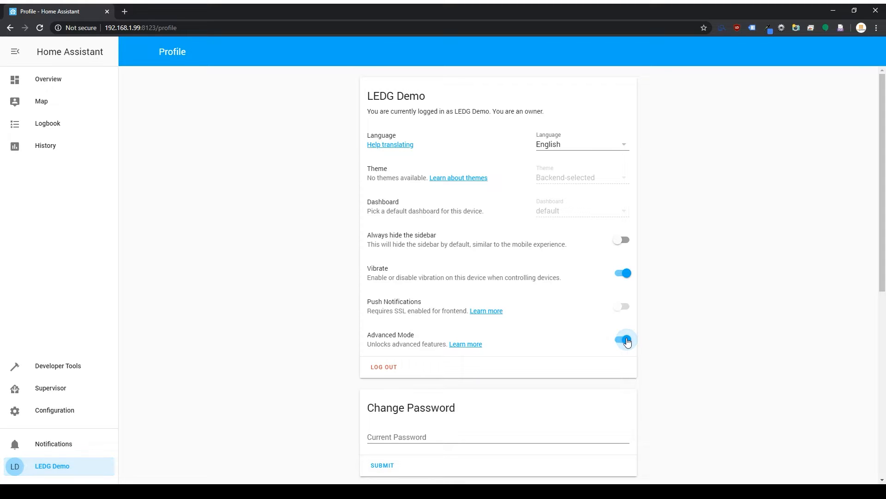
left_click(623, 339)
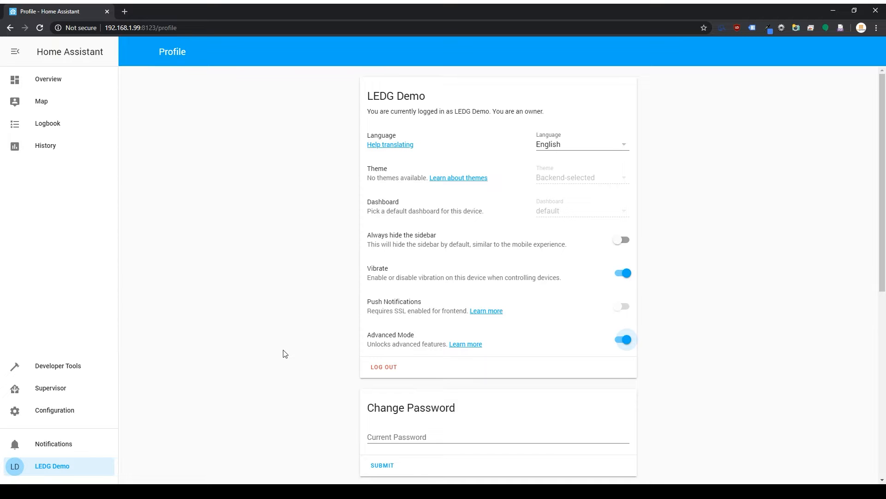
mouse_move(67, 390)
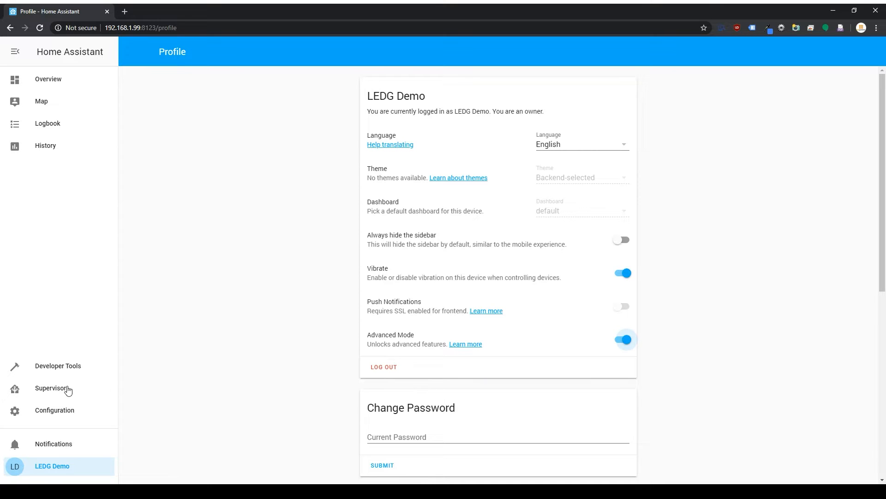
Install and start the File editor add-on from the Add-on store and enable Show in sidebar
left_click(50, 388)
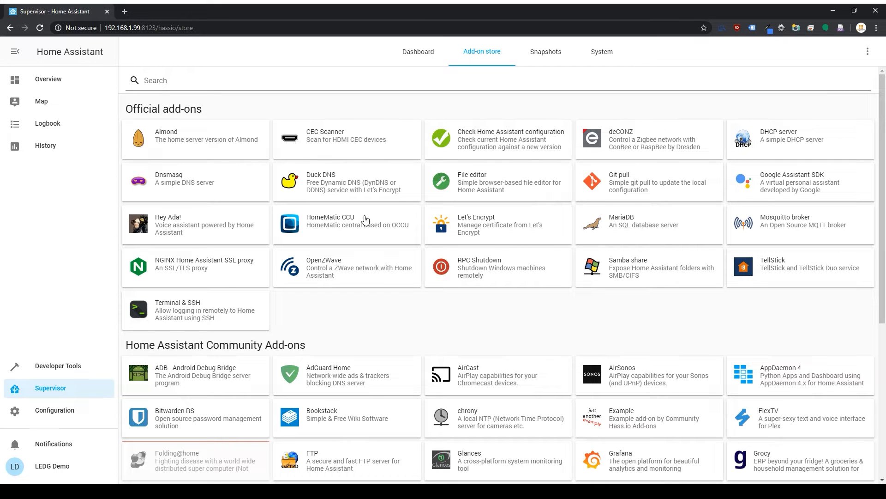
left_click(498, 182)
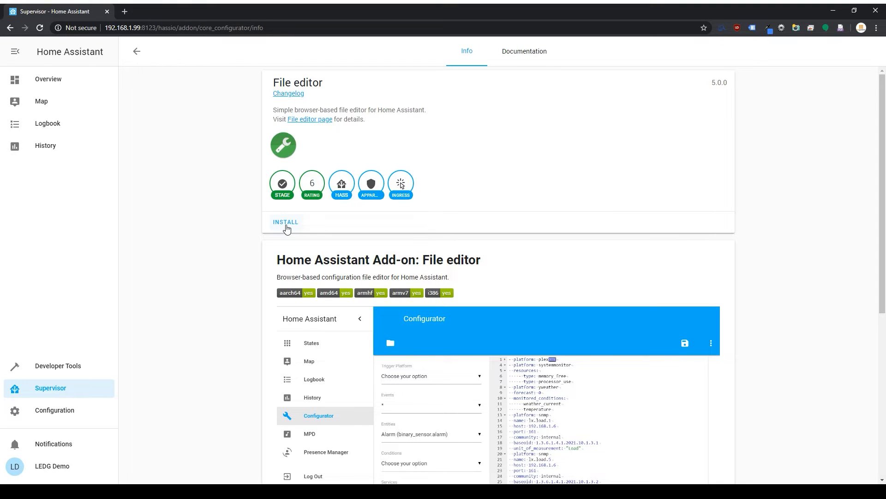
left_click(285, 221)
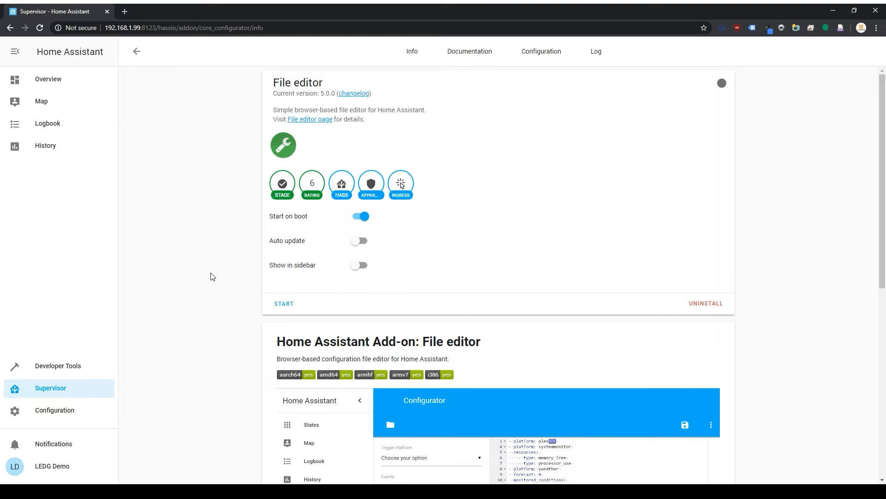
left_click(283, 304)
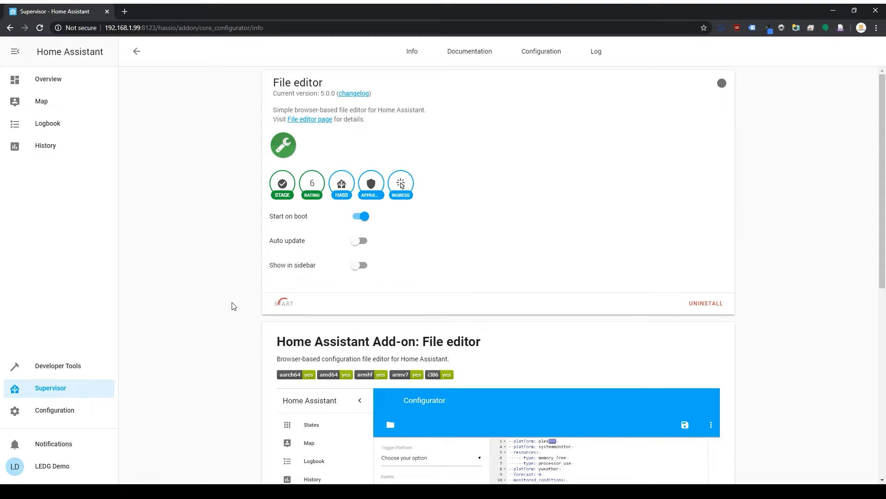
left_click(283, 303)
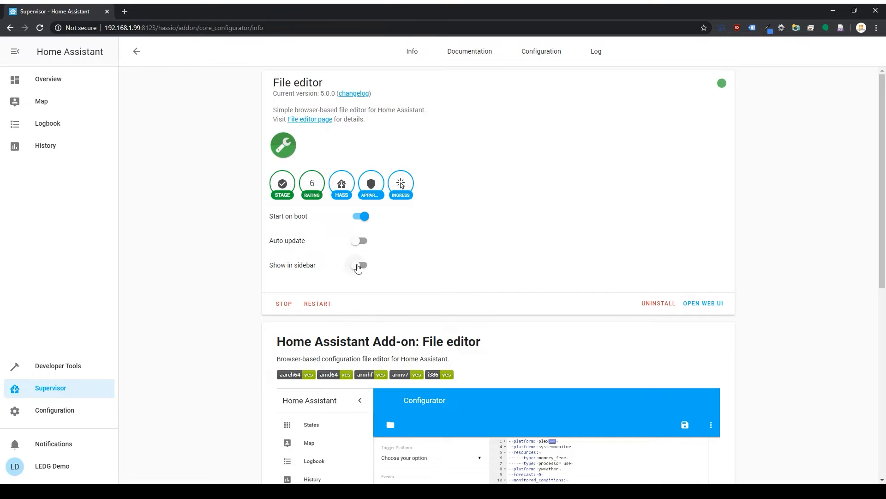
left_click(360, 265)
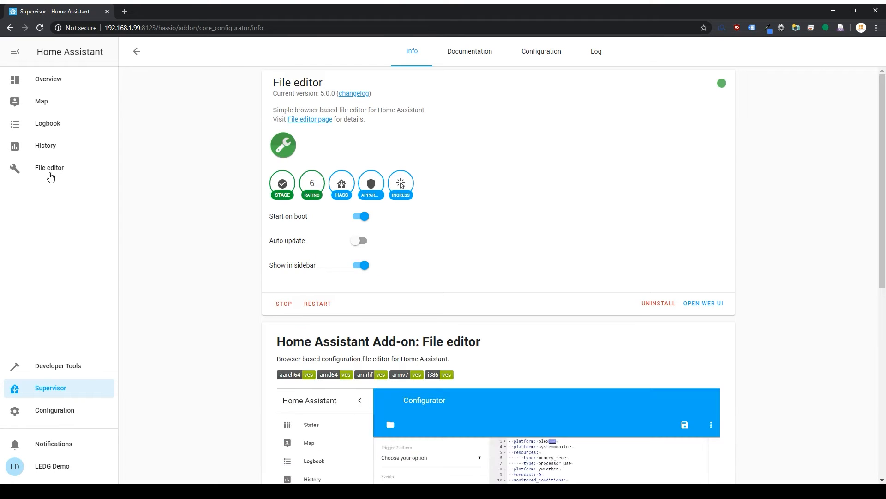
Bring up /config/configuration.yaml in the File editor from the sidebar
left_click(703, 303)
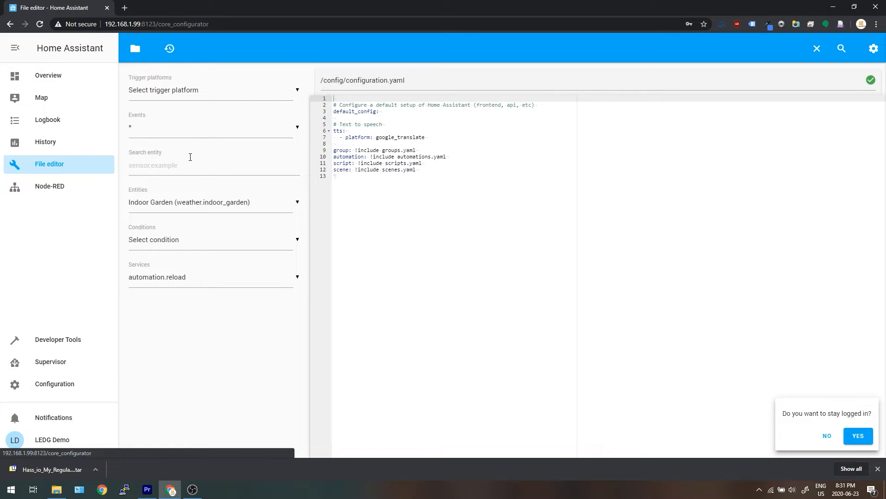
mouse_move(191, 109)
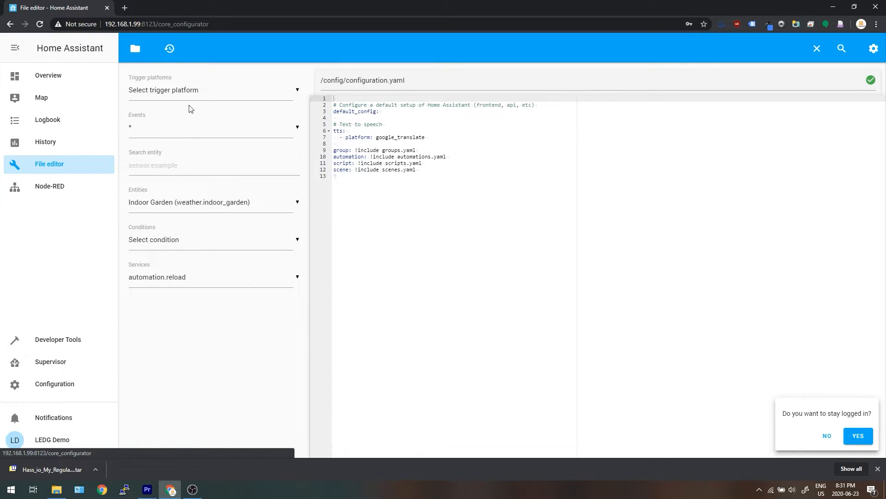
left_click(134, 48)
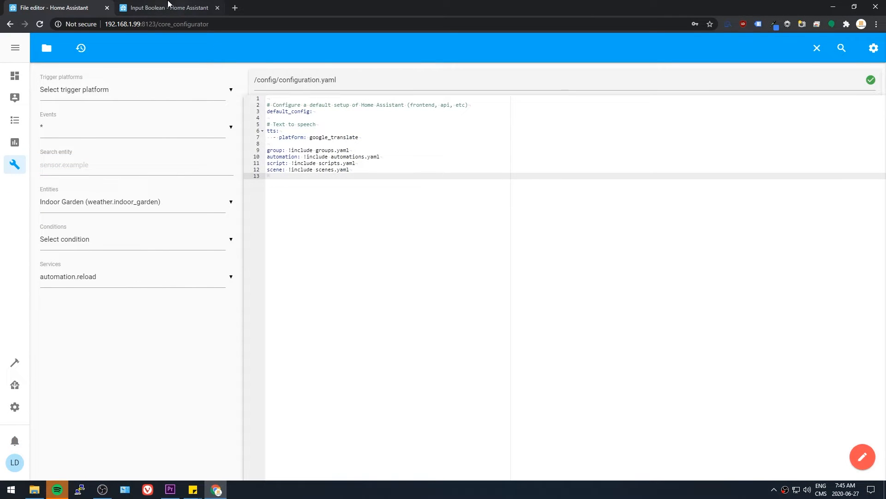
Select the example input_boolean configuration.yaml entry on the Input Boolean docs page
left_click(168, 7)
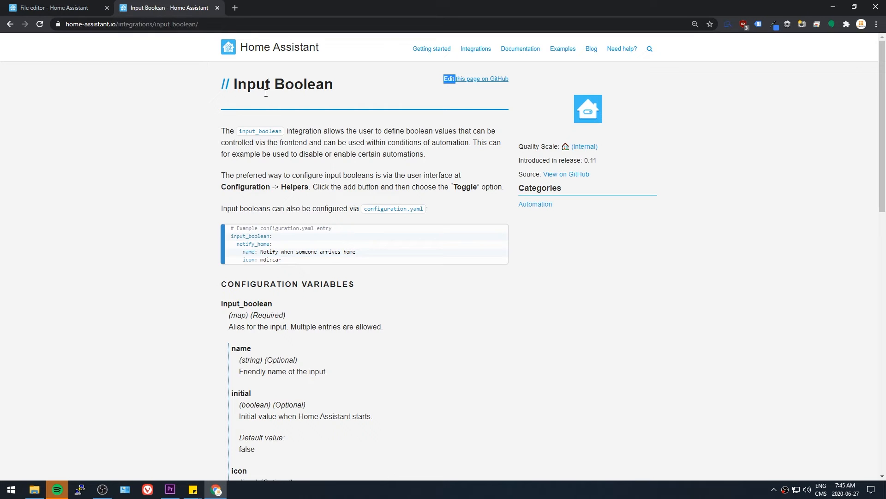
double_click(271, 259)
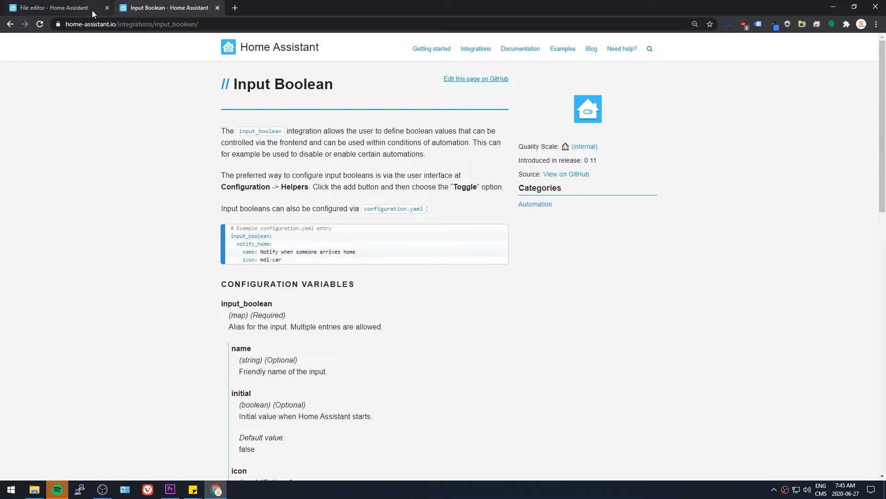
Paste the input_boolean notify_home entry into configuration.yaml and return to the Indoor Garden overview
left_click(54, 8)
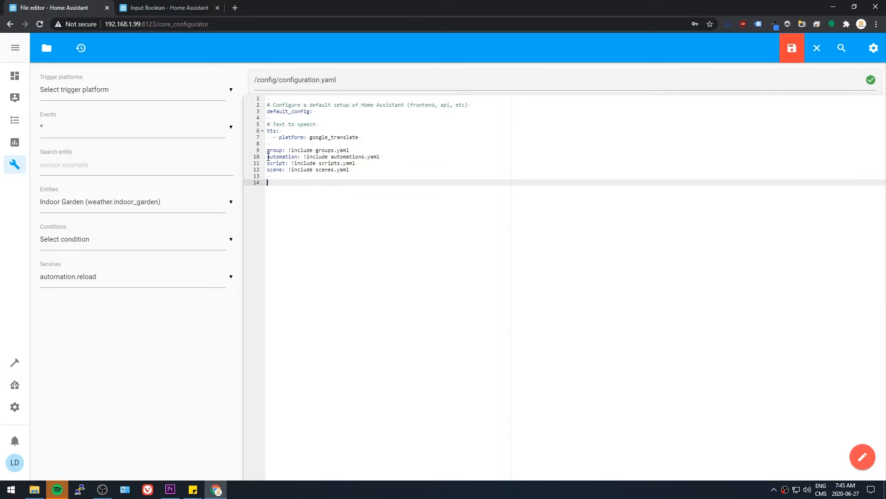
right_click(268, 181)
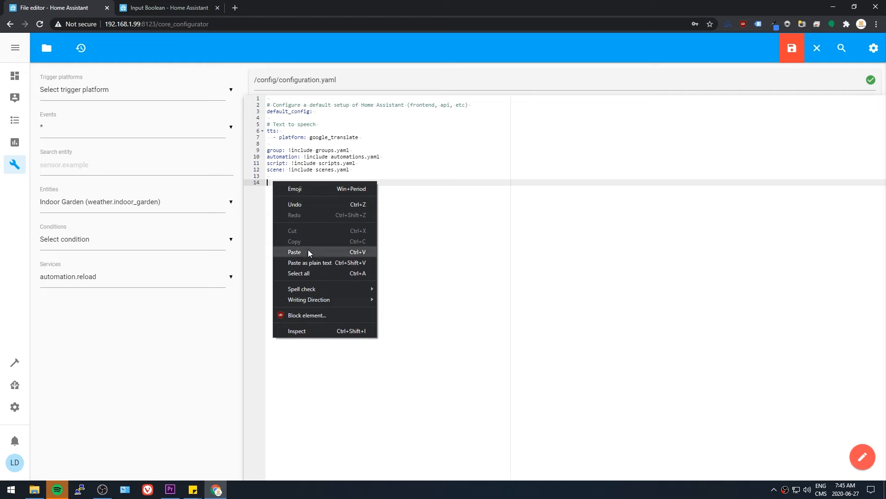
left_click(294, 251)
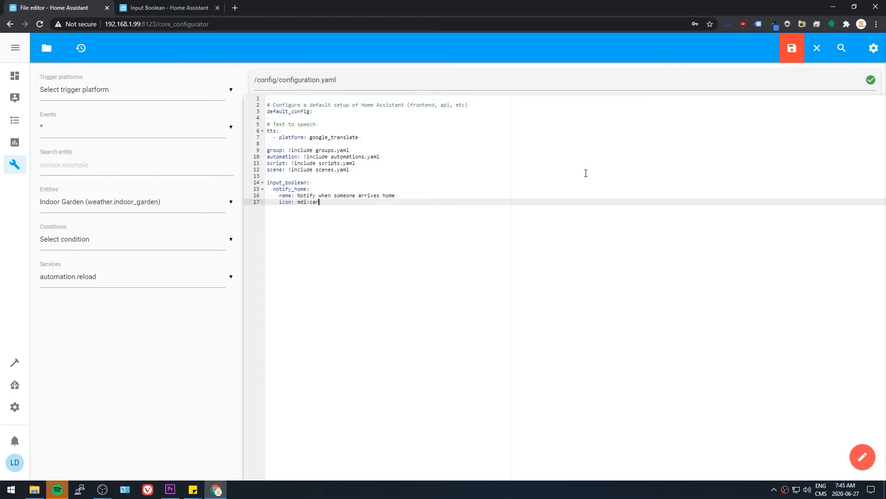
left_click(791, 48)
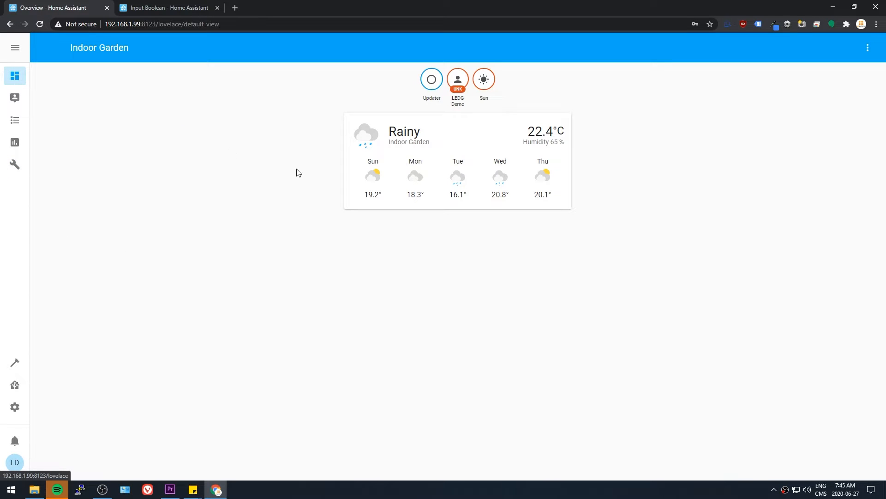
Run Check Configuration under Server Controls and confirm the configuration is valid
left_click(39, 24)
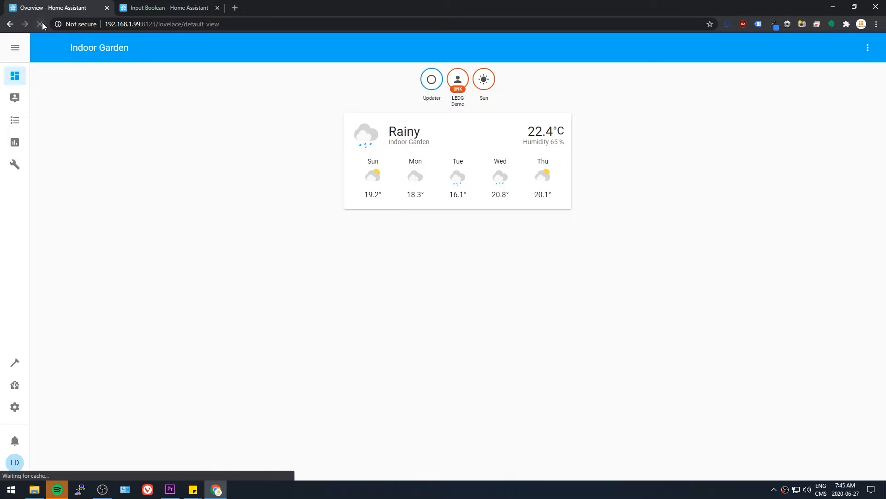
left_click(40, 24)
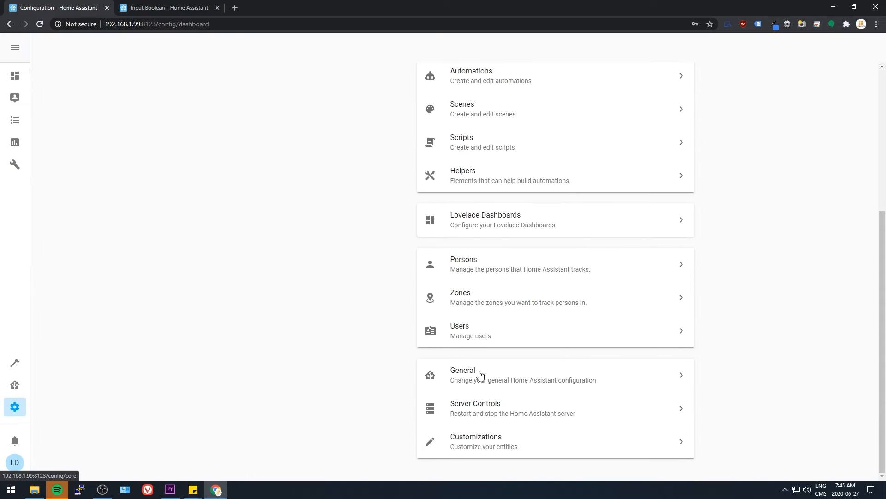
left_click(475, 407)
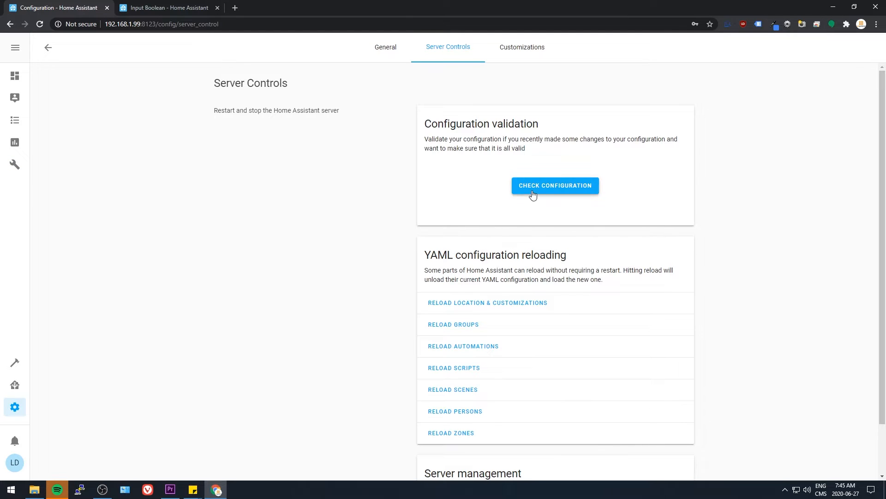
left_click(555, 184)
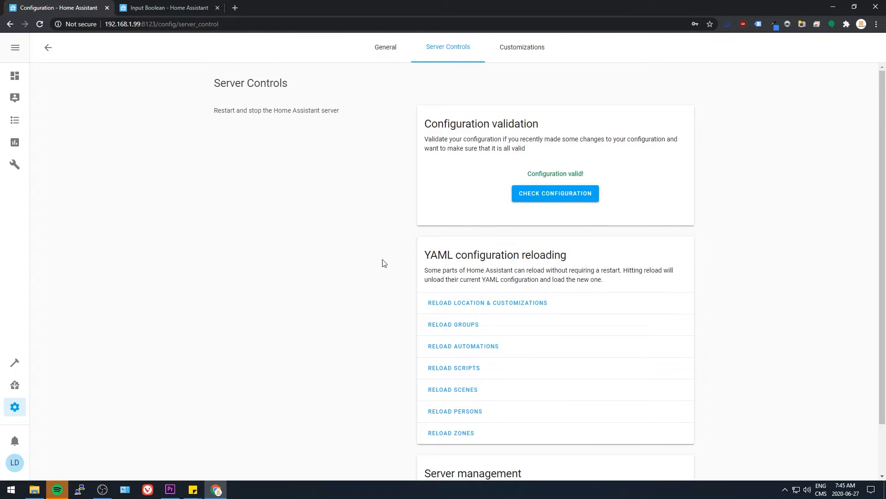
Restart the Home Assistant server and view the pending notifications
left_click(442, 454)
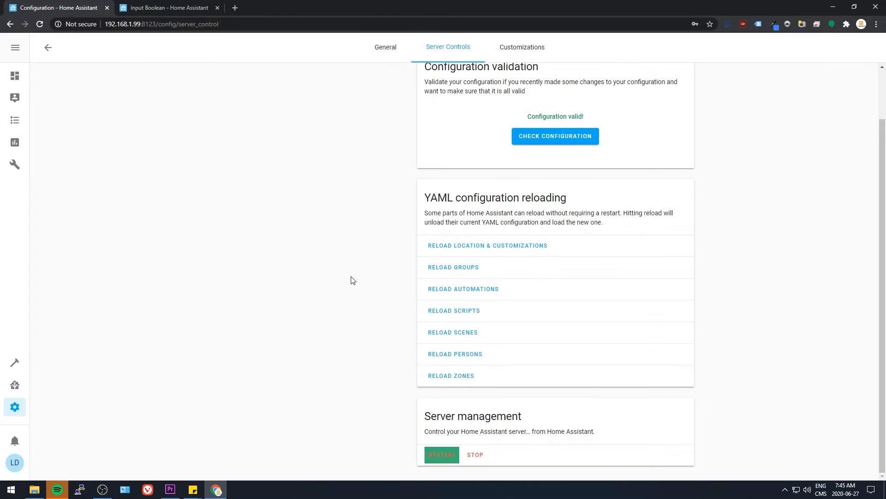
left_click(441, 454)
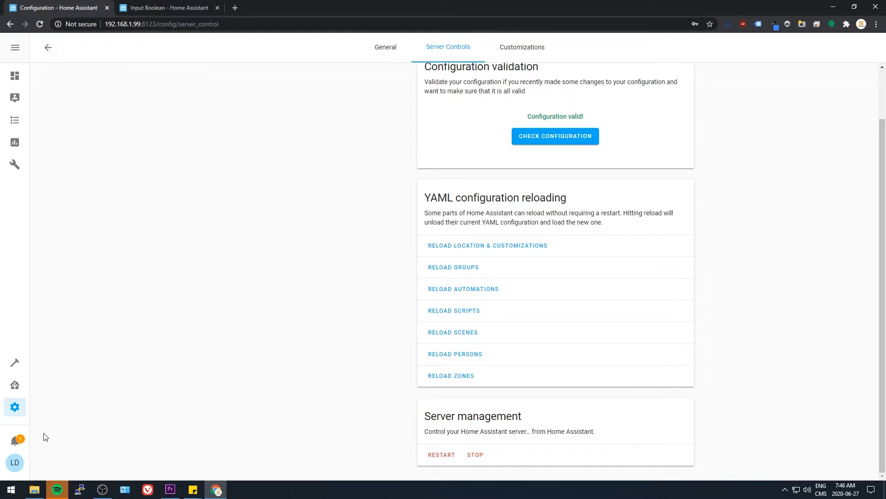
left_click(15, 437)
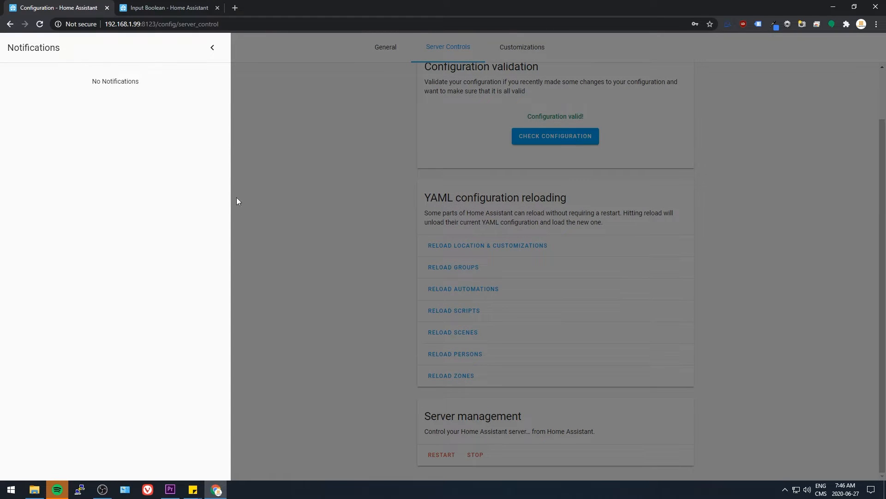
Switch off the 'Notify when someone arrives home' boolean and reopen configuration.yaml in the File editor
left_click(15, 76)
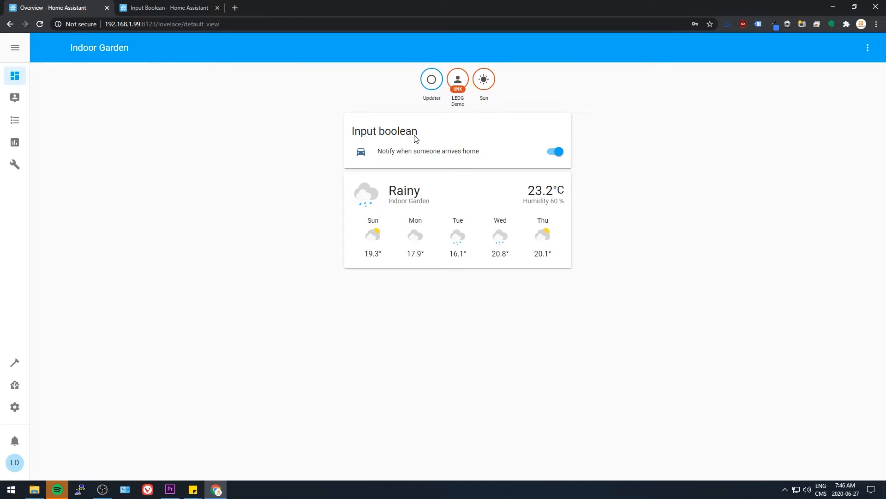
left_click(554, 152)
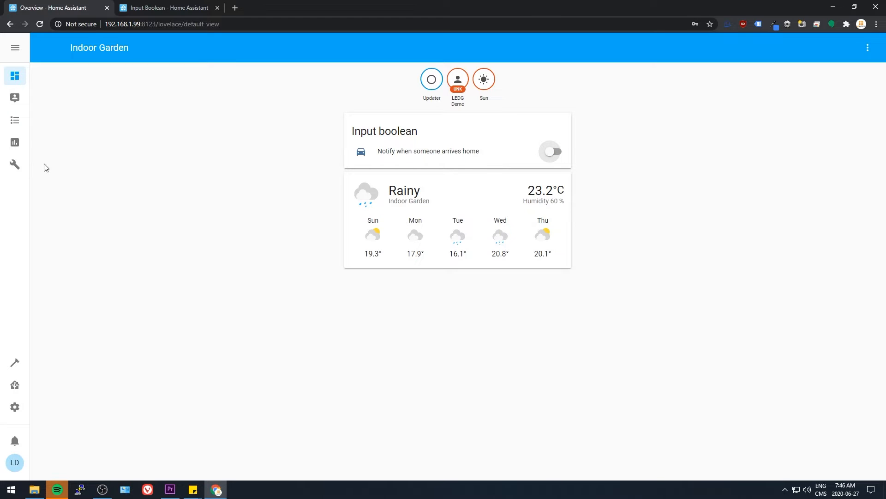
left_click(14, 164)
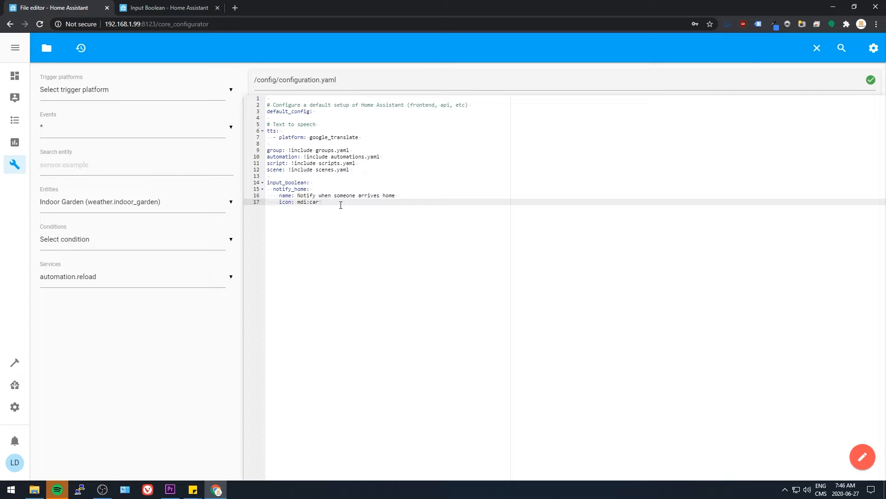
Dismiss the indentation error, re-indent the icon line 17 and save configuration.yaml
left_click(15, 47)
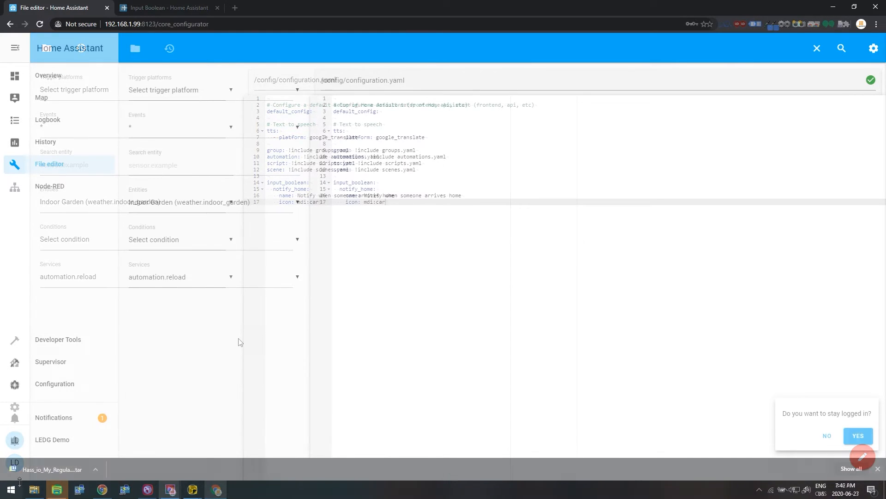
left_click(217, 7)
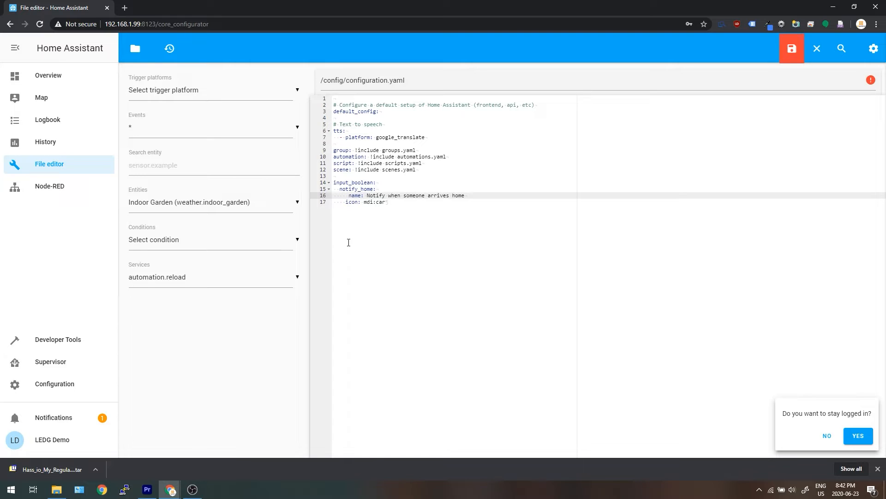
left_click(792, 48)
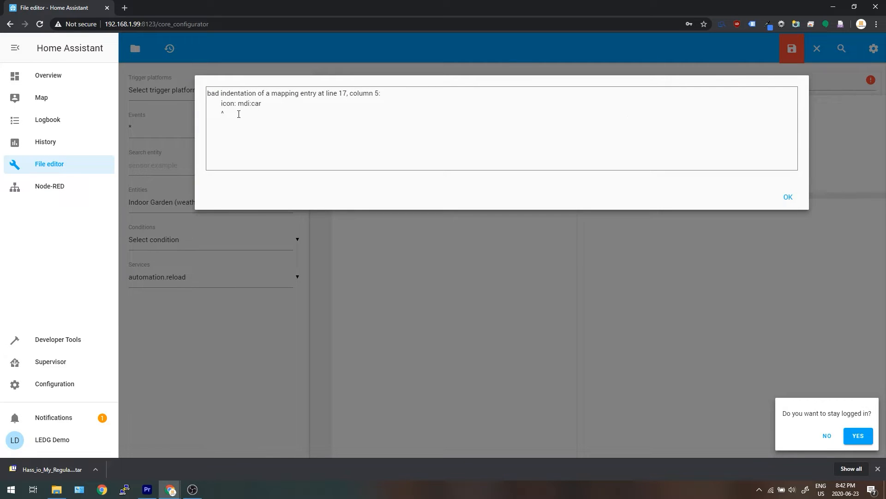
left_click(787, 197)
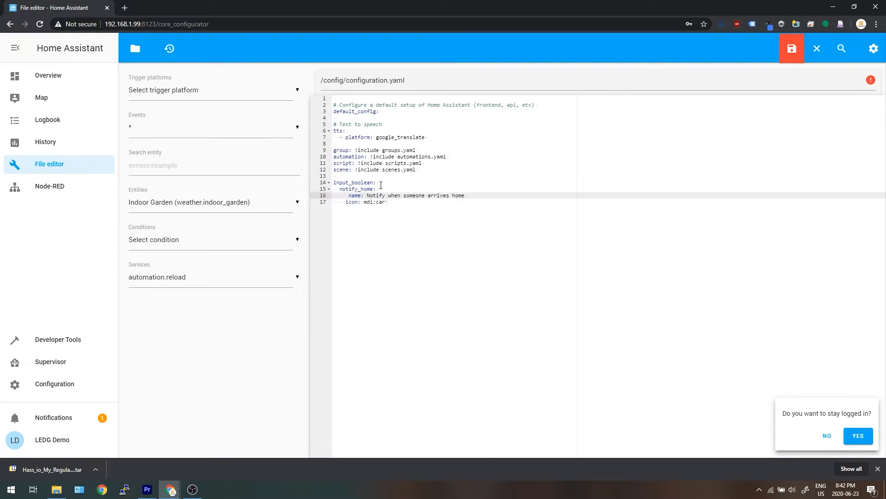
left_click(791, 48)
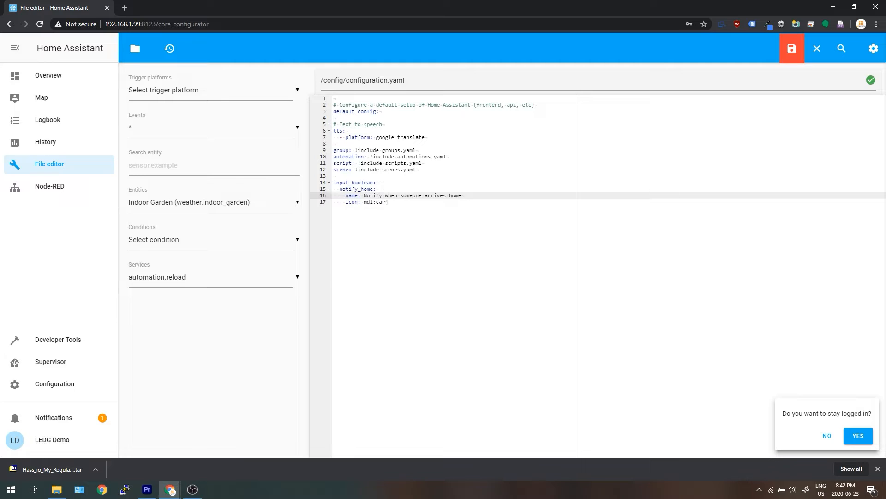
left_click(791, 48)
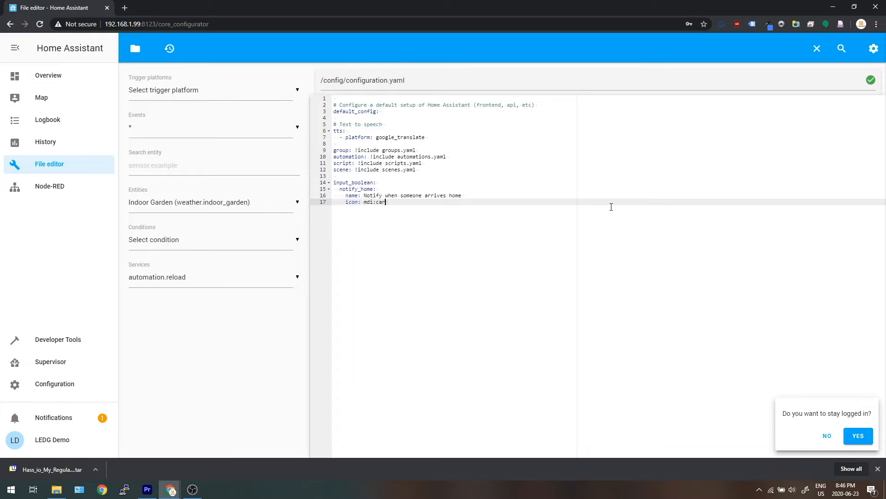
mouse_move(357, 185)
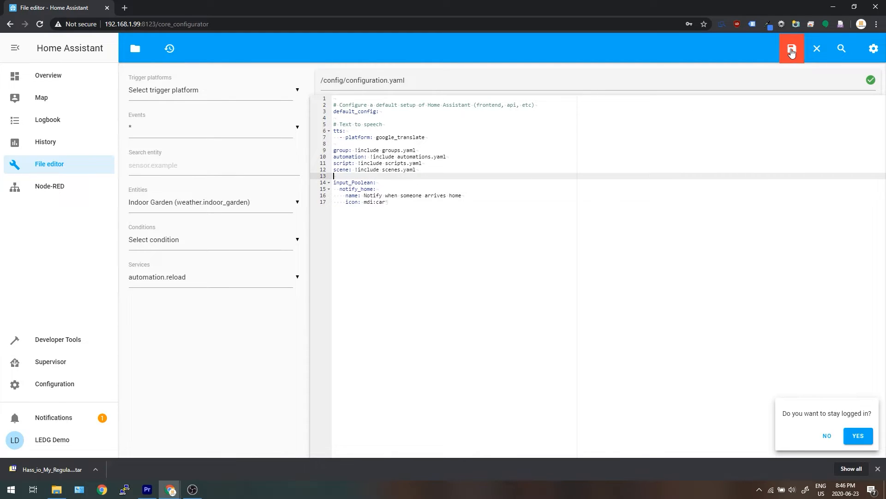
Save the file with the key misspelled as input_Poolean and go to Server Controls
left_click(791, 48)
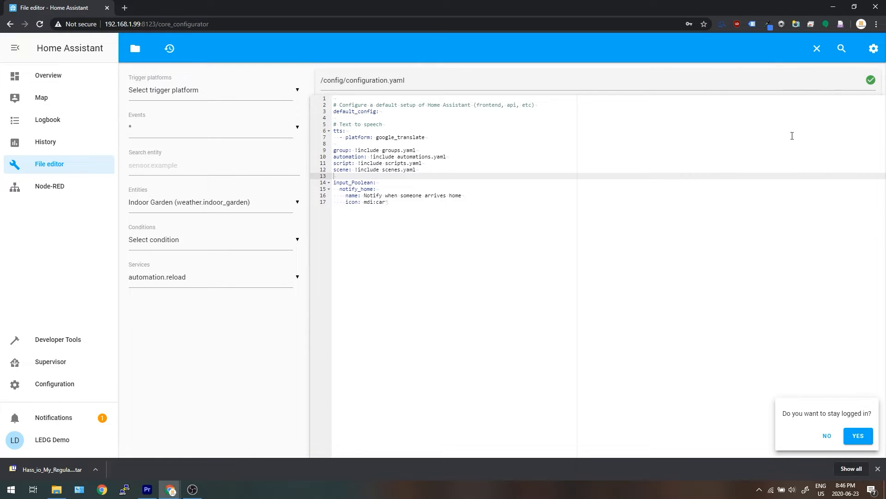
left_click(872, 48)
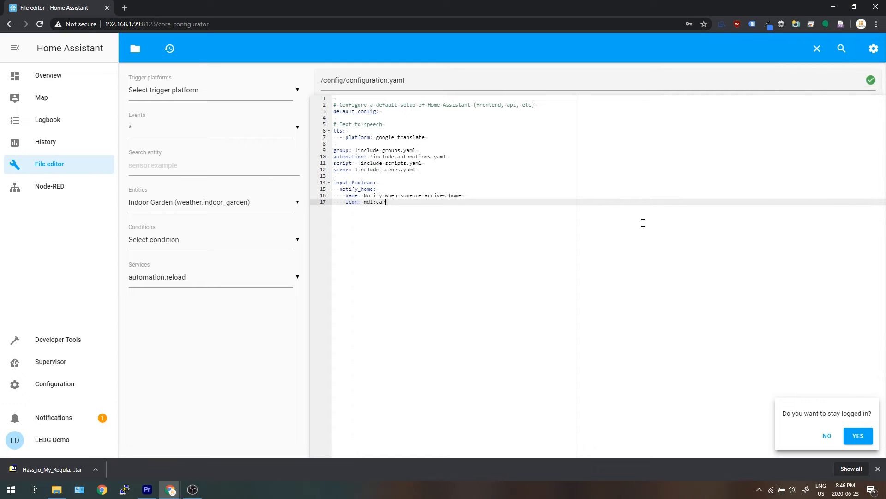
mouse_move(400, 233)
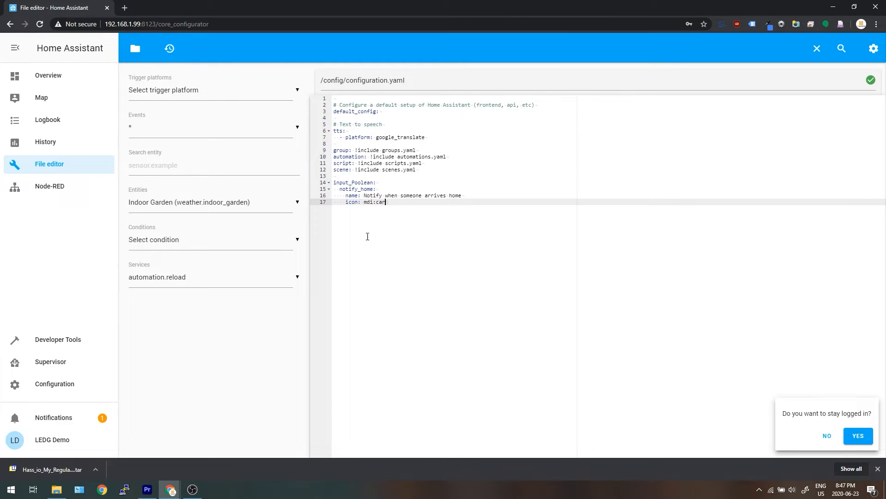
left_click(55, 383)
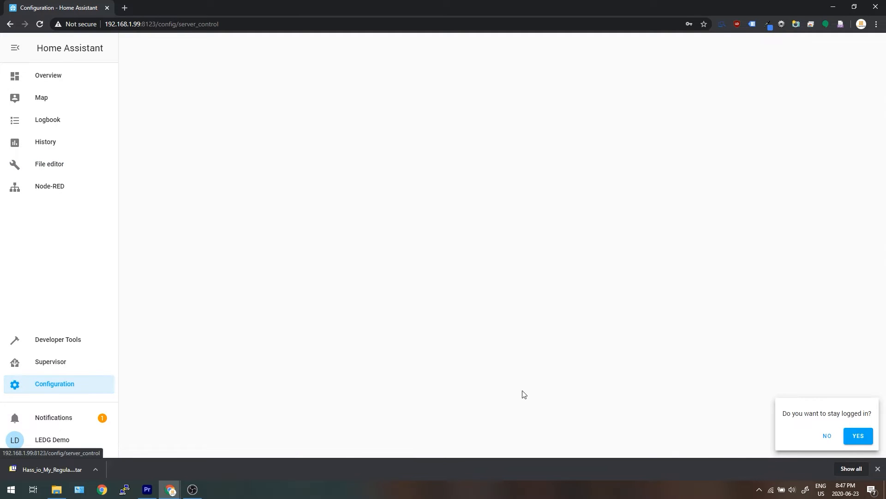
Check Configuration to see input_Poolean flagged, then correct the key to input_boolean and save
left_click(491, 47)
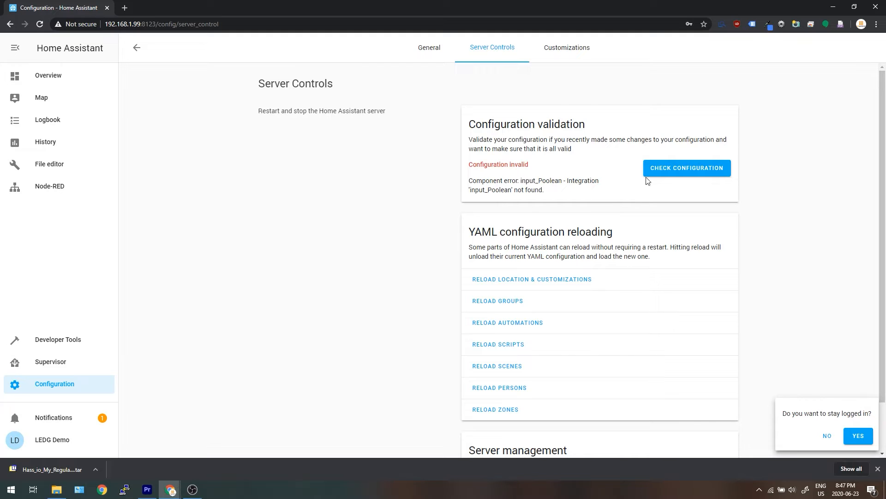
mouse_move(84, 165)
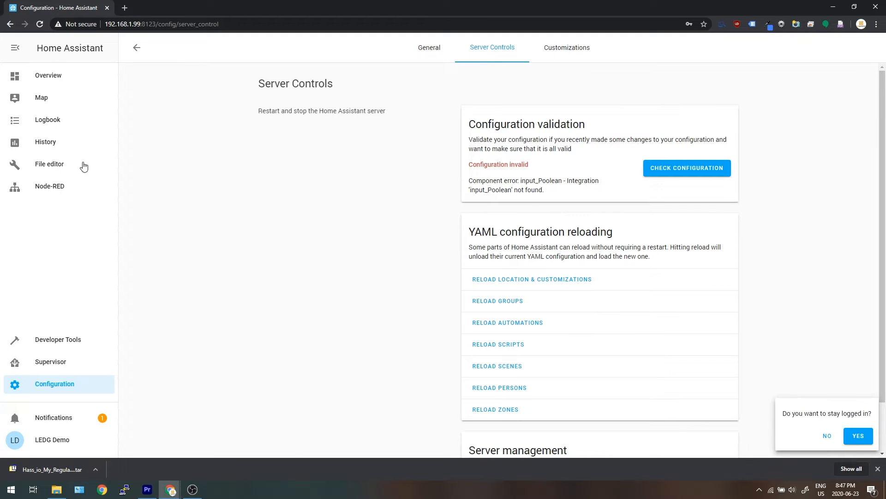
left_click(49, 164)
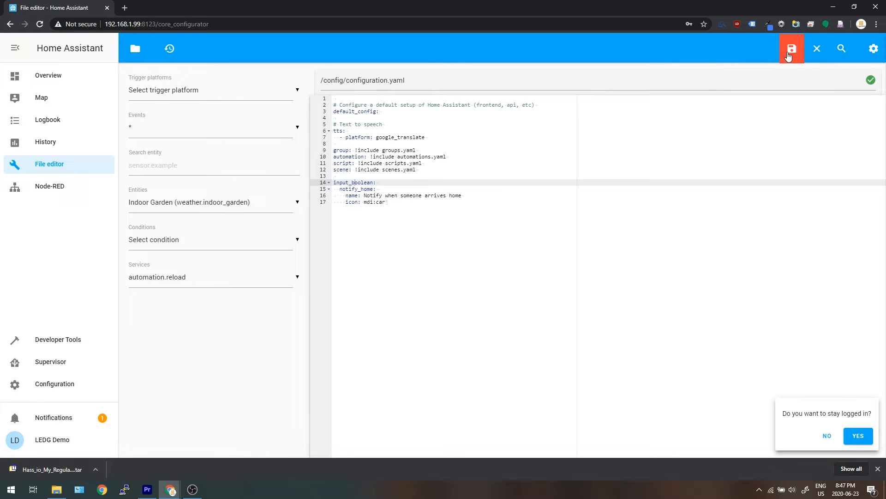
left_click(54, 383)
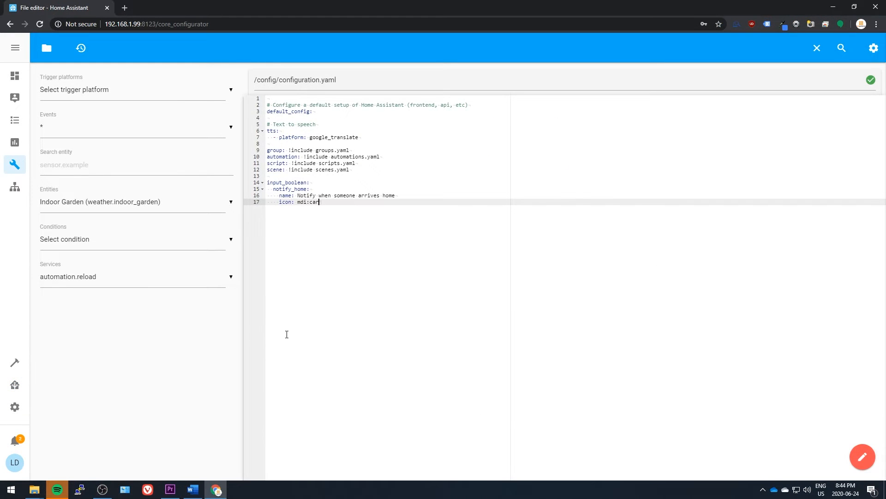
mouse_move(326, 206)
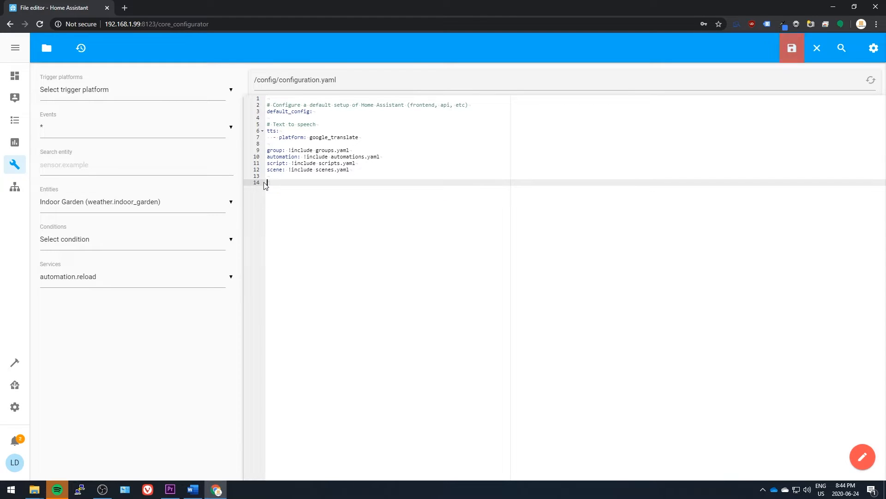
Save configuration.yaml with the input_boolean block deleted and go to the Supervisor add-ons area
left_click(792, 47)
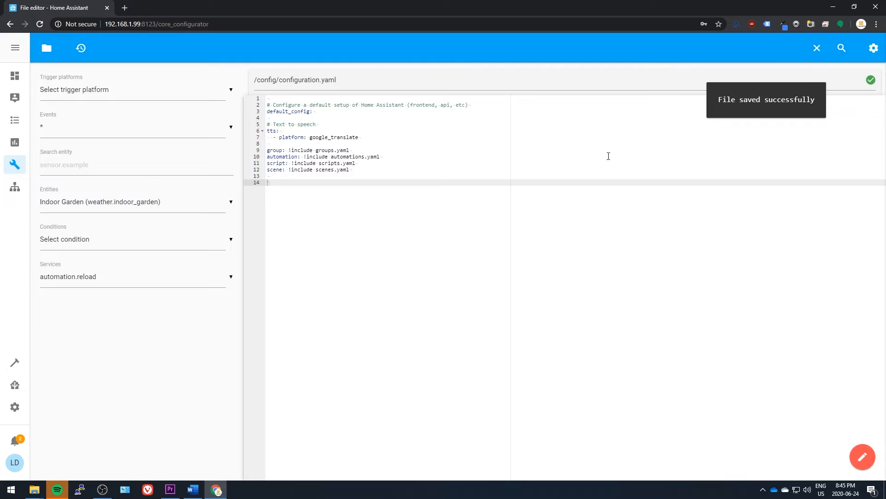
left_click(16, 47)
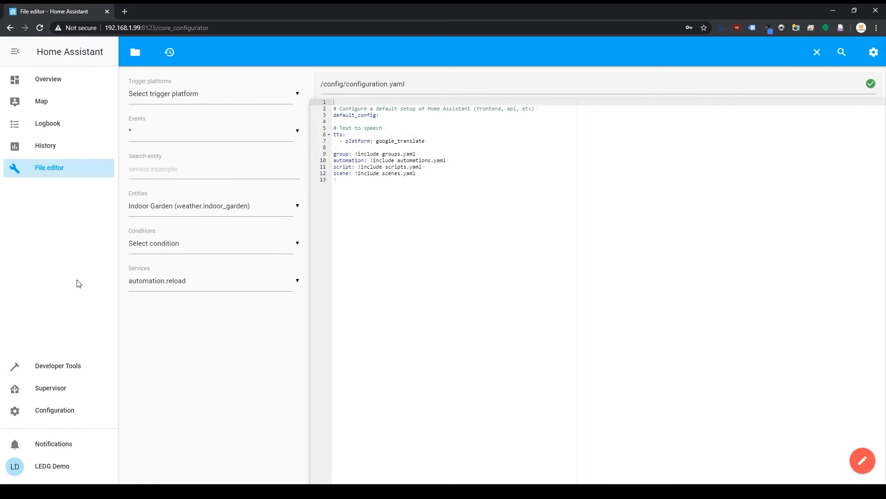
left_click(49, 387)
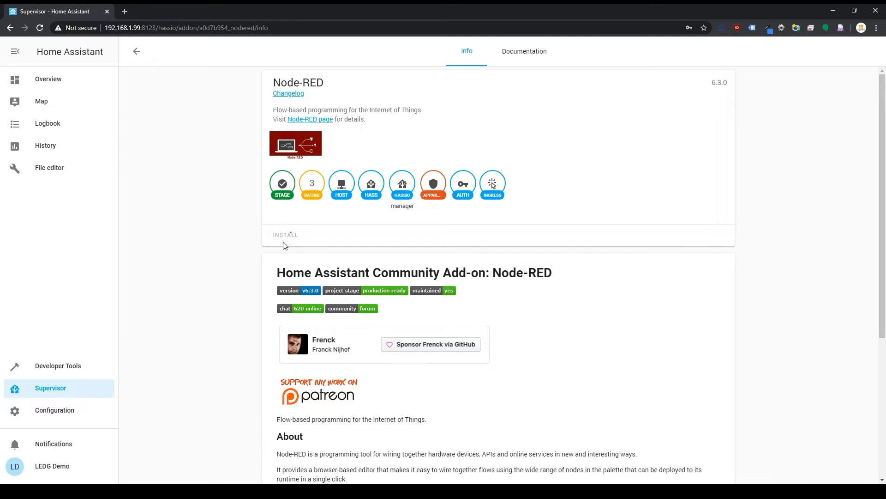
Install the Node-RED add-on, enable Show in sidebar, and go to its Configuration
left_click(285, 235)
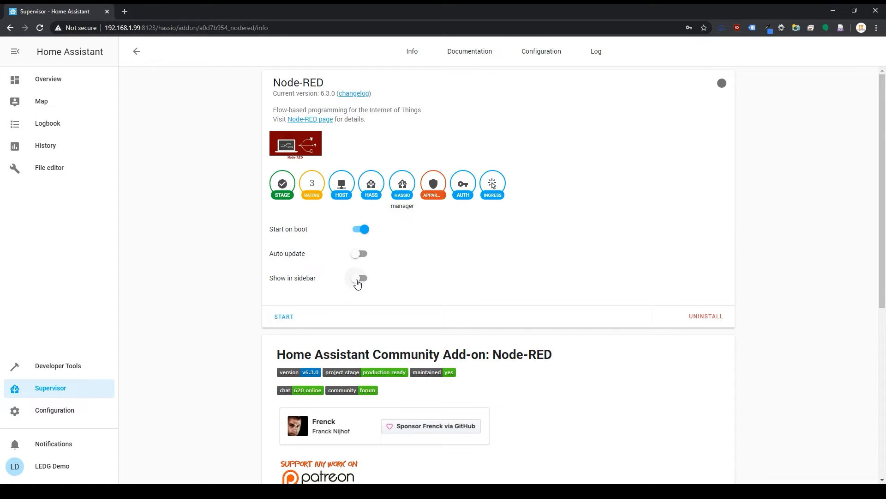
left_click(359, 278)
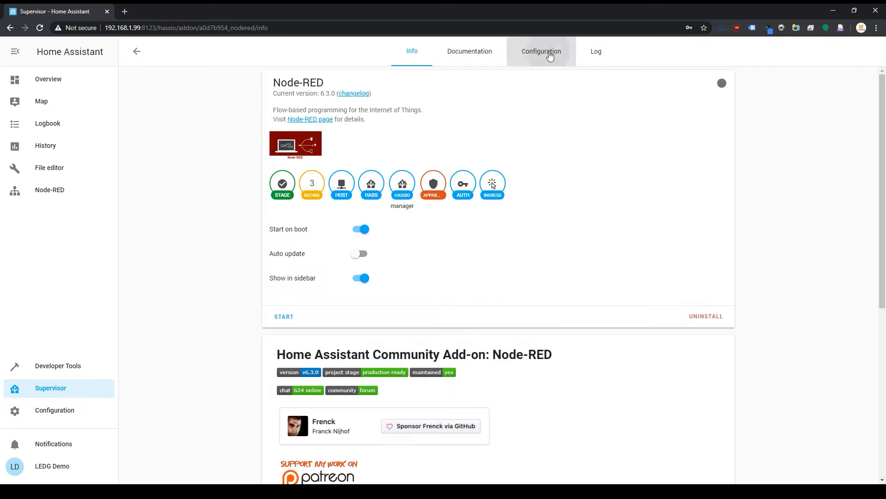
left_click(540, 51)
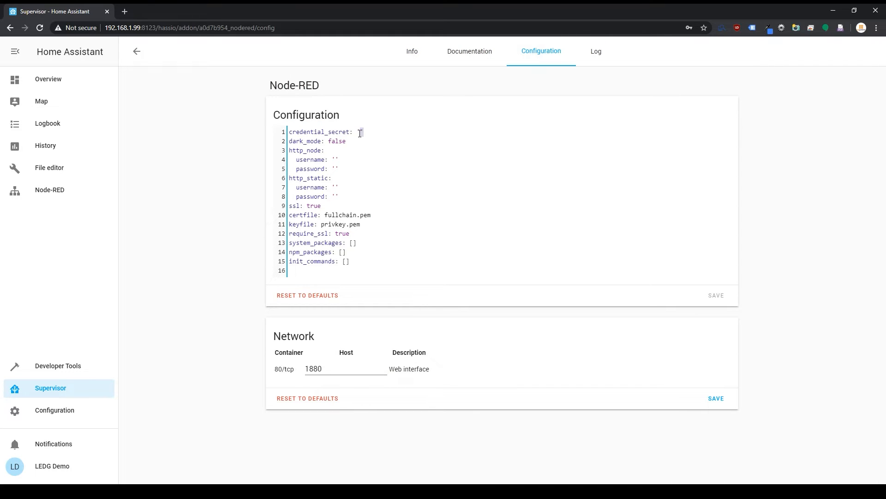
type("so")
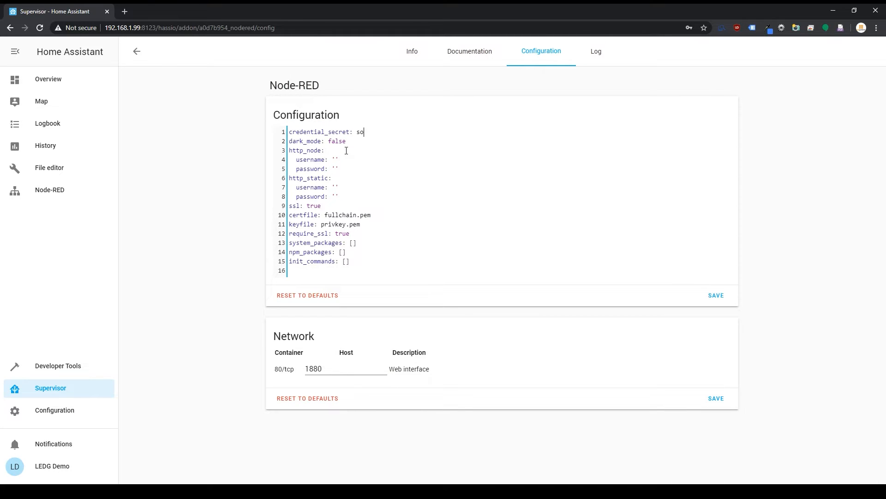
type("mepassword")
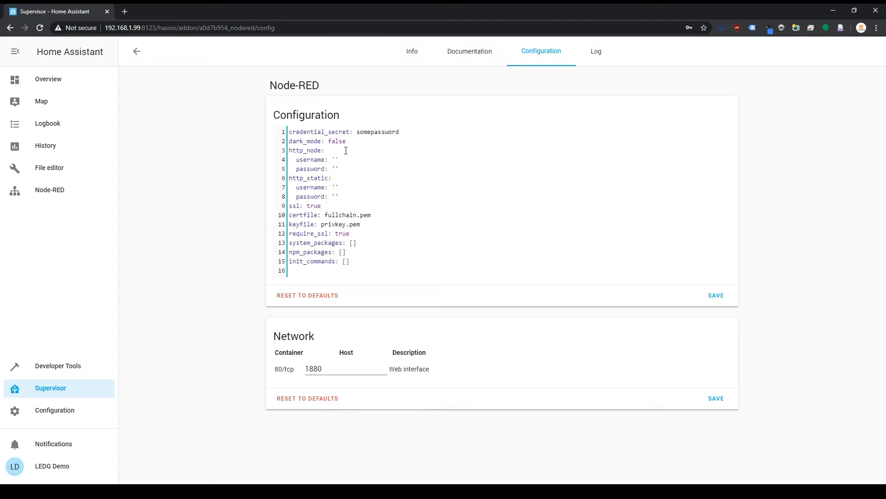
double_click(335, 141)
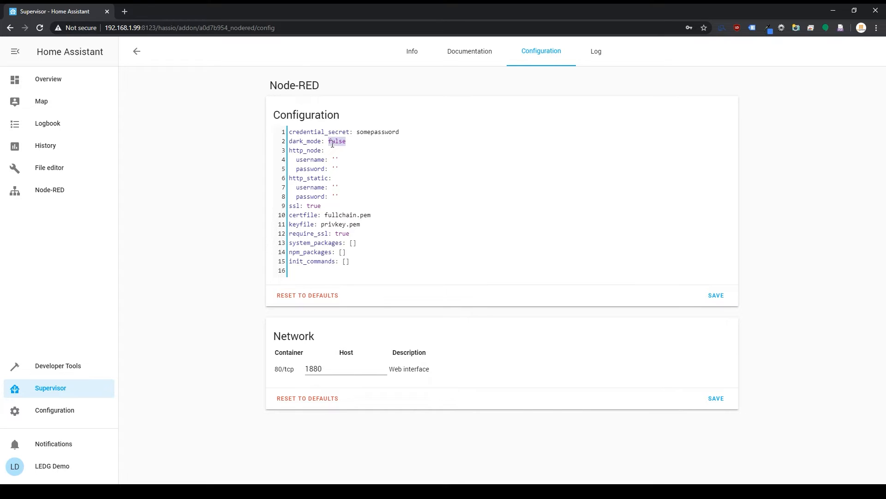
type("true")
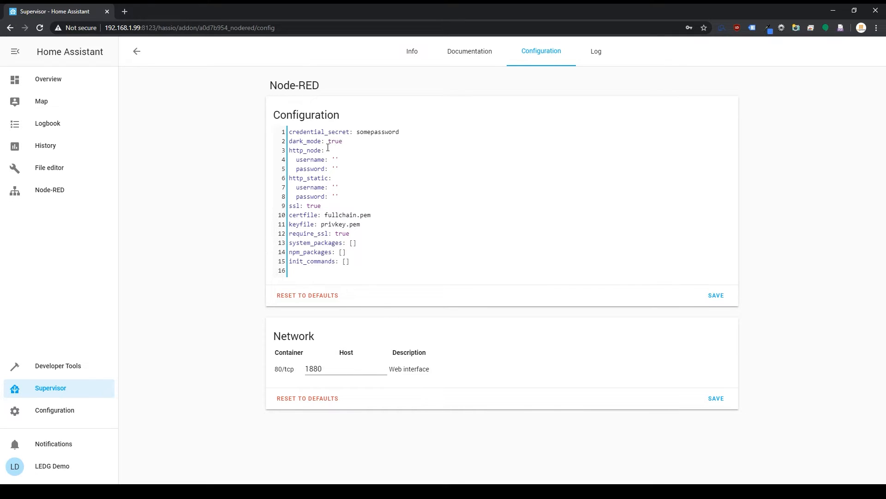
double_click(314, 205)
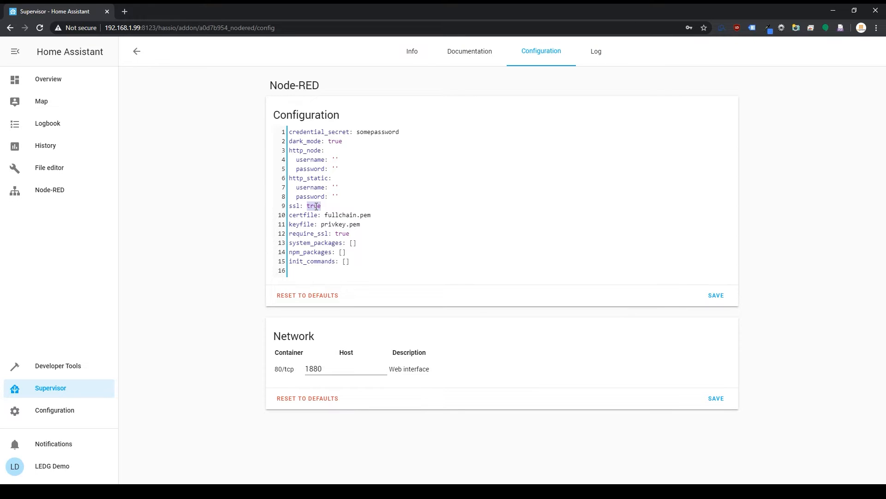
type("false")
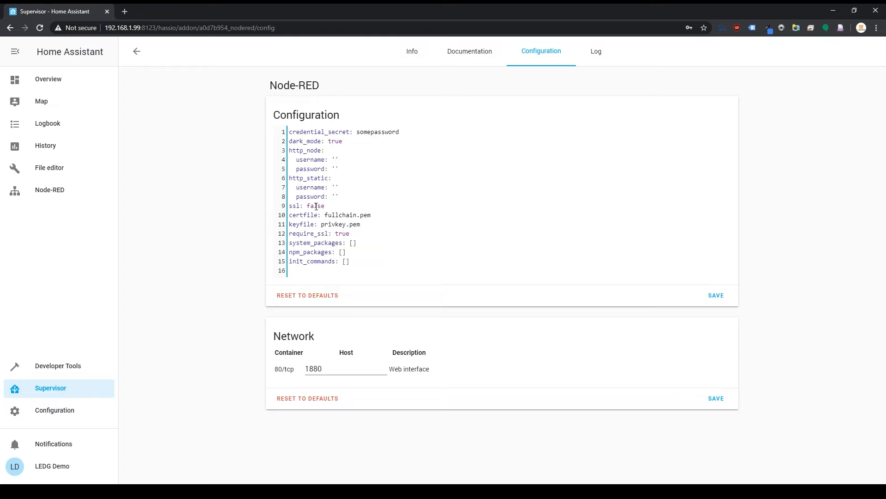
left_click(716, 295)
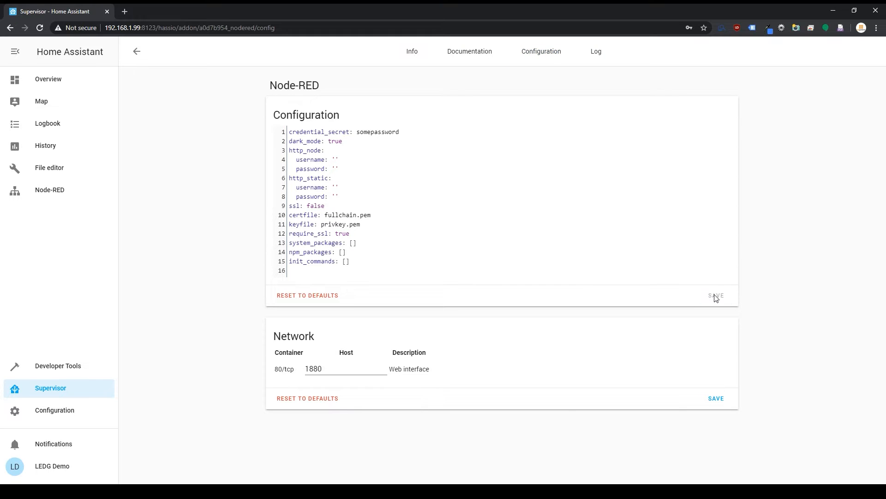
mouse_move(411, 52)
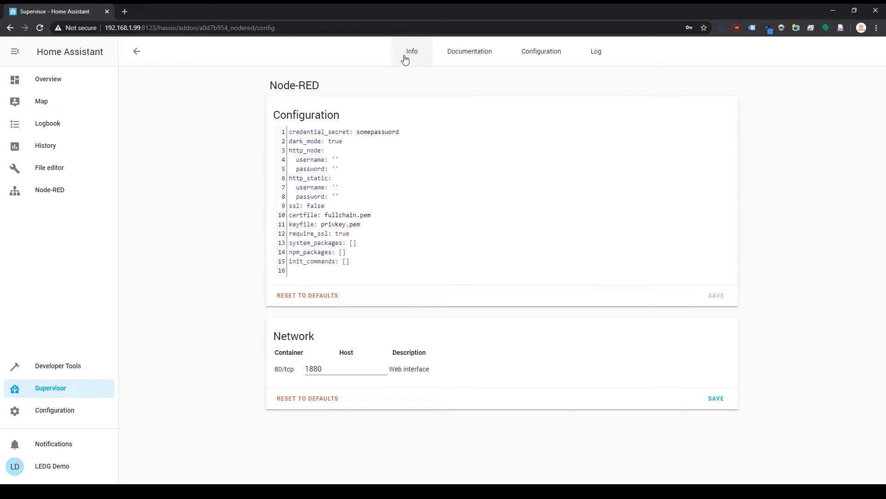
Start the Node-RED add-on from its Info page and open its sidebar panel
left_click(412, 51)
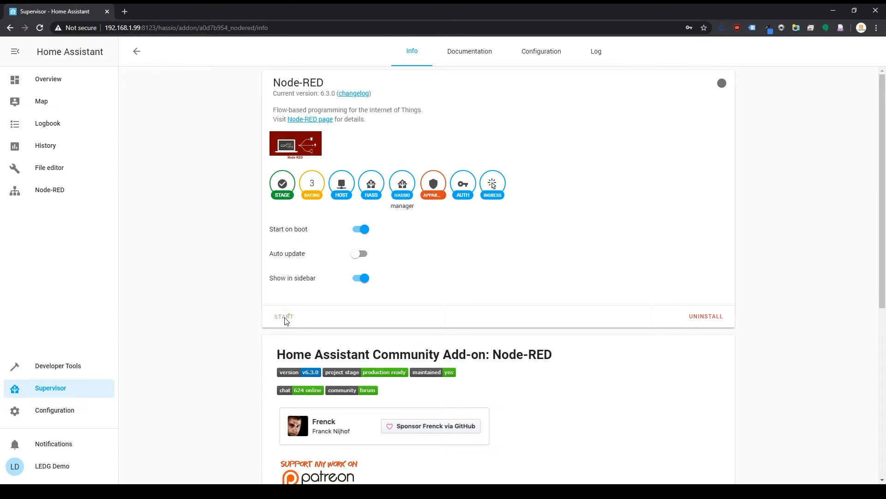
left_click(283, 315)
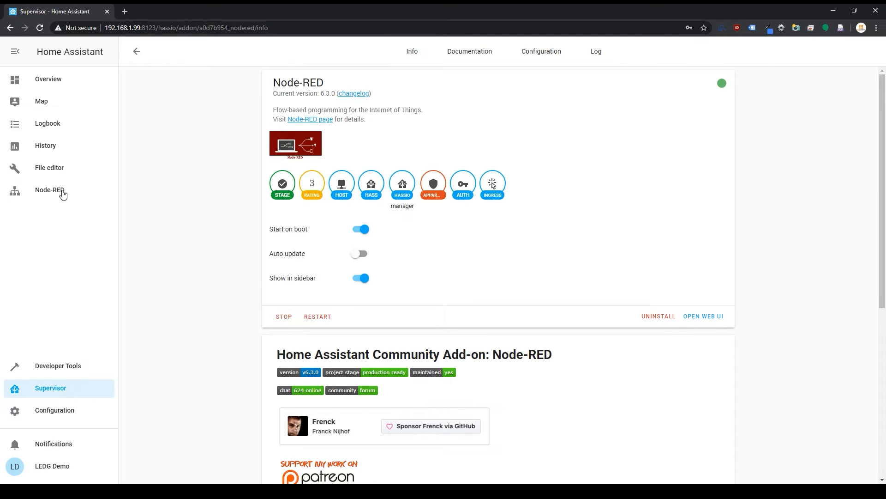
left_click(49, 189)
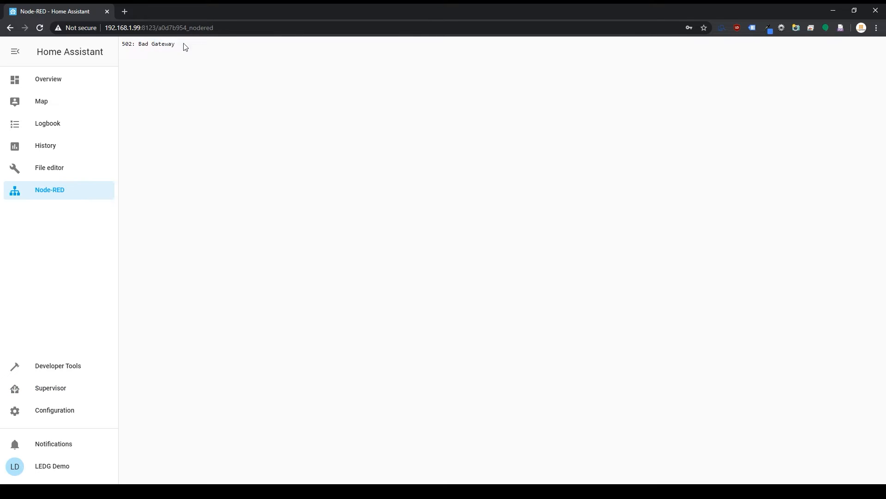
Refresh the Node-RED log until it shows the Home Assistant connection, reopen the flow editor, then go to the Add-on store
left_click(50, 387)
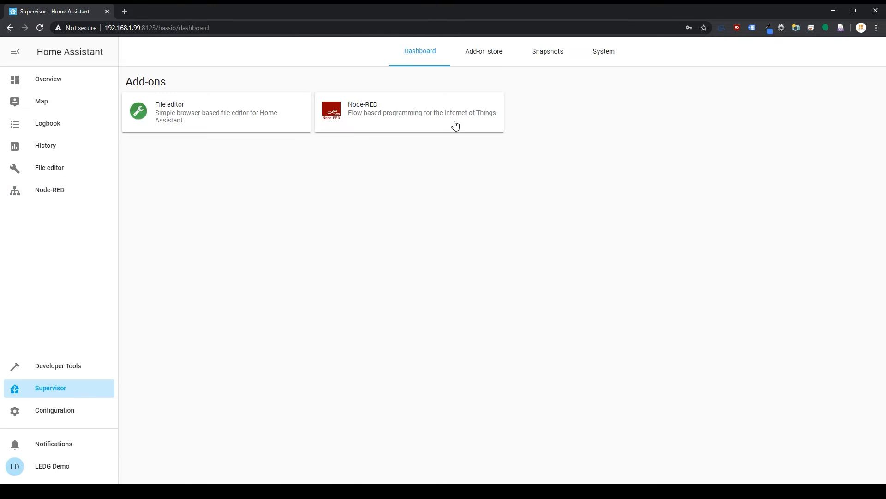
left_click(408, 112)
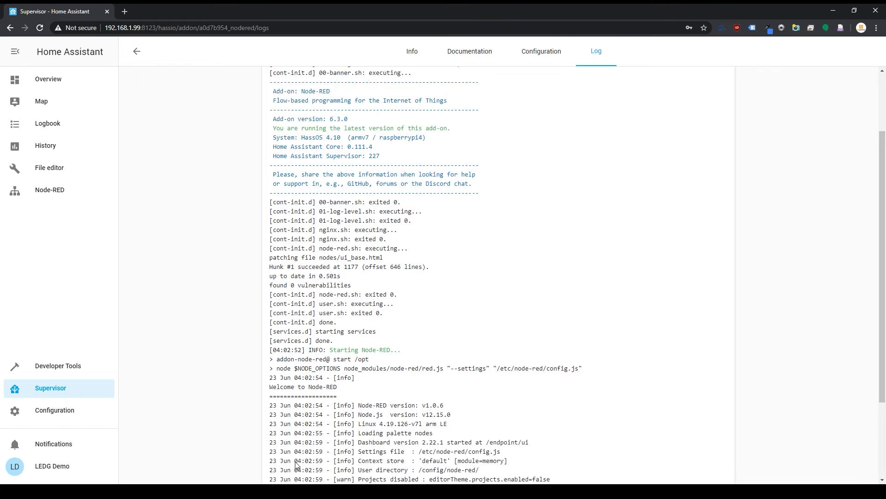
left_click(286, 469)
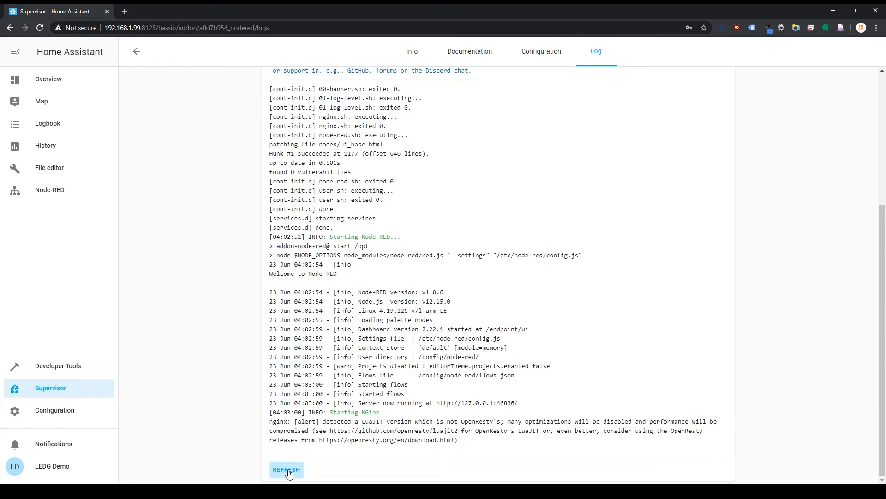
left_click(286, 468)
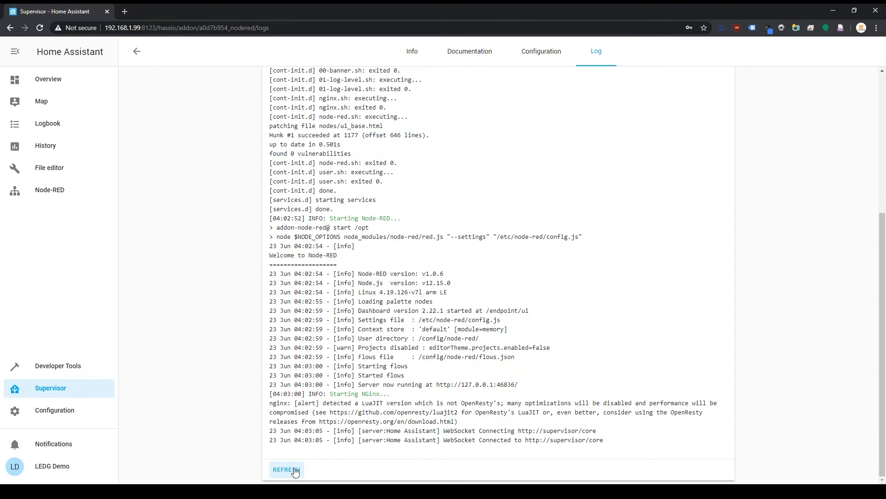
left_click(49, 189)
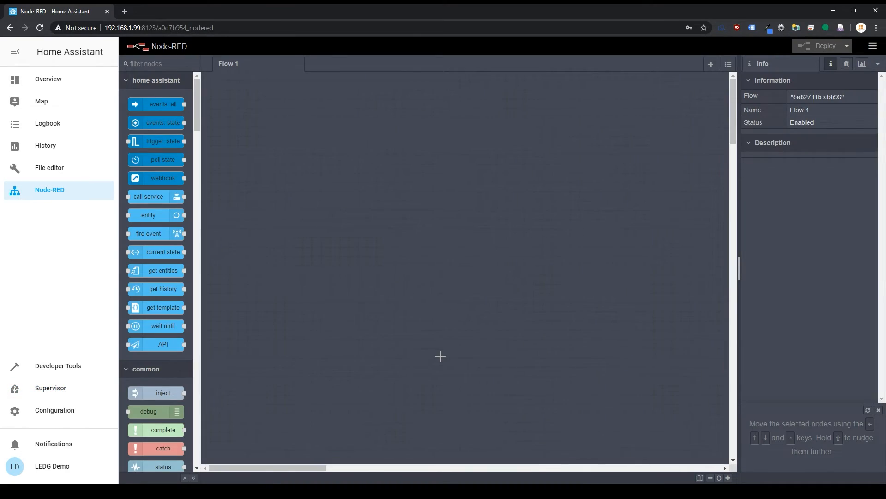
left_click(50, 387)
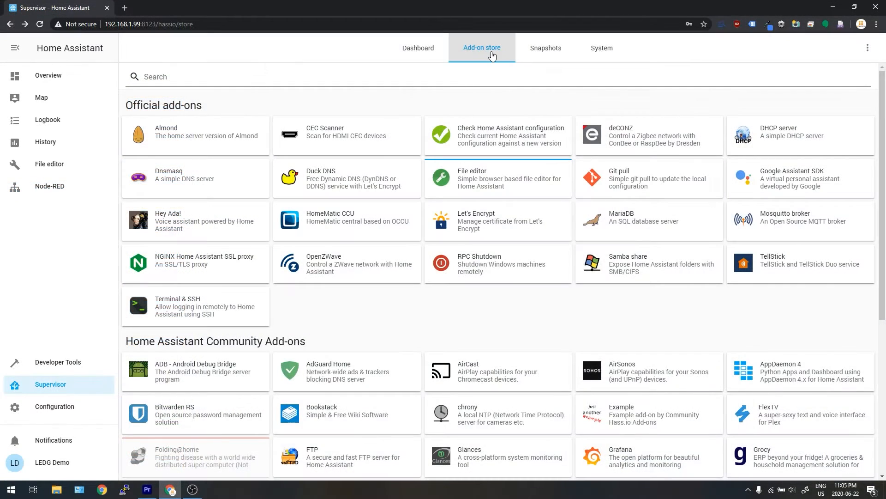
mouse_move(620, 275)
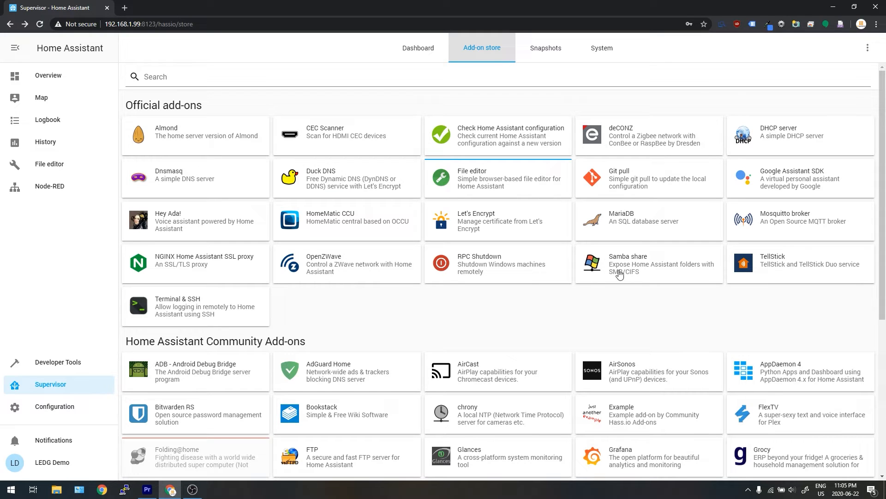
Install the Samba share add-on from the store and open its Configuration
left_click(649, 263)
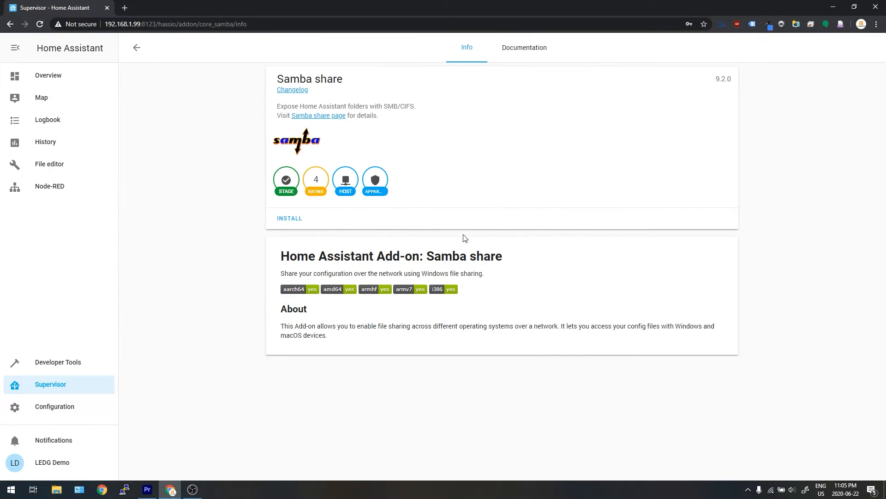
left_click(289, 218)
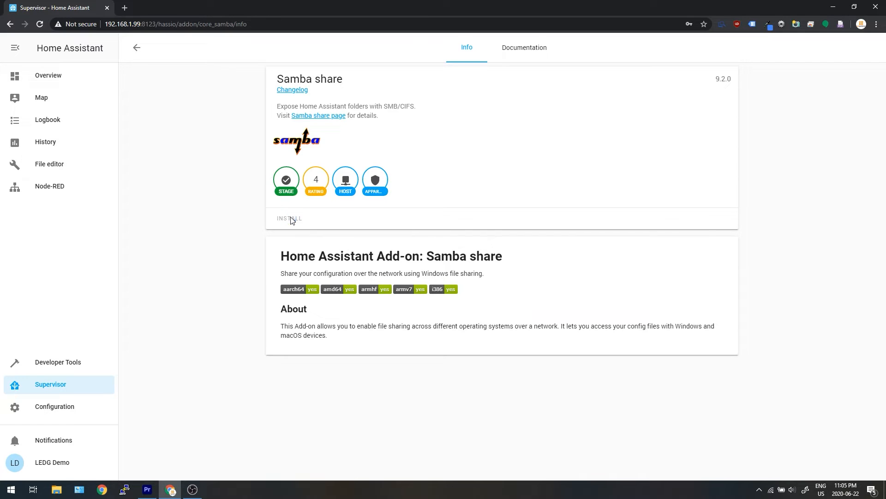
left_click(289, 218)
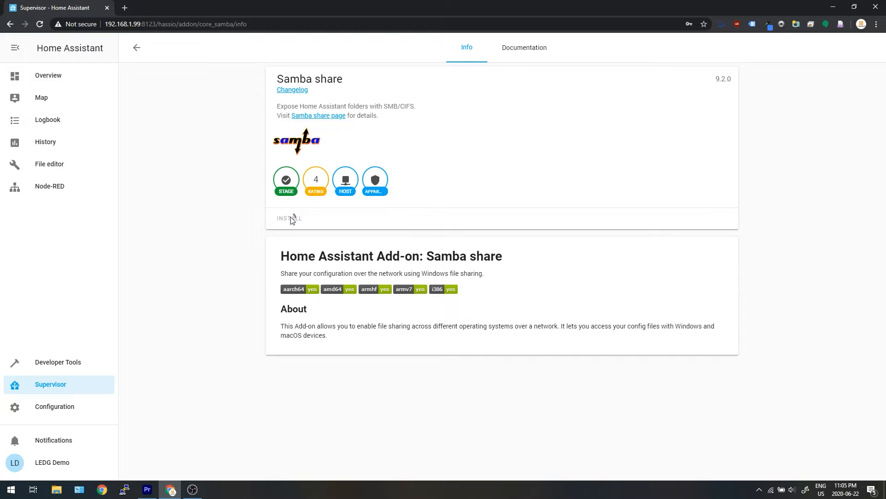
left_click(289, 218)
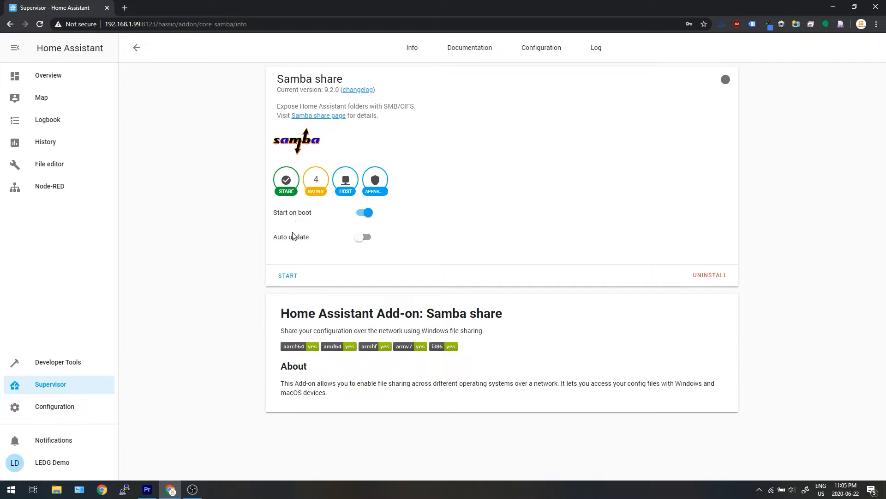
left_click(540, 47)
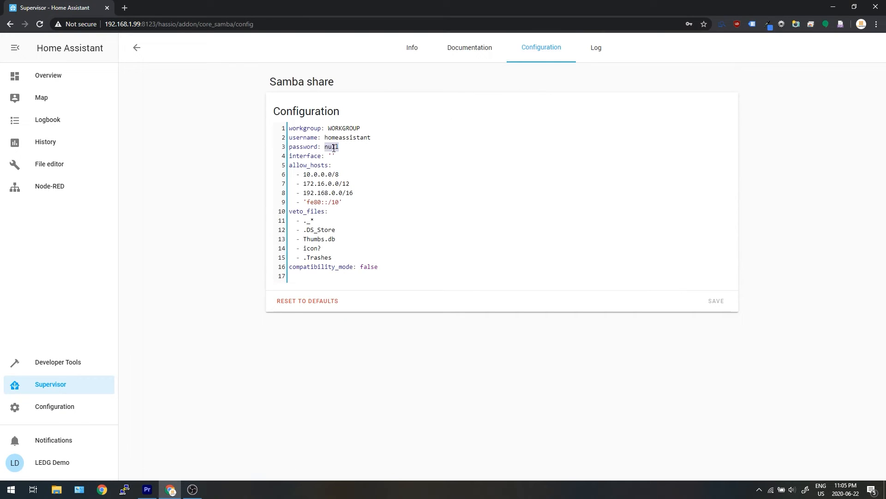
type("somepassword")
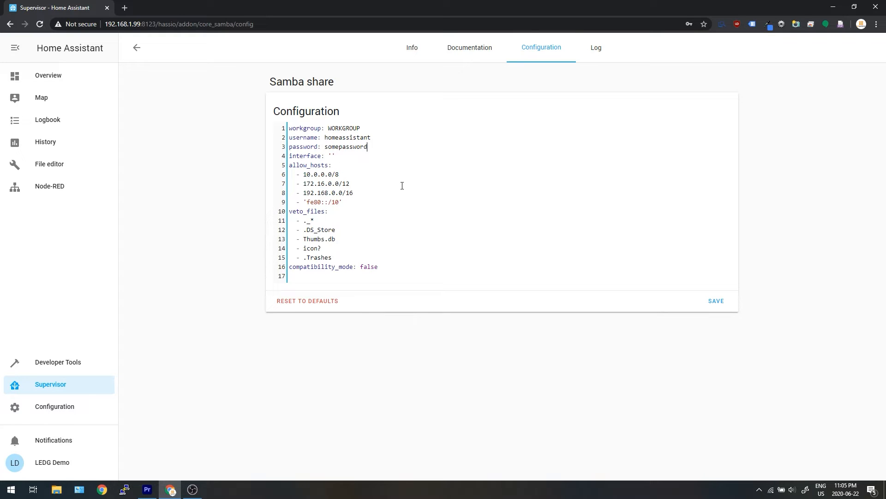
left_click(412, 47)
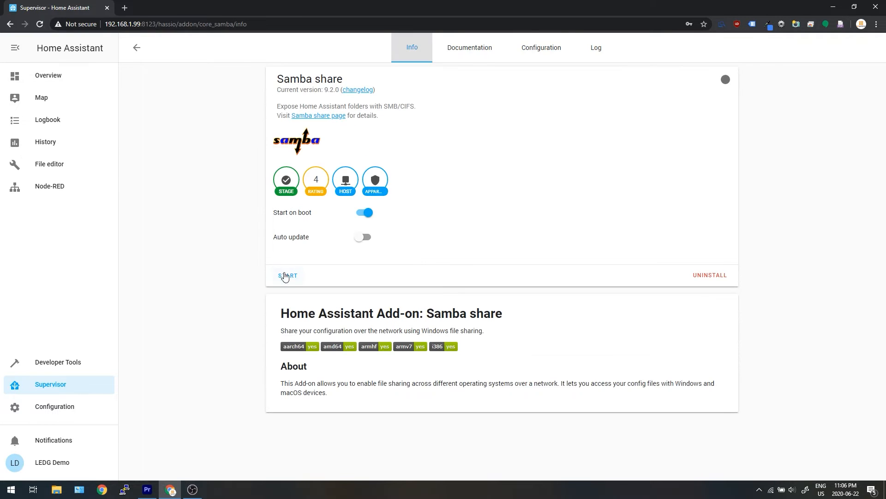
left_click(287, 275)
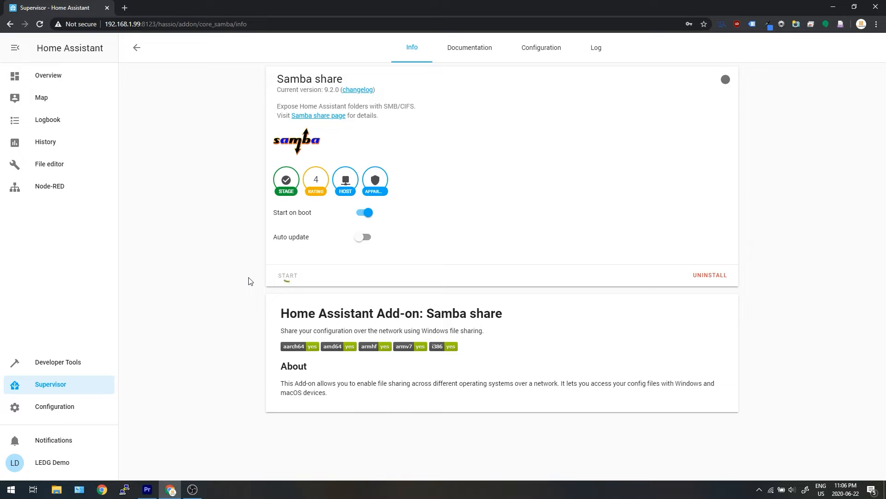
left_click(287, 275)
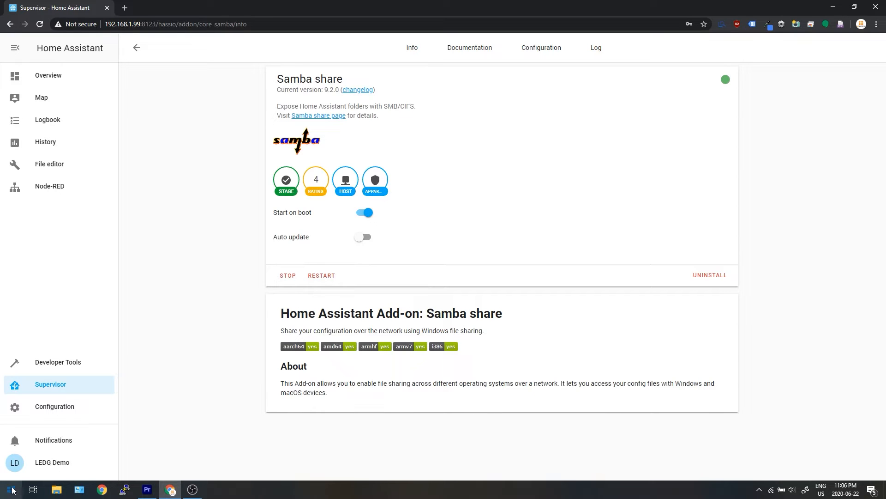
In Windows Features, verify SMB 1.0/CIFS File Sharing Support with client and server is enabled and confirm with OK
type("windows")
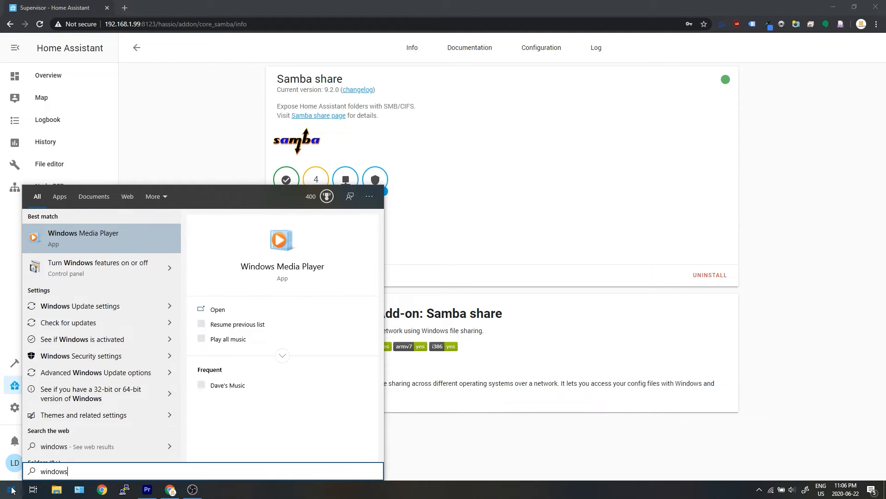
type("featu")
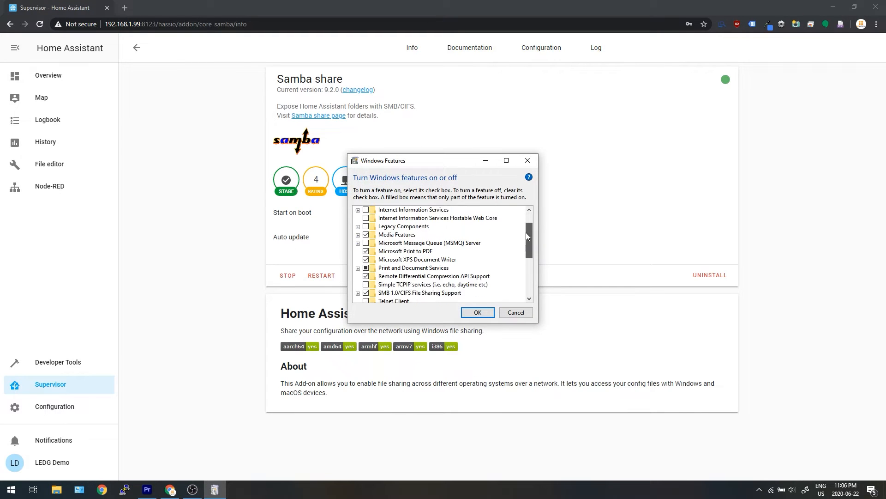
scroll("down", 3)
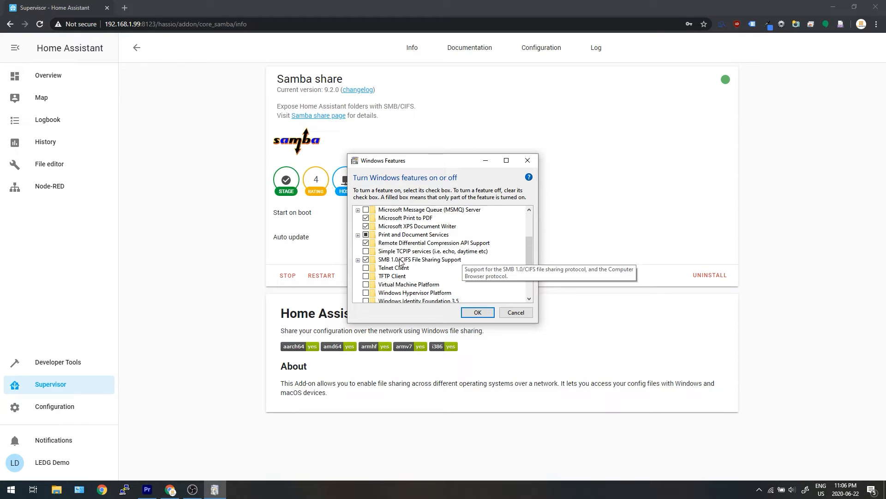
left_click(357, 259)
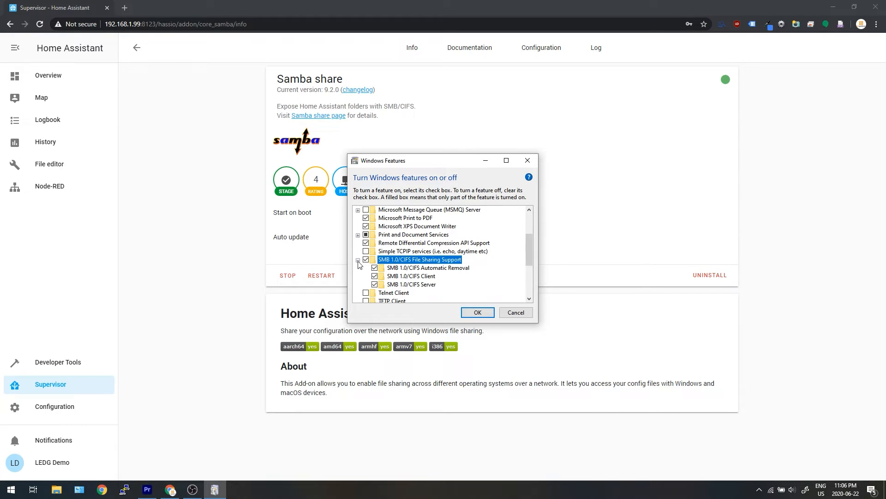
mouse_move(377, 282)
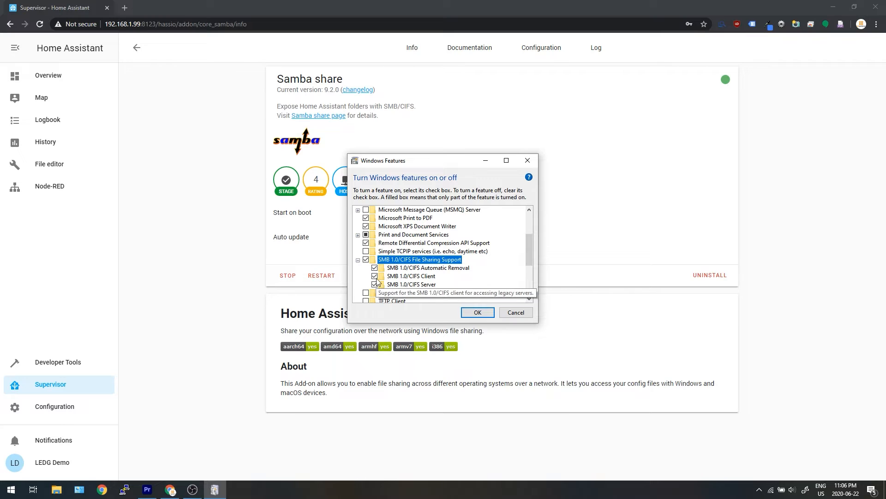
left_click(357, 258)
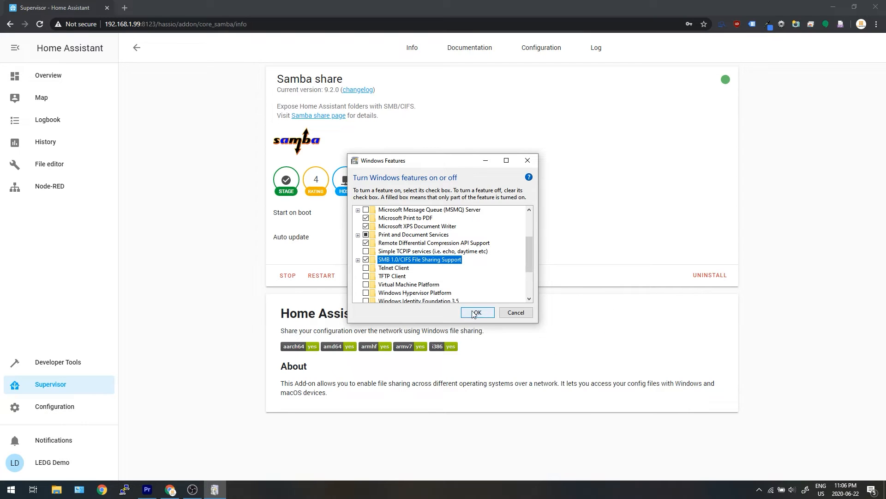
left_click(475, 312)
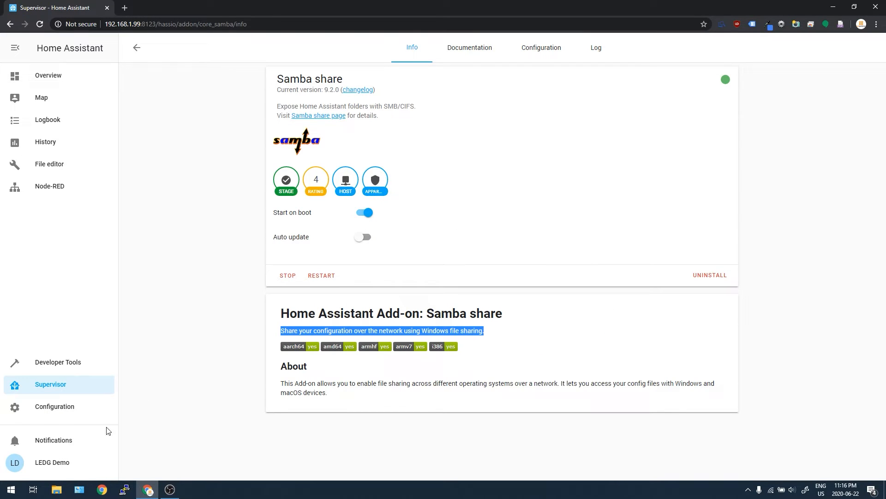
Browse to the Home Assistant share on 192.168.1.99, log in, and open its config folder
left_click(55, 490)
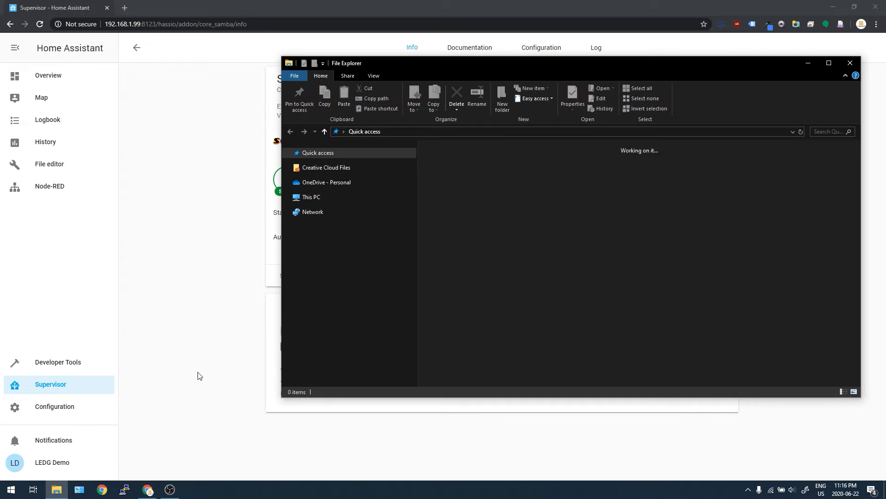
left_click(312, 211)
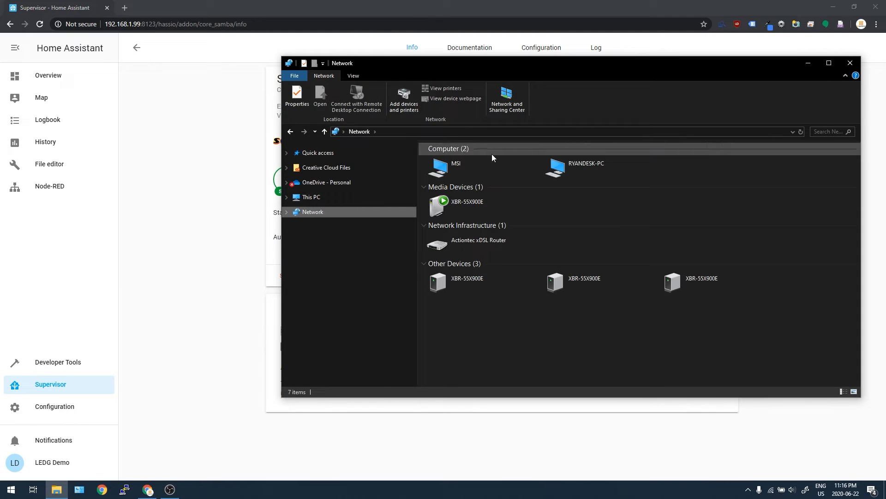
mouse_move(710, 173)
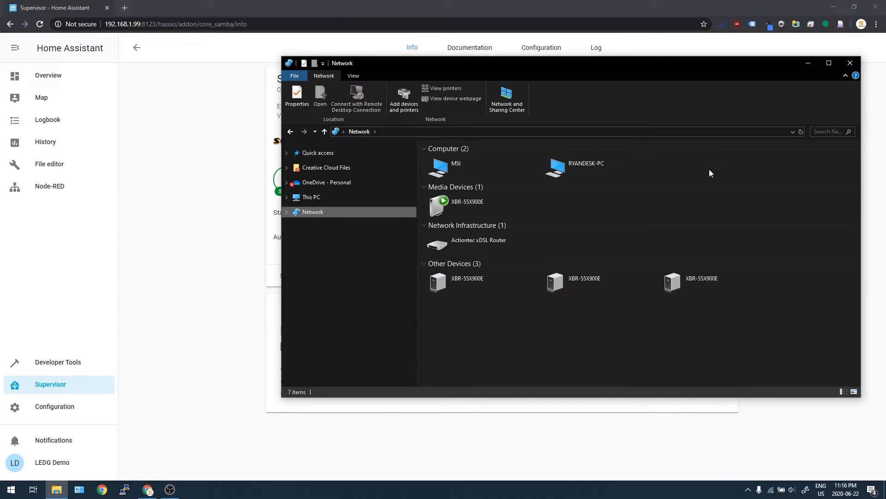
mouse_move(570, 137)
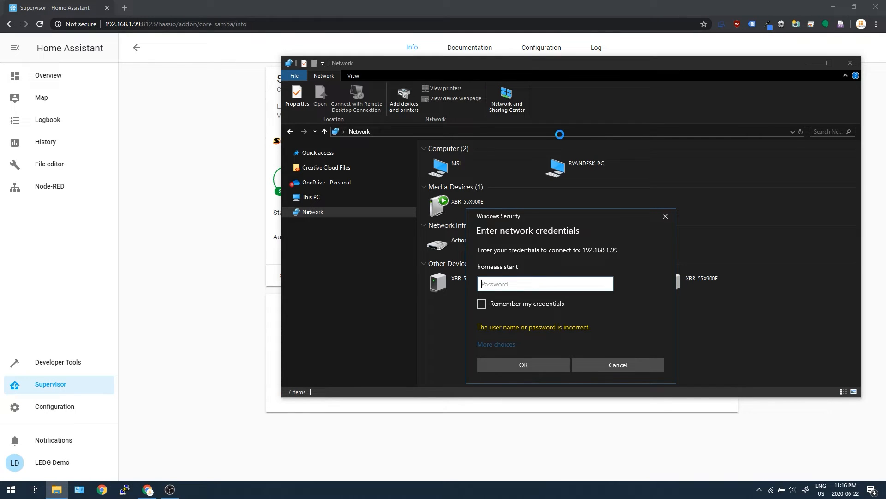
type("password")
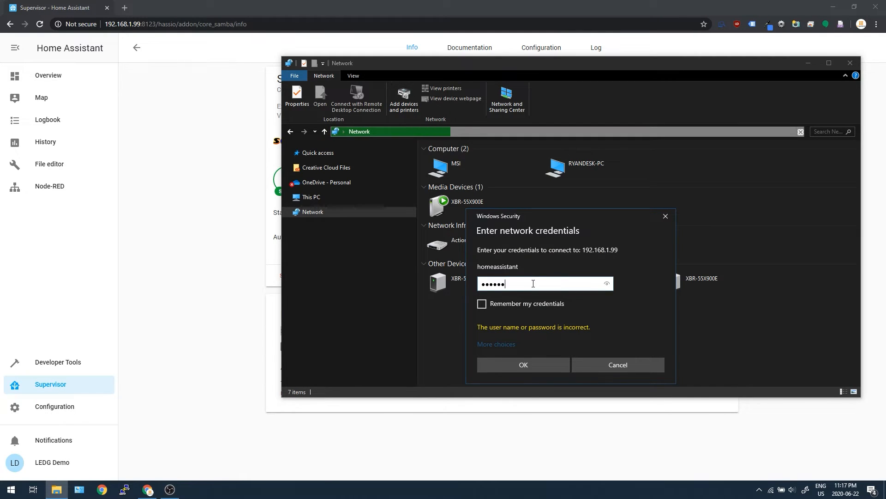
left_click(522, 364)
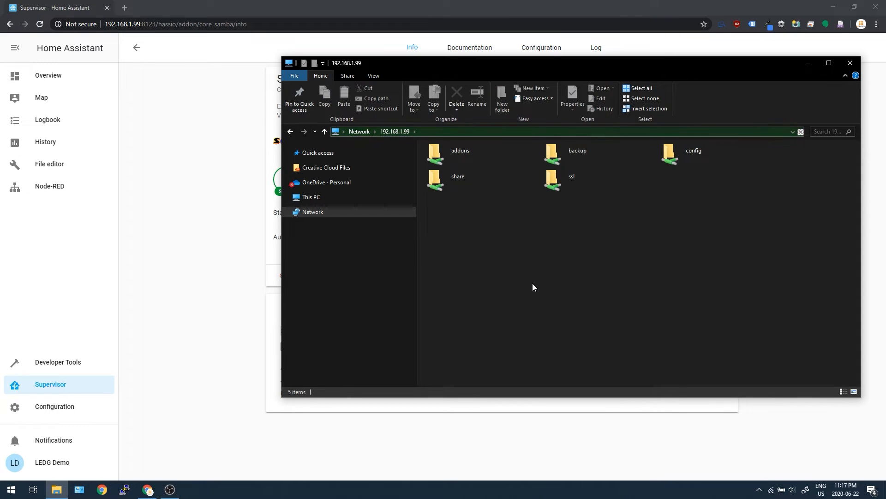
double_click(694, 155)
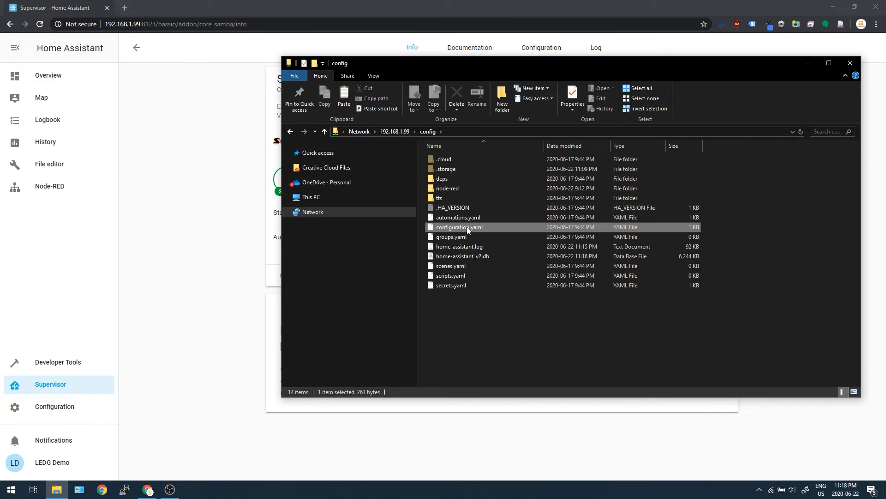
Go to the Home Assistant folder under This PC > Documents for the configuration.yaml copy
left_click(311, 197)
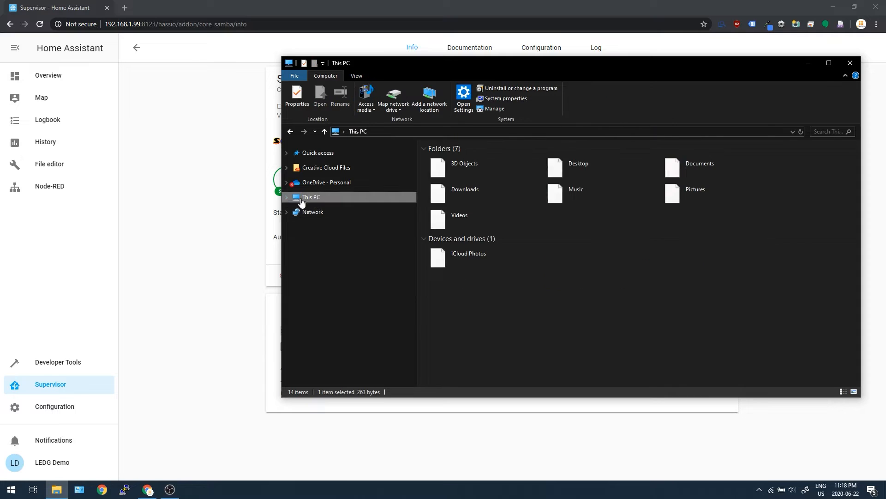
double_click(699, 167)
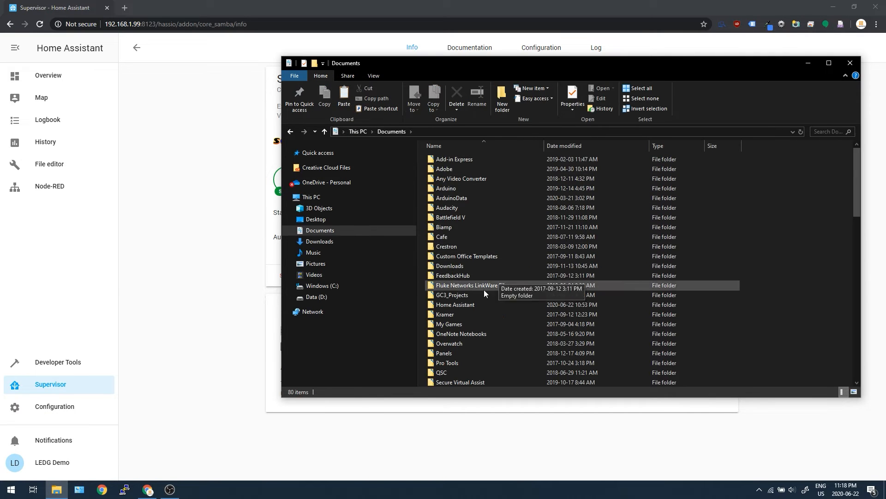
double_click(453, 304)
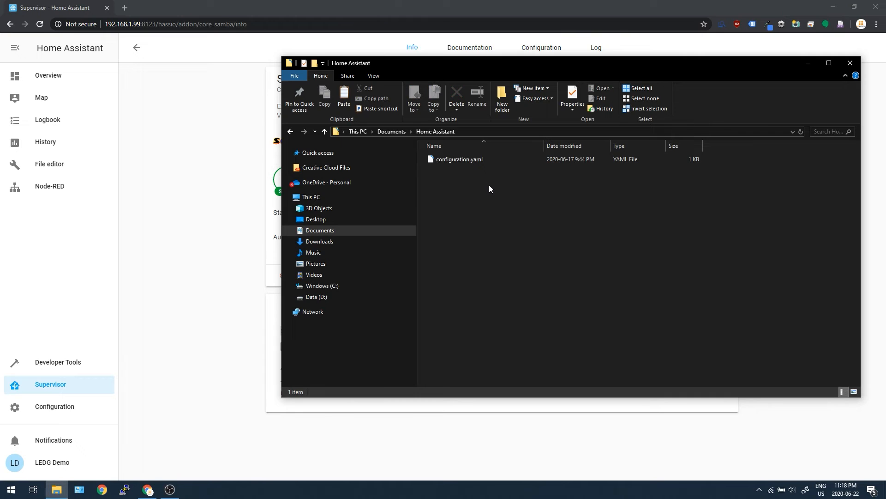
mouse_move(488, 192)
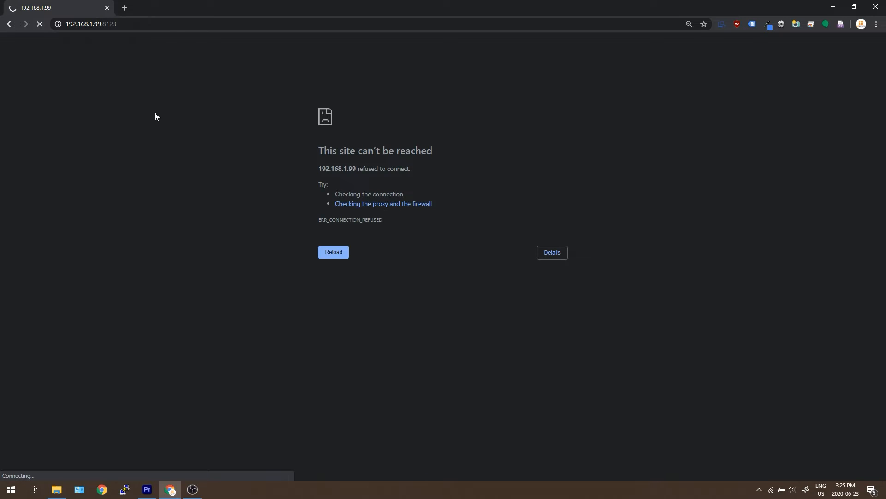
In Supervisor > Snapshots, create a full snapshot named My Regular Backup
type("oh")
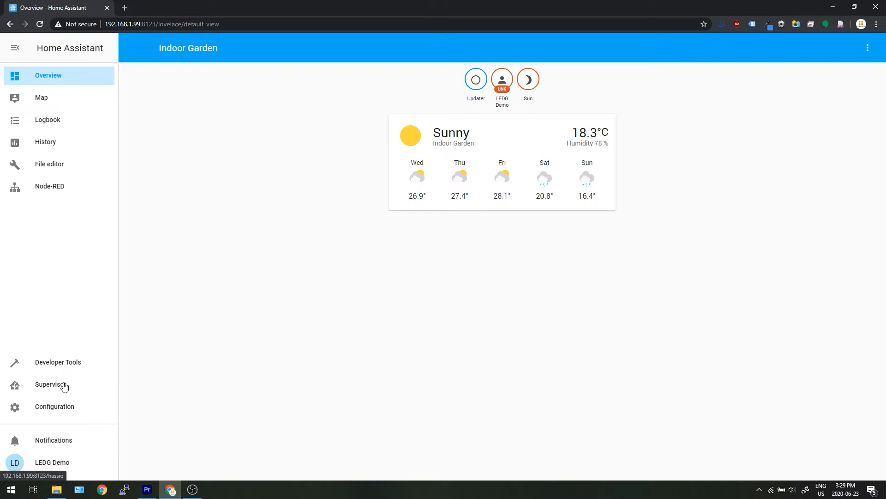
left_click(50, 384)
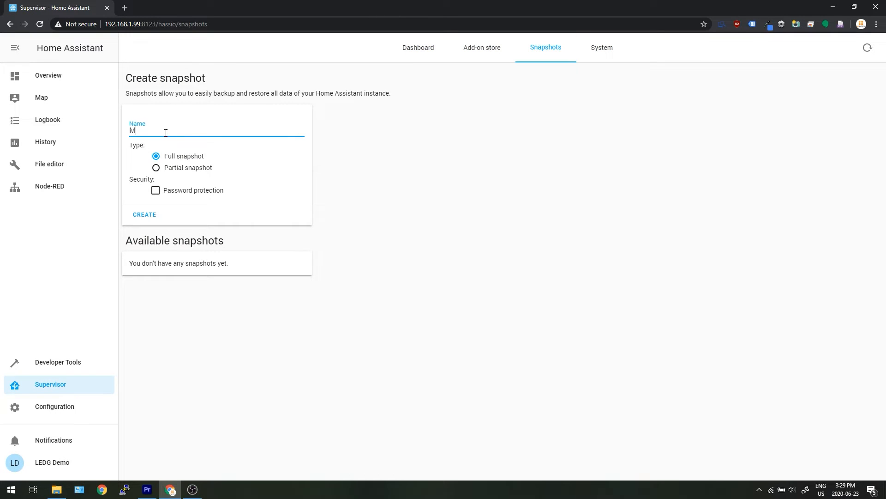
type("y Regular Bak")
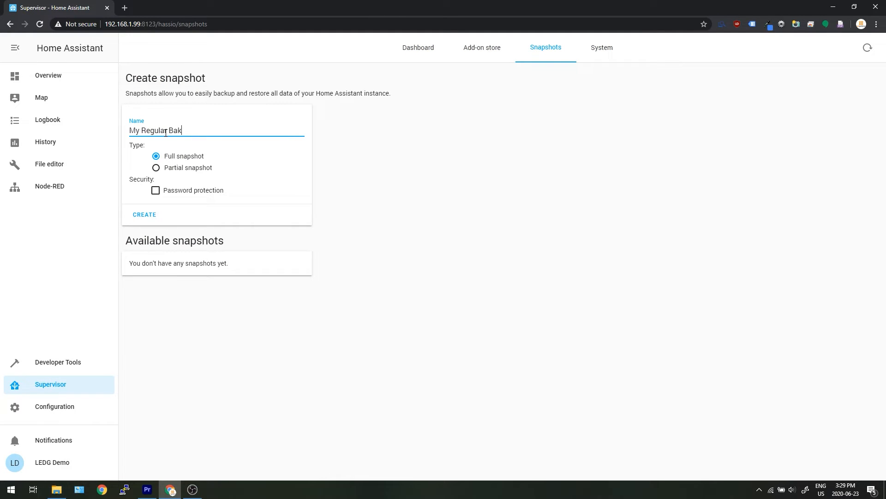
type("up")
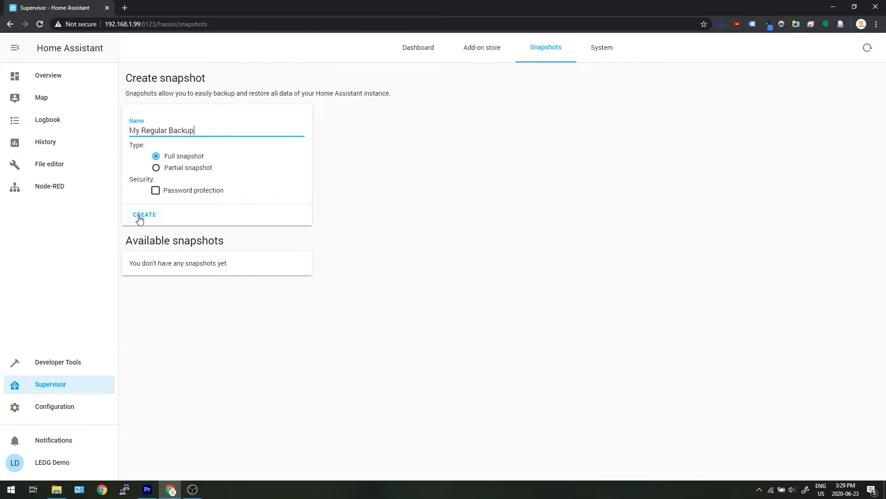
left_click(144, 214)
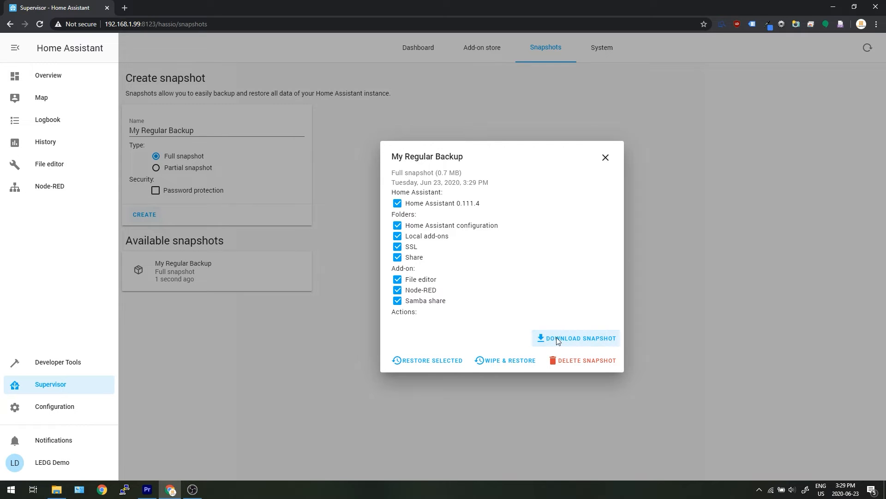
Download the snapshot and save it into Documents\Home Assistant
left_click(579, 338)
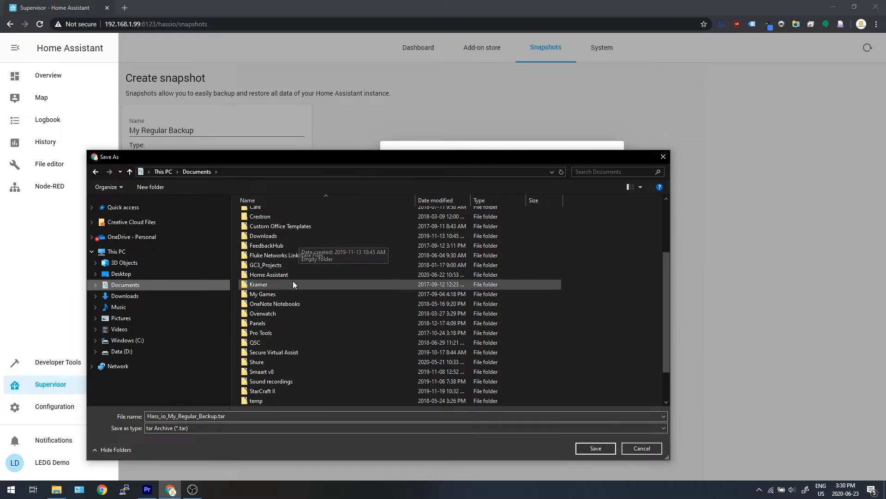
double_click(269, 275)
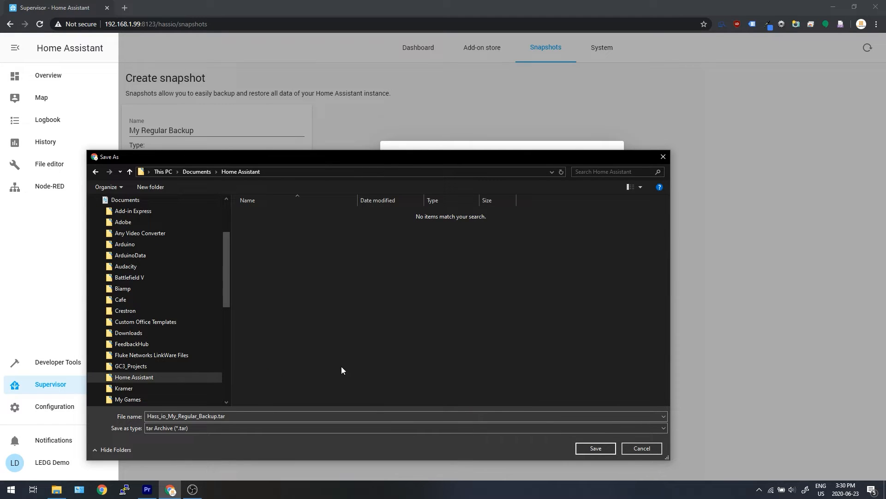
left_click(593, 448)
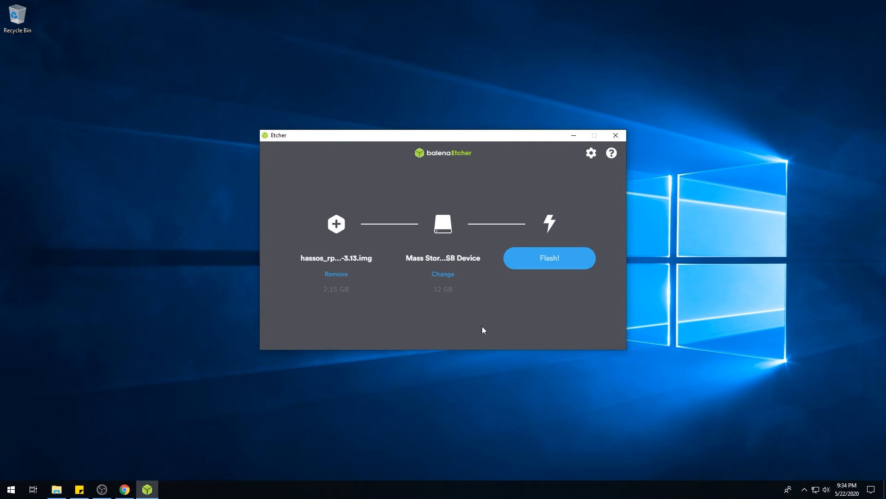
mouse_move(559, 298)
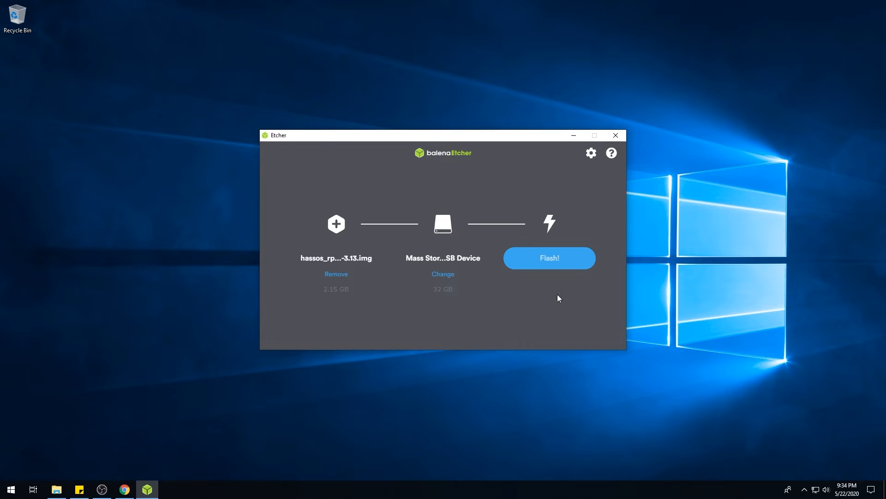
left_click(548, 258)
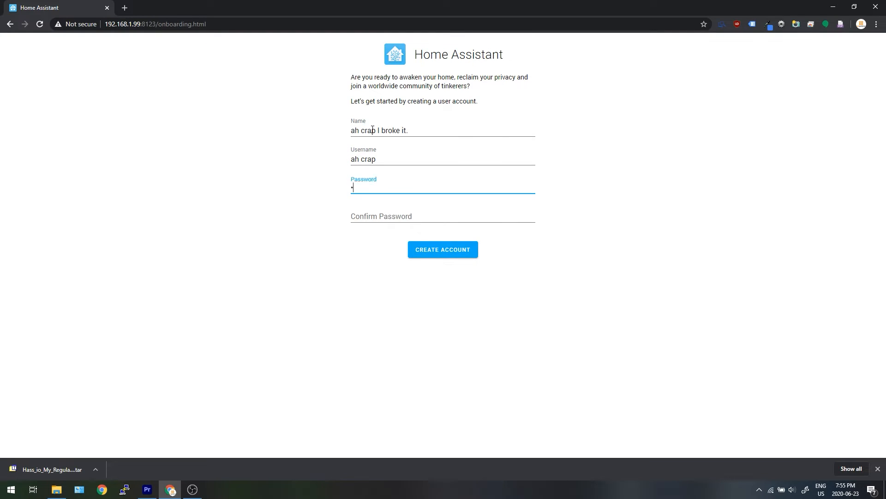
Create the account to finish onboarding, install Samba share and view its configuration, then check the Snapshots page
left_click(442, 249)
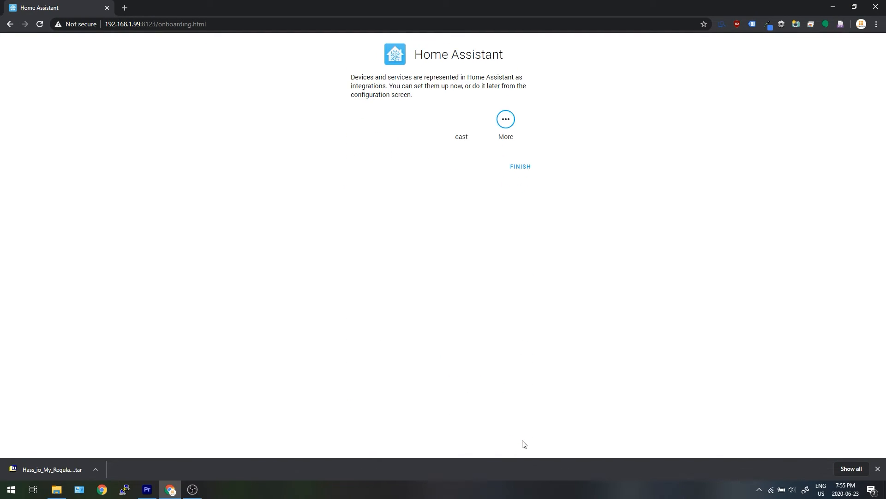
left_click(520, 166)
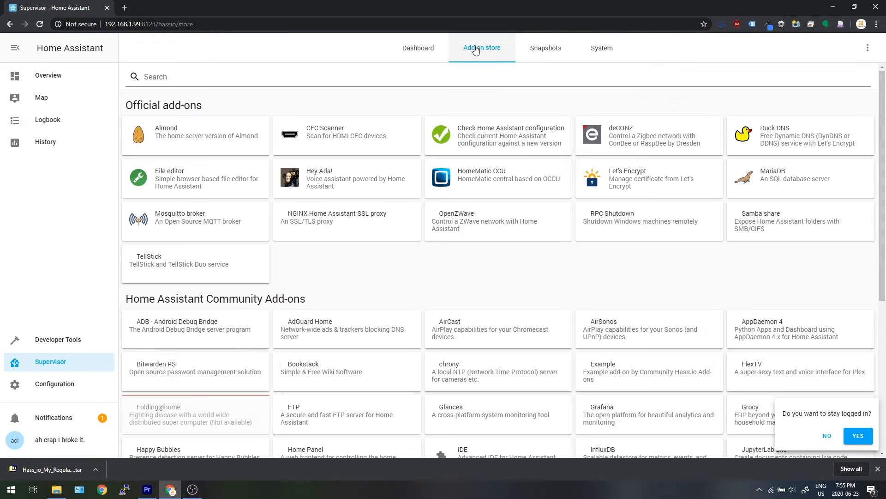
left_click(801, 221)
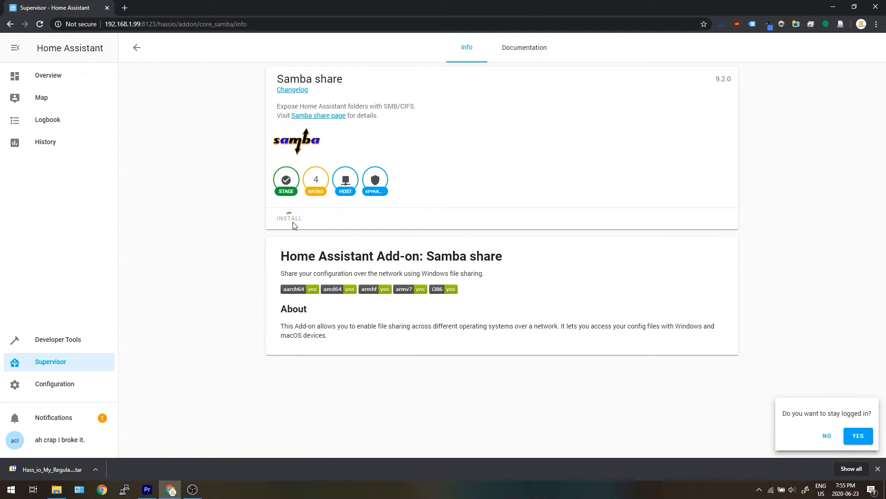
left_click(541, 47)
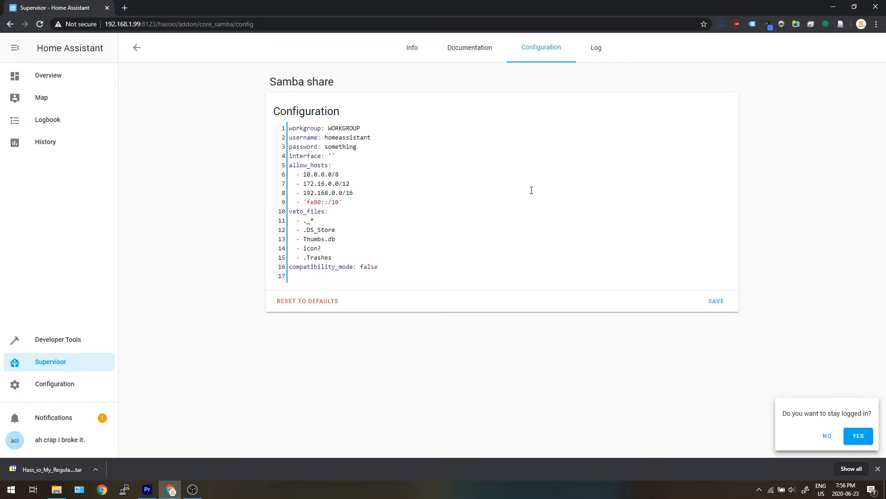
left_click(412, 47)
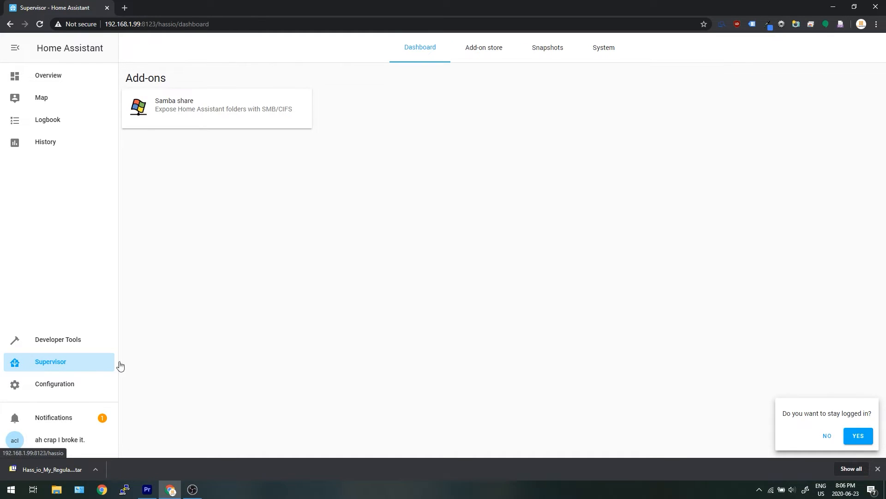
left_click(544, 47)
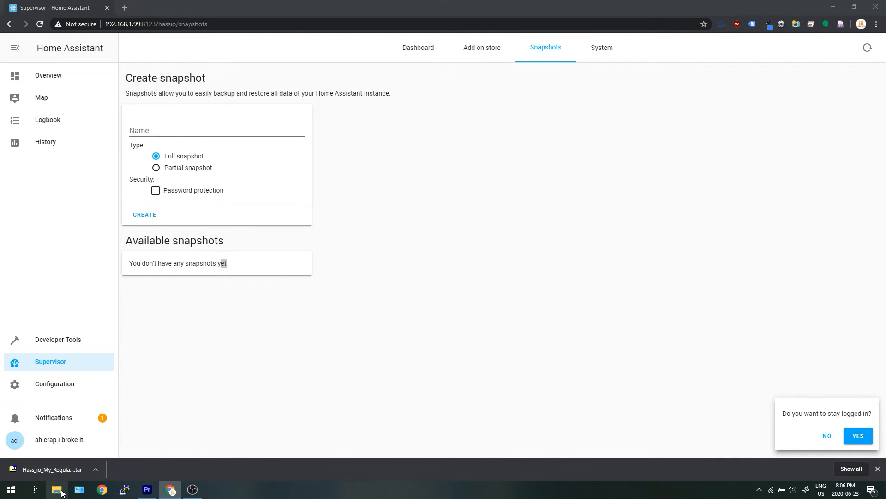
Open Documents\Home Assistant and bring up the context menu for Hass_io_My_Regular_Backup.tar
left_click(57, 489)
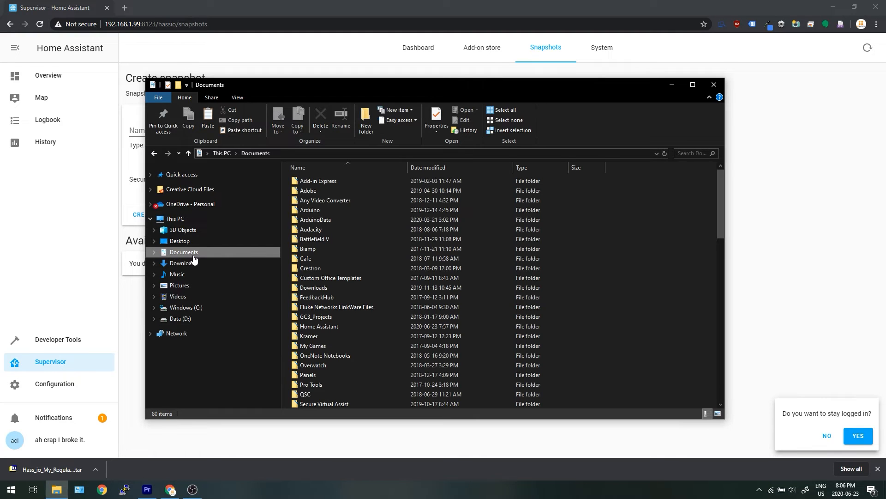
double_click(318, 326)
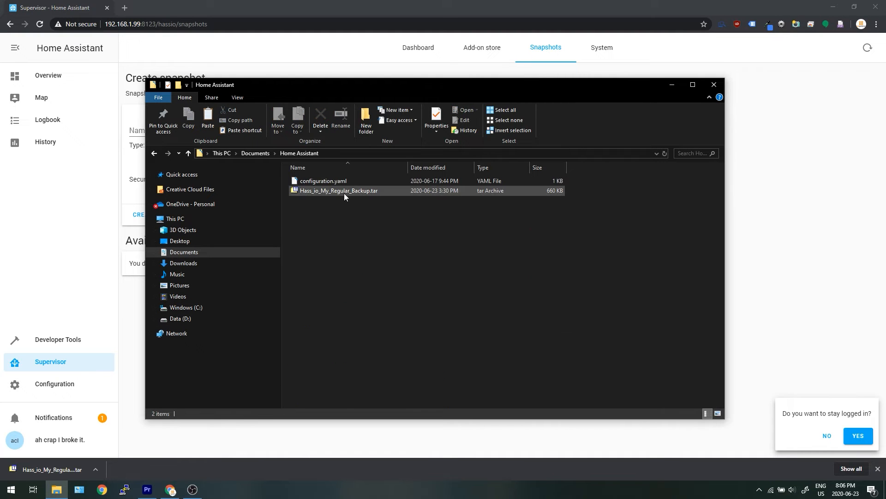
right_click(339, 190)
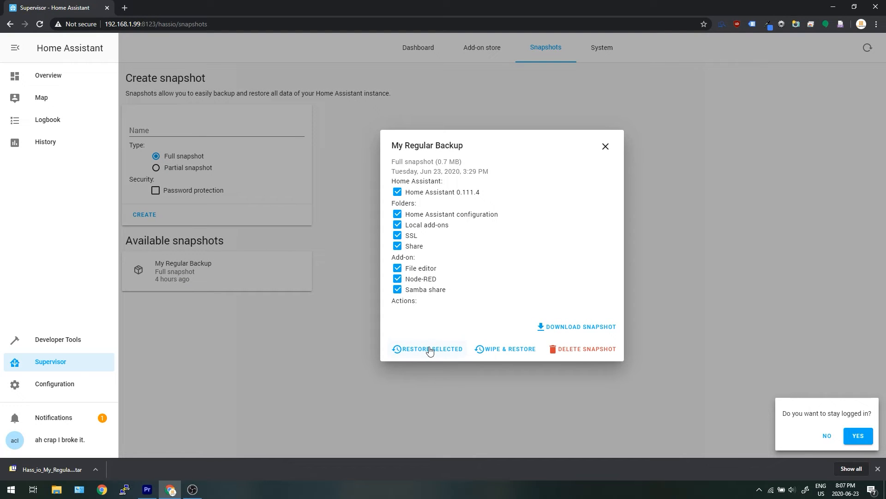
Wipe and restore from the My Regular Backup snapshot, confirm it, and log back in
left_click(428, 349)
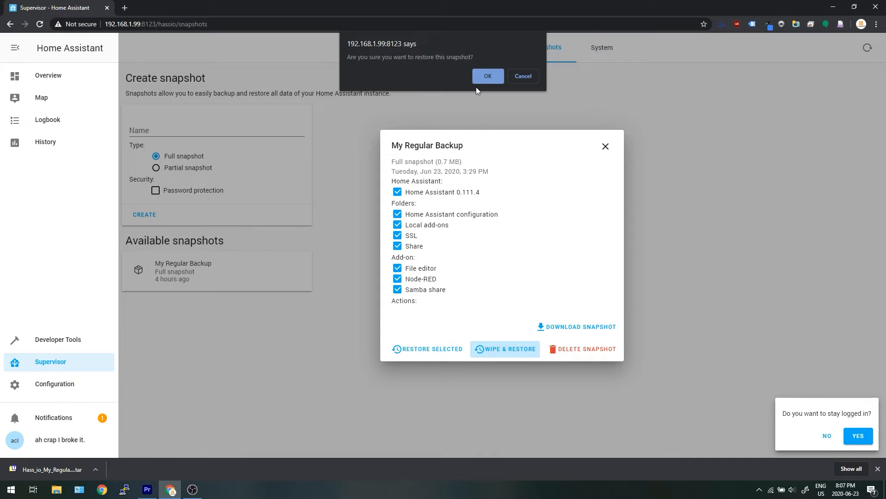
left_click(488, 76)
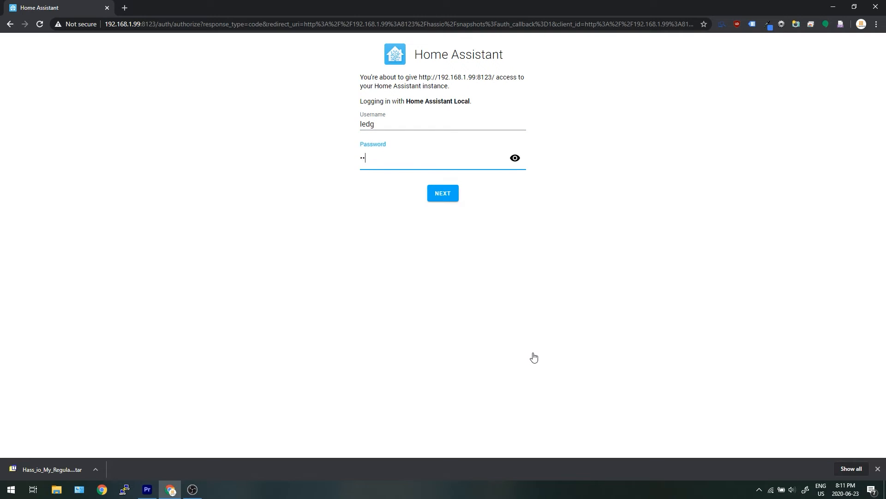
left_click(442, 193)
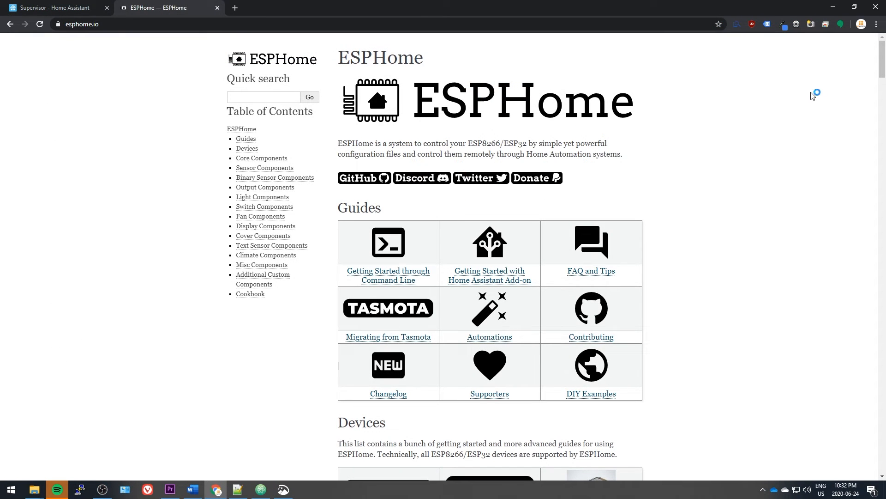
Scroll the esphome.io components page past Sensor and Binary Sensor to Output Components
scroll("down", 3)
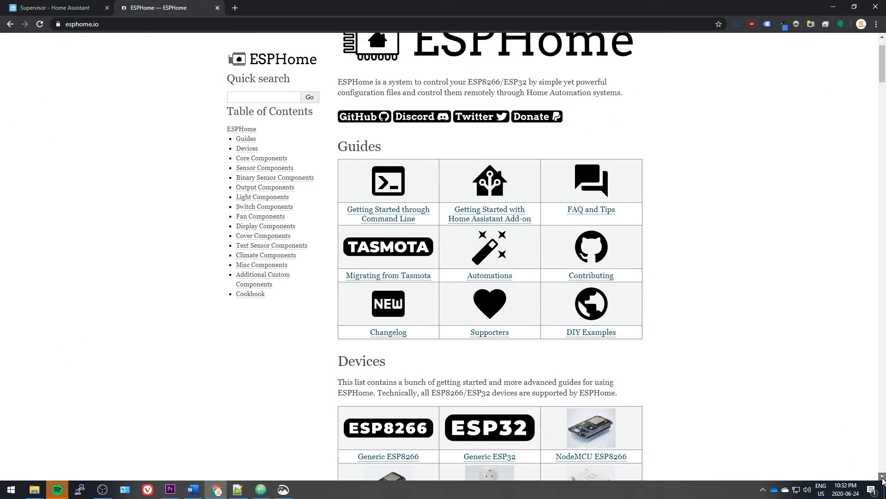
scroll("down", 3)
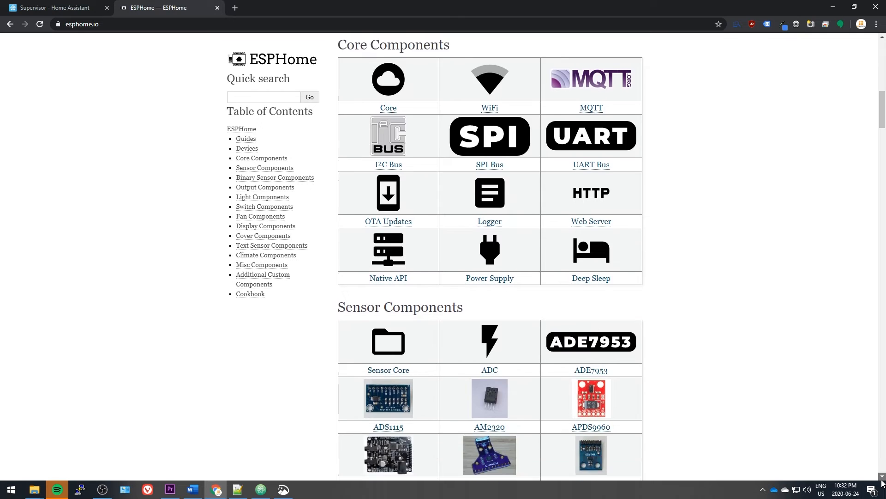
scroll("down", 3)
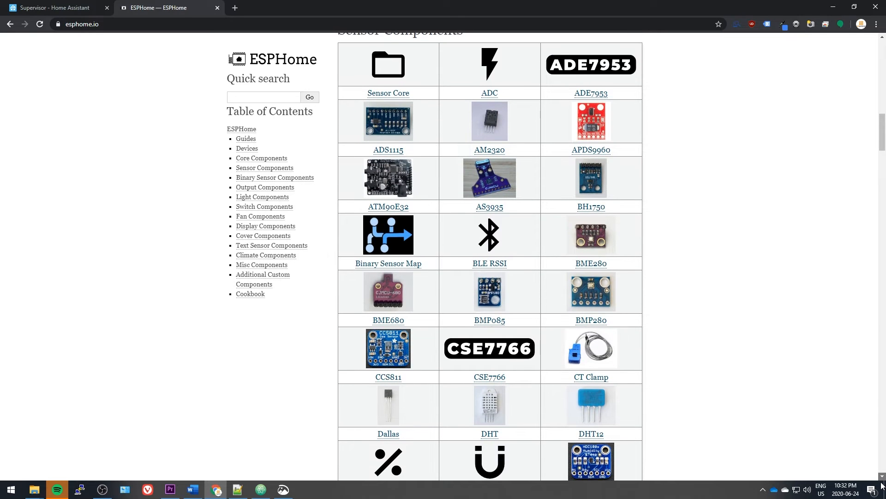
scroll("down", 3)
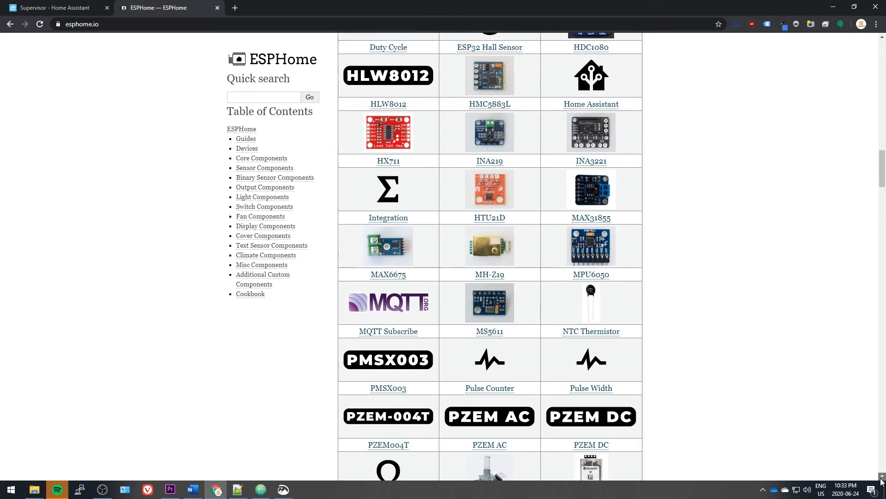
scroll("down", 3)
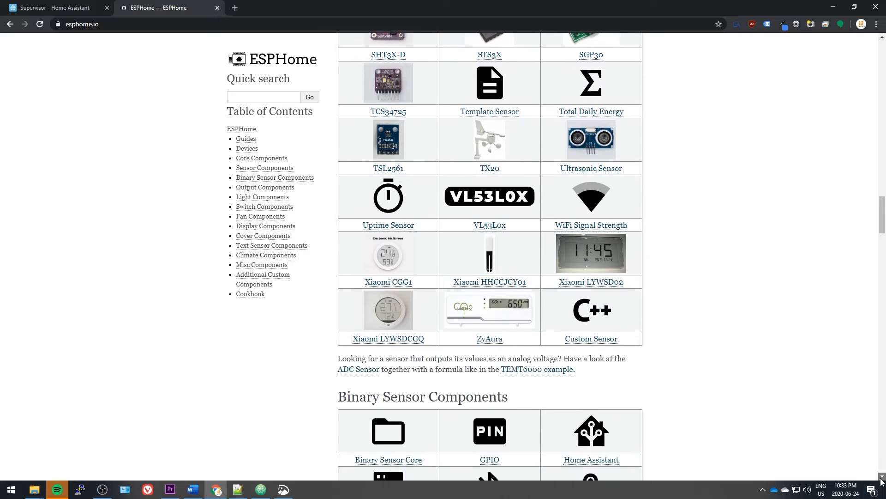
scroll("down", 3)
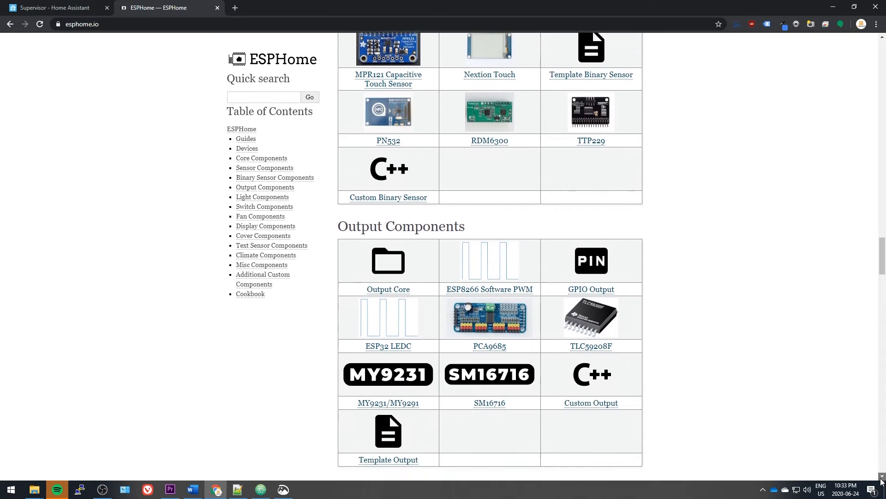
left_click(53, 8)
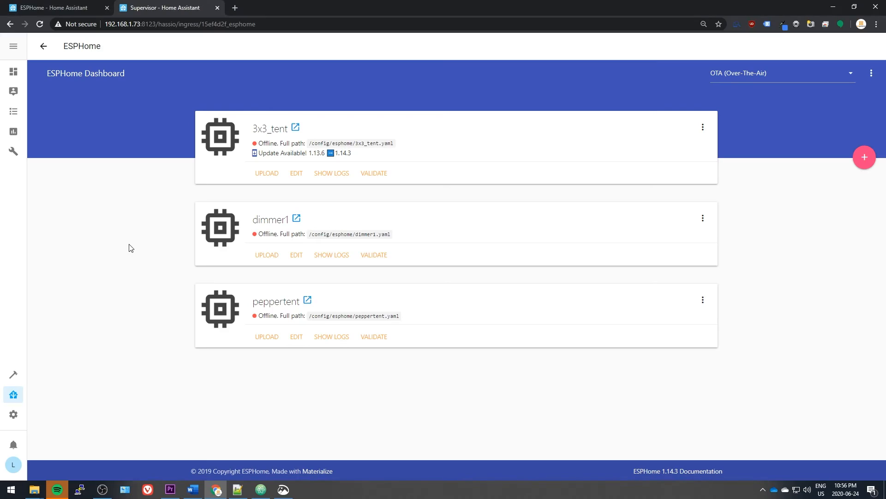
mouse_move(155, 274)
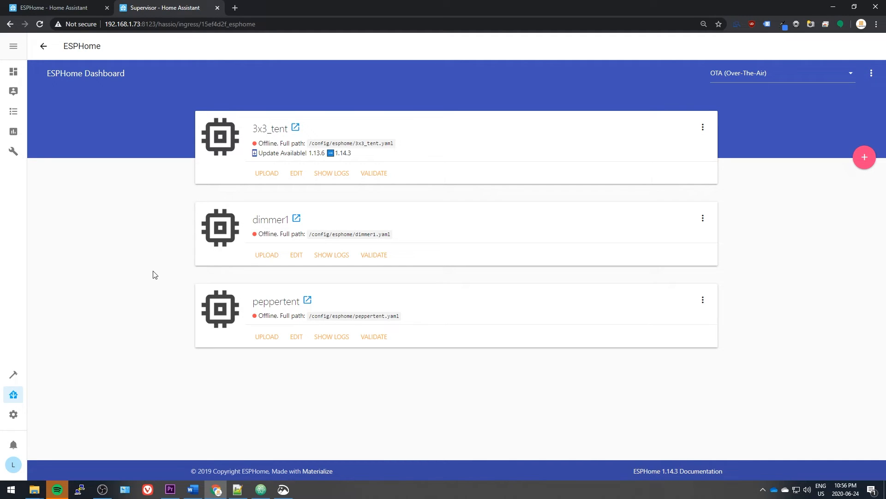
View the 3x3_tent.yaml config with its two BME280 sensors, then go to the add-on store
left_click(296, 172)
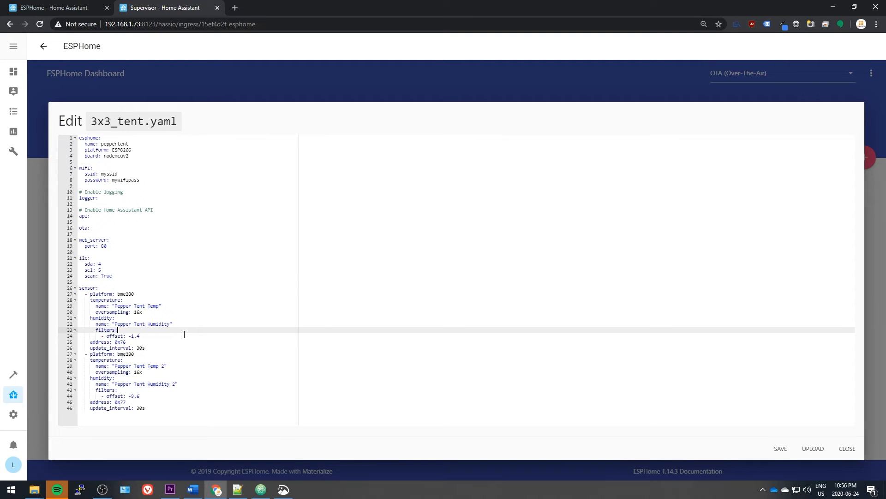
left_click(145, 407)
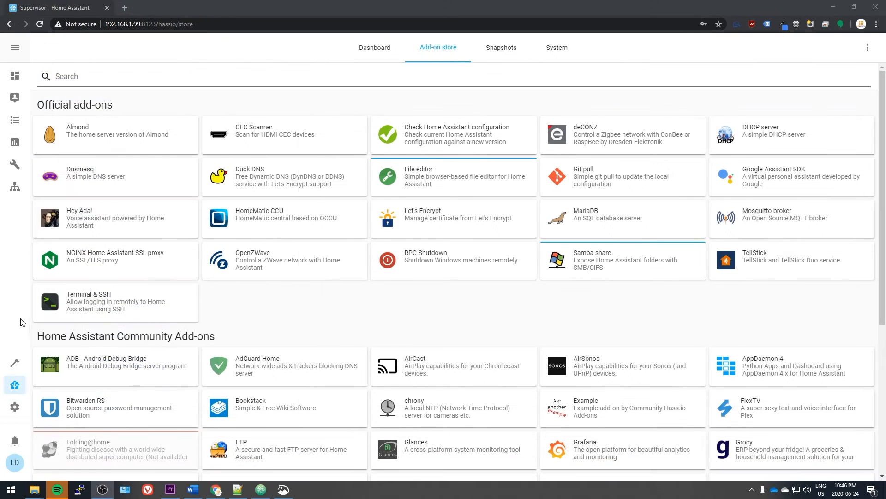
mouse_move(636, 262)
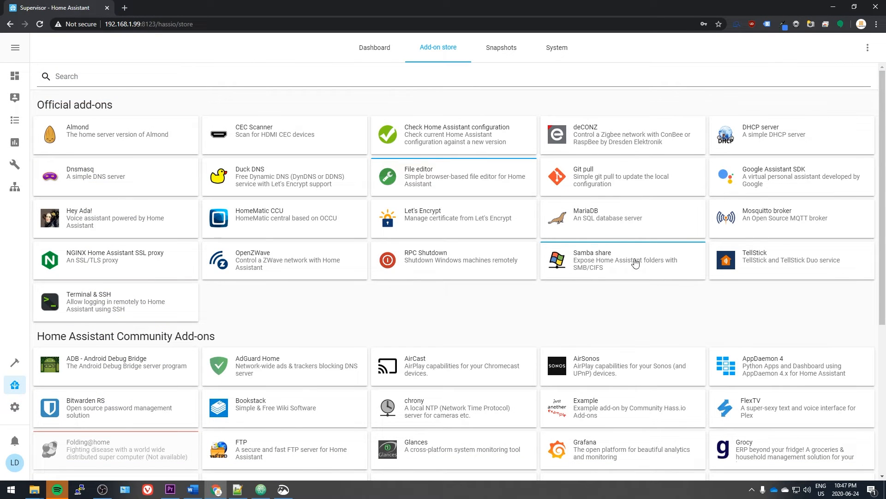
left_click(869, 47)
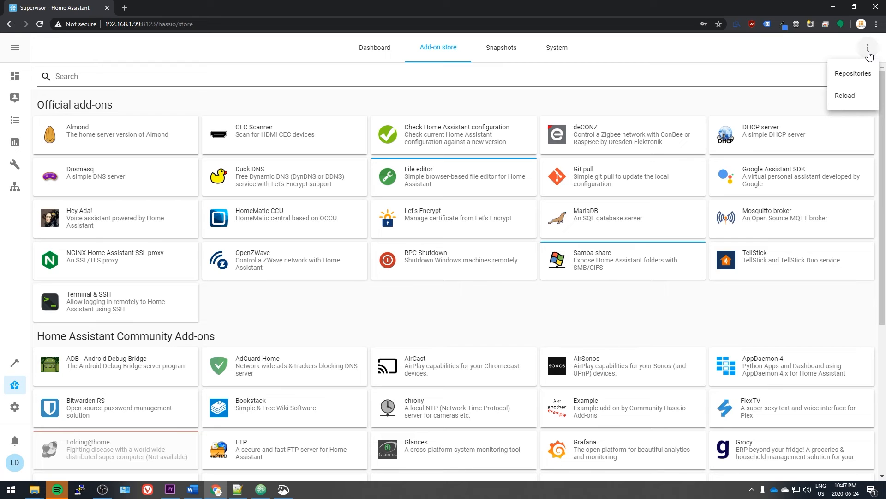
left_click(852, 73)
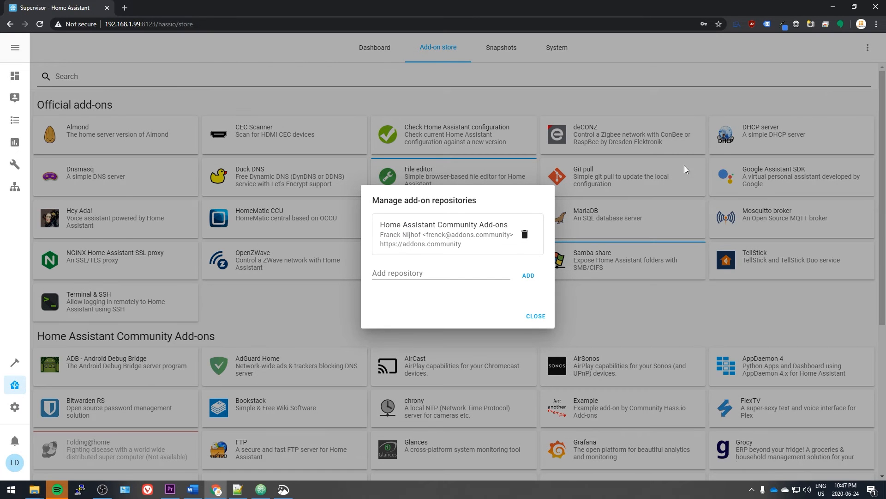
right_click(441, 274)
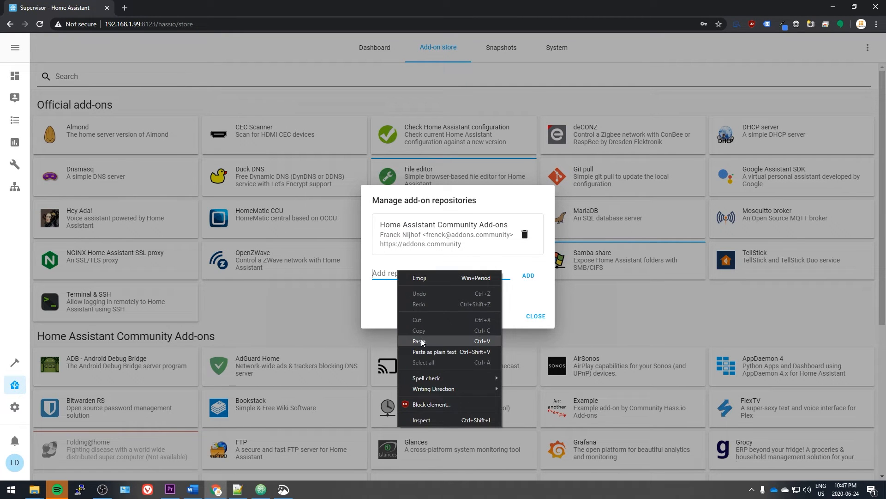
left_click(419, 340)
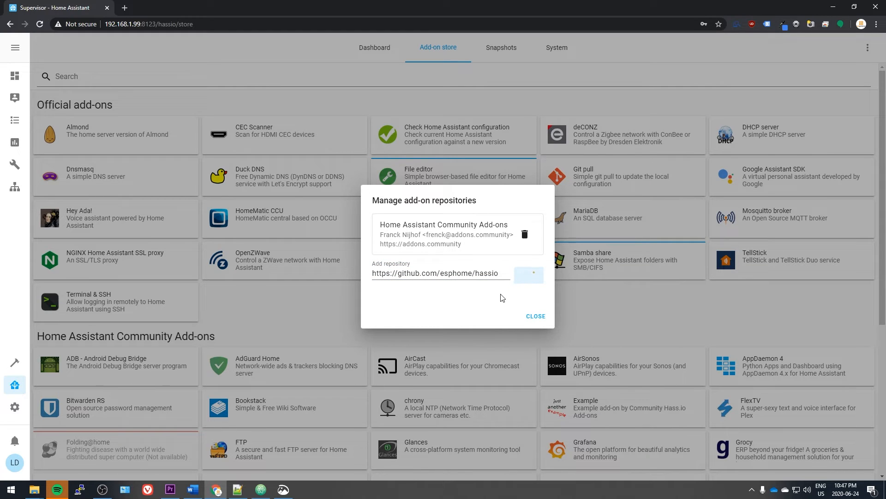
left_click(528, 274)
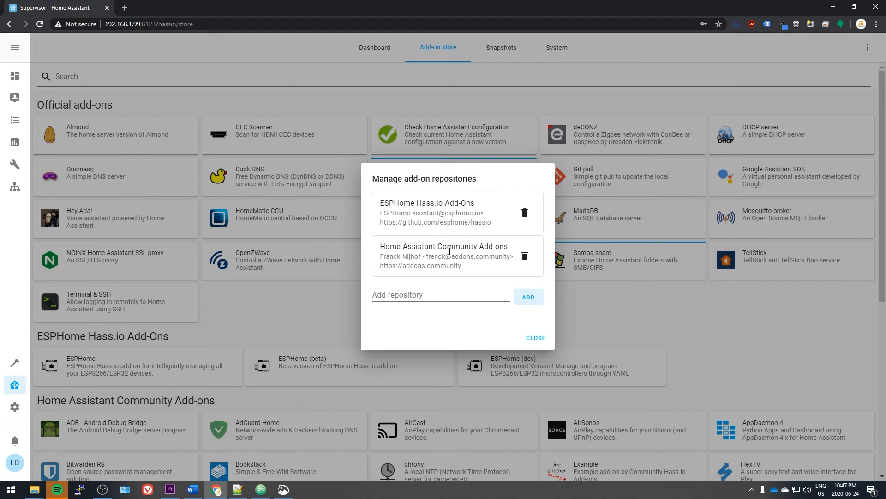
left_click(534, 338)
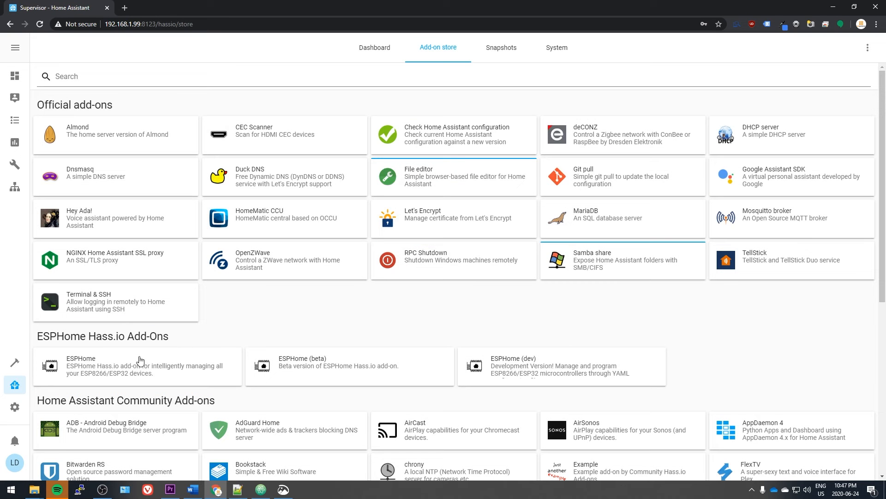
Install the ESPHome add-on, enable Show in sidebar, and start it
left_click(136, 366)
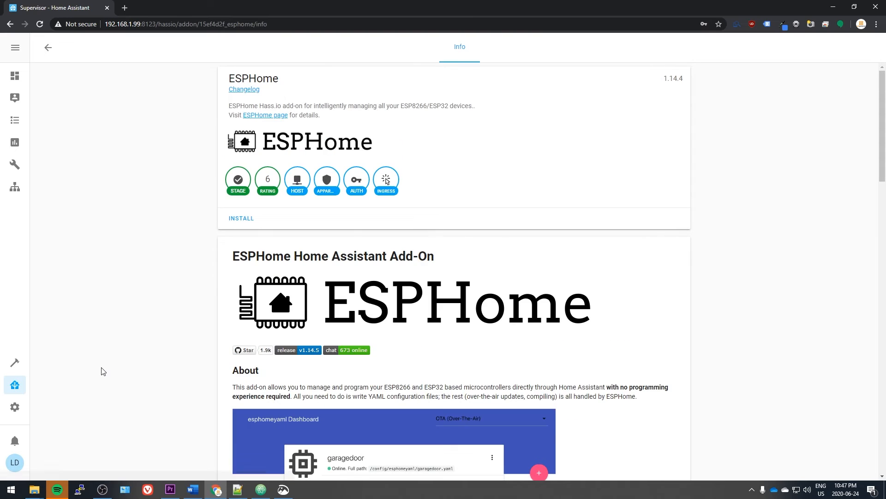
left_click(241, 218)
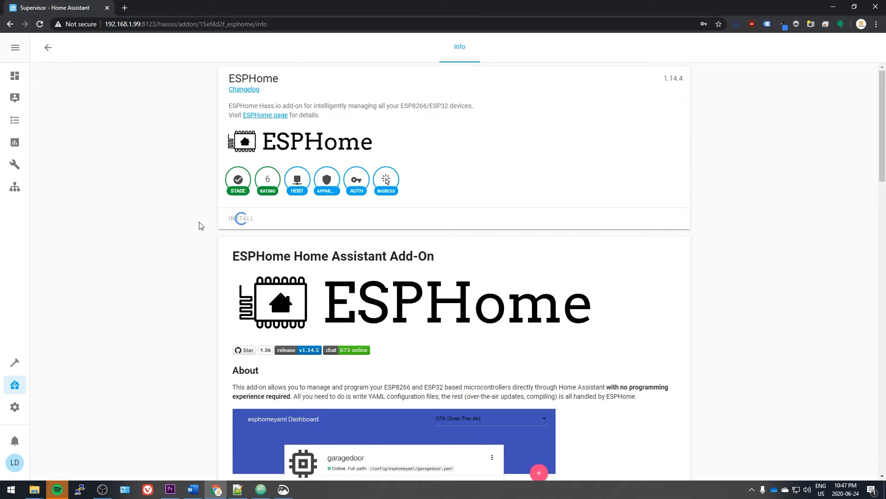
left_click(241, 218)
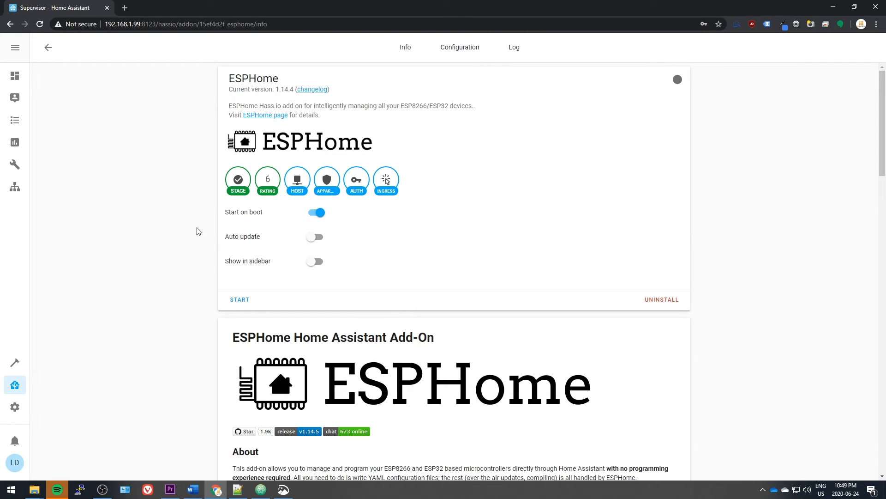
left_click(315, 261)
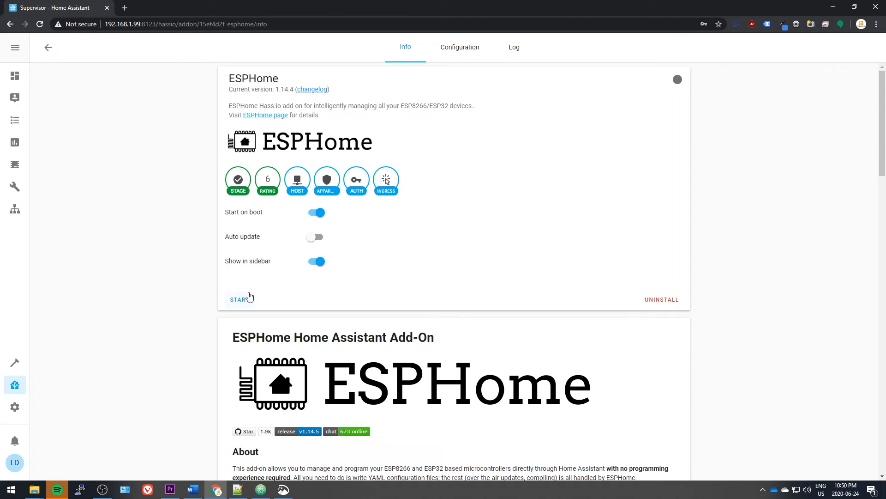
left_click(238, 299)
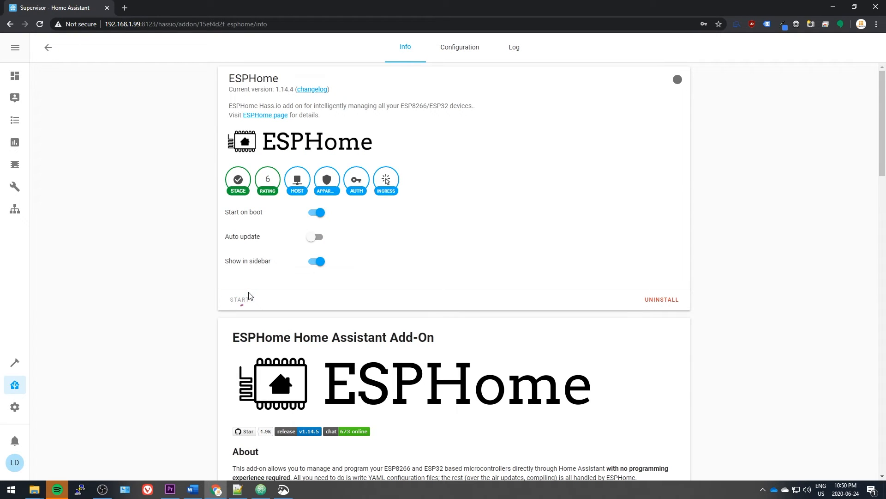
left_click(237, 299)
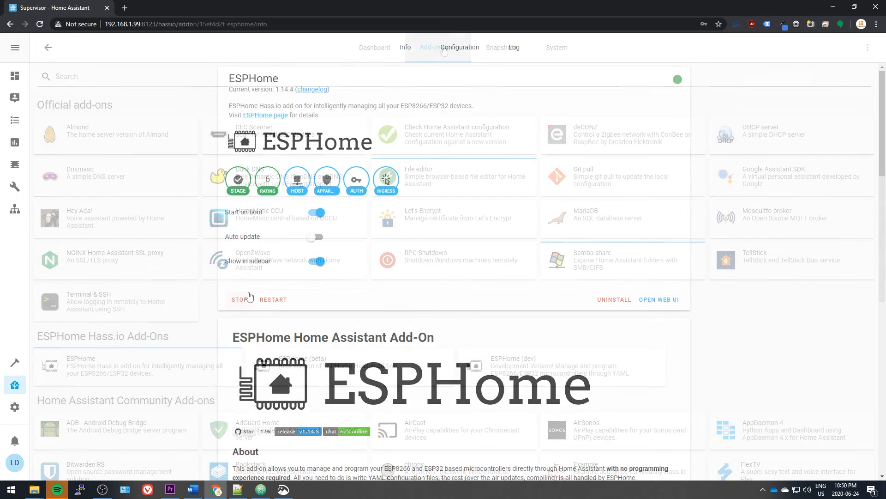
Return to the add-on store and bring up the Mosquitto broker add-on page
left_click(437, 47)
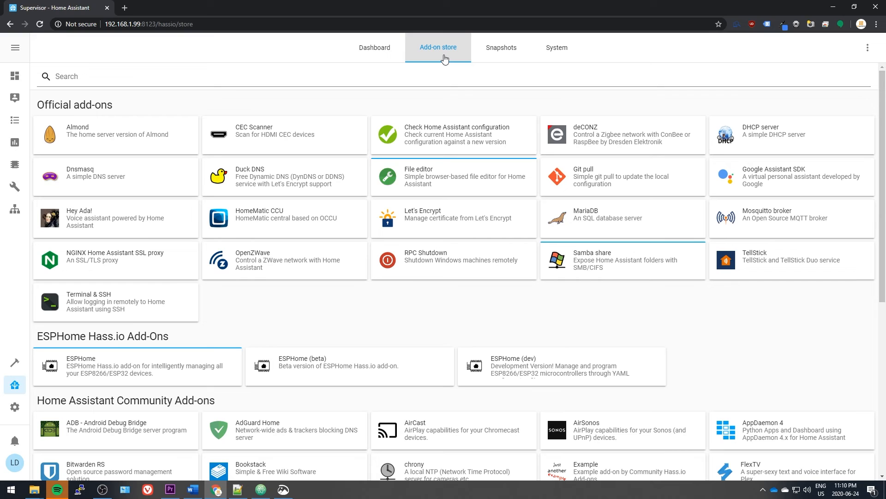
mouse_move(772, 218)
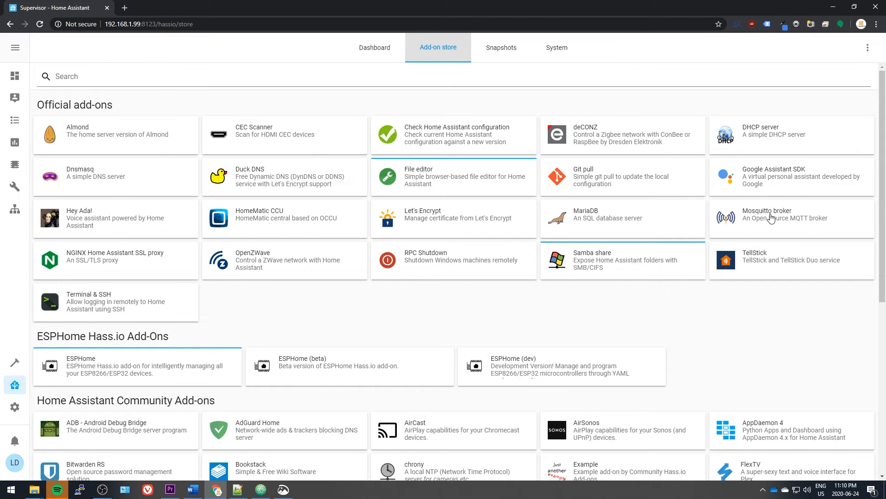
left_click(791, 218)
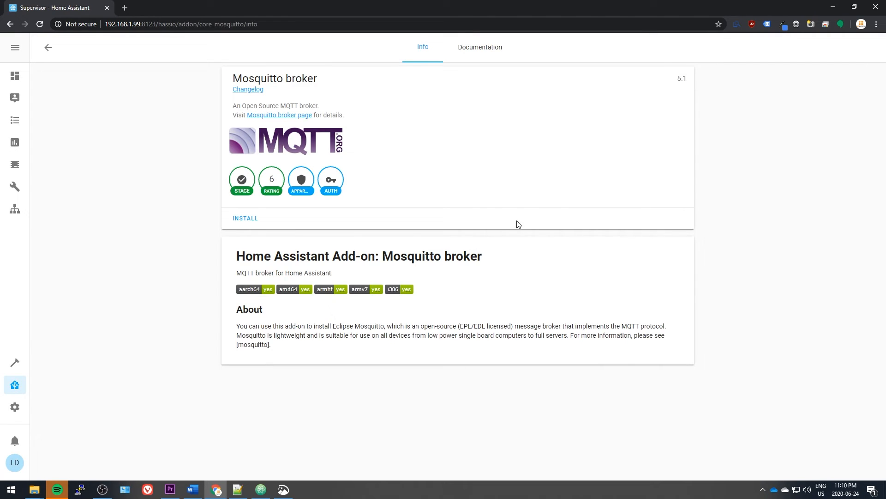
mouse_move(443, 227)
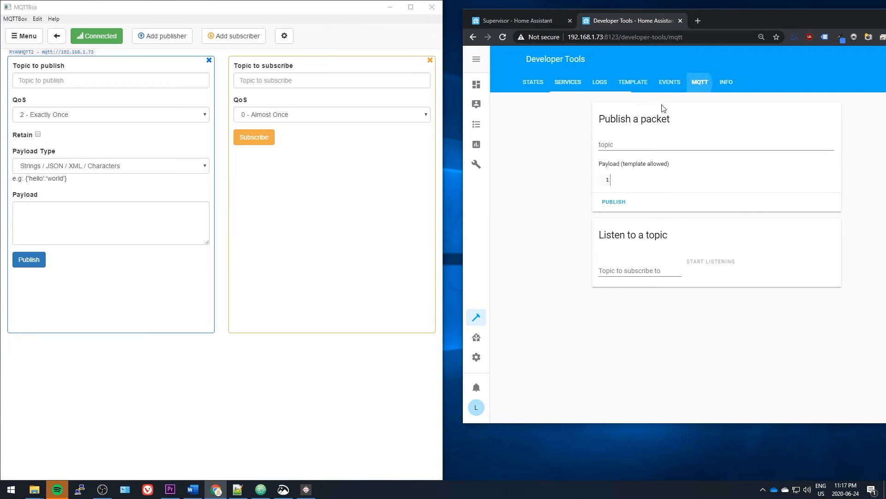
Fill Home Assistant's MQTT publish form with topic test/demo and payload hello world!
type("test")
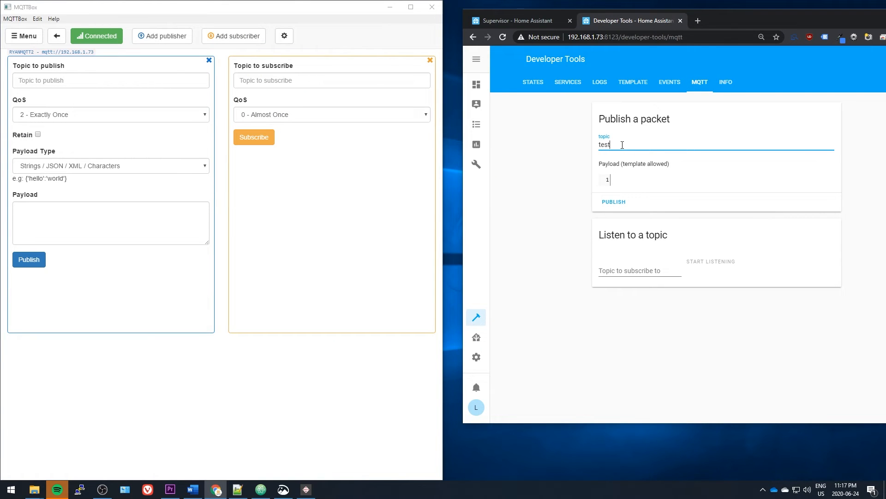
type("/demo")
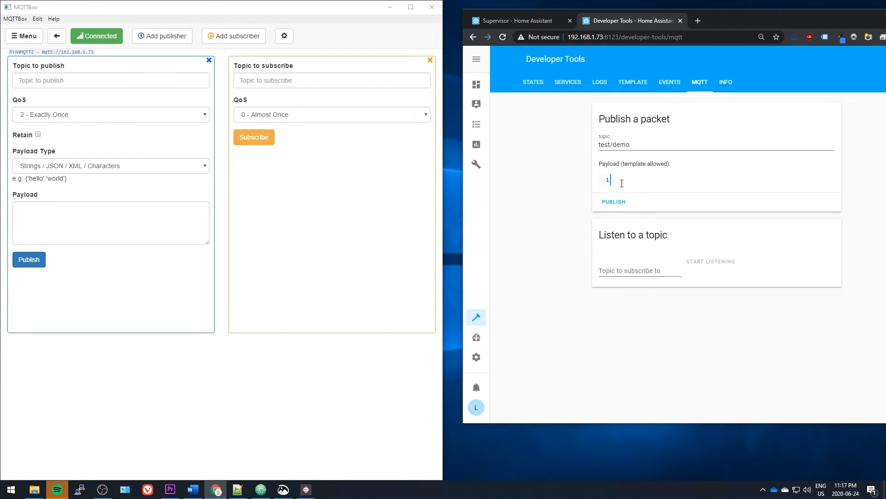
type("hello world!")
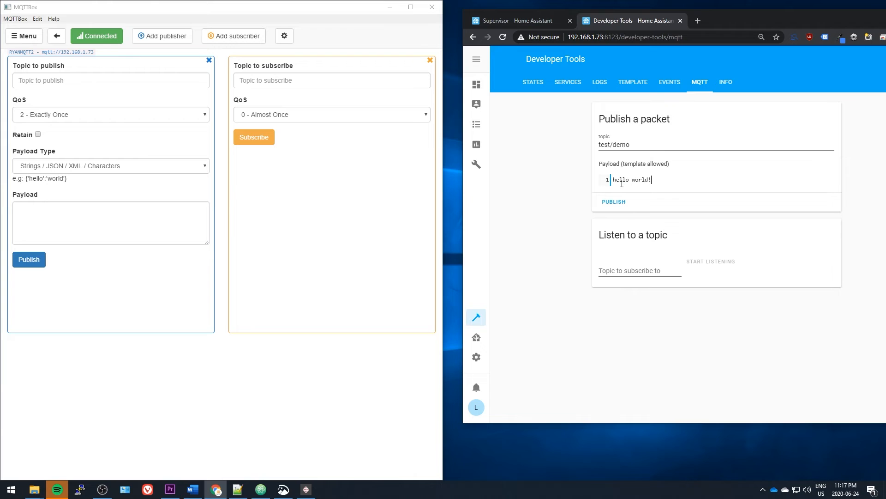
Subscribe MQTTBox to test/demo and publish hello world! from Home Assistant three times
type("tes")
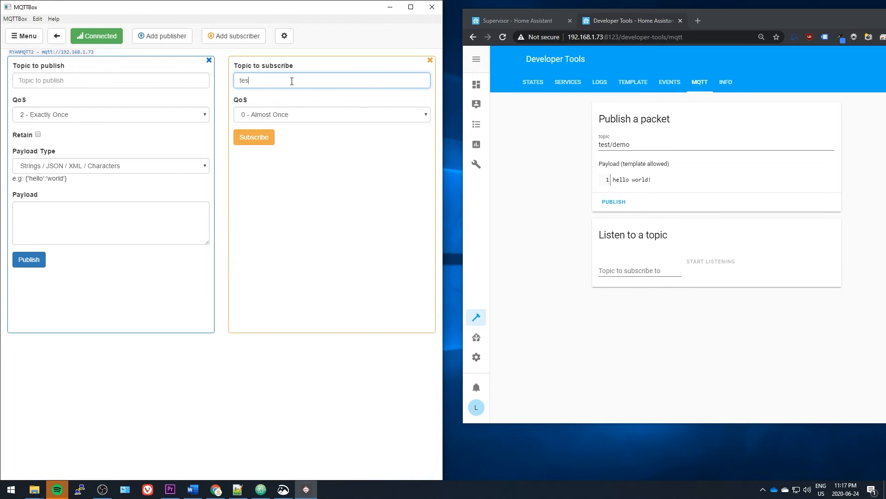
type("t/demo")
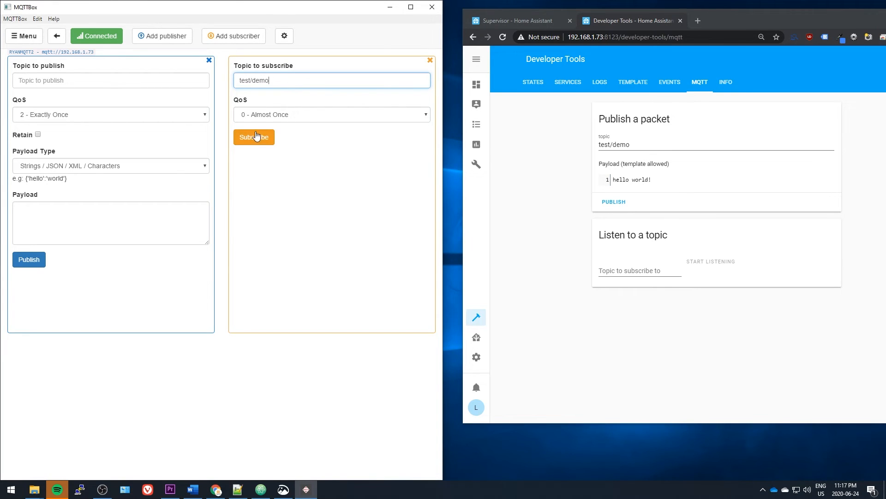
left_click(254, 137)
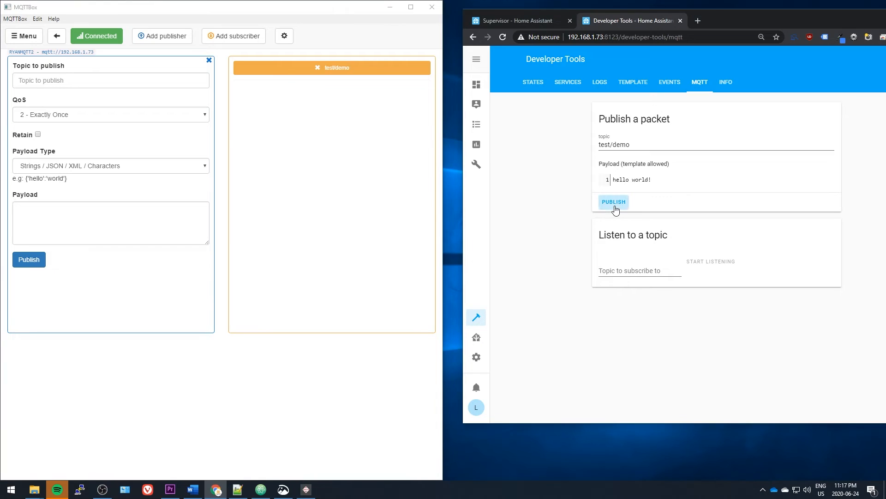
left_click(613, 202)
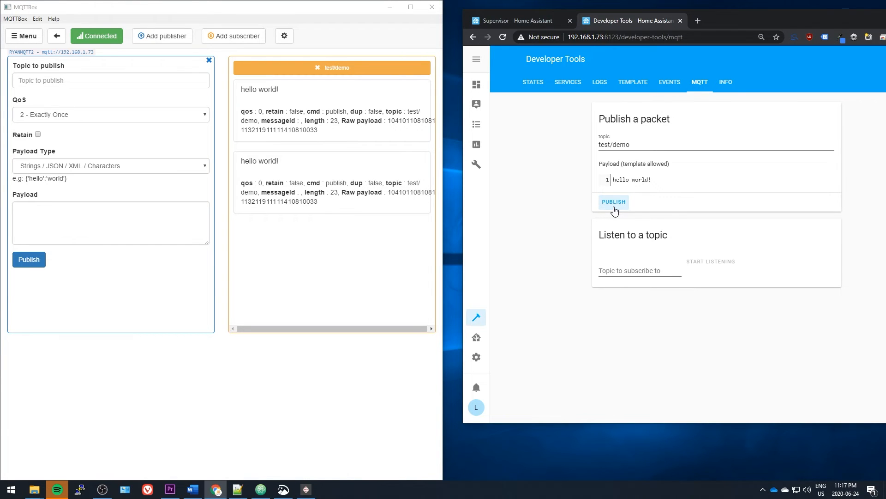
left_click(613, 202)
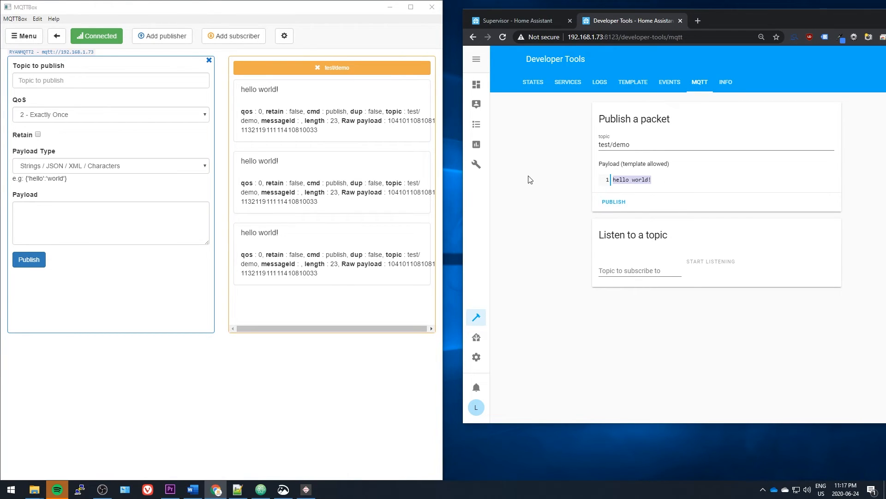
left_click(613, 202)
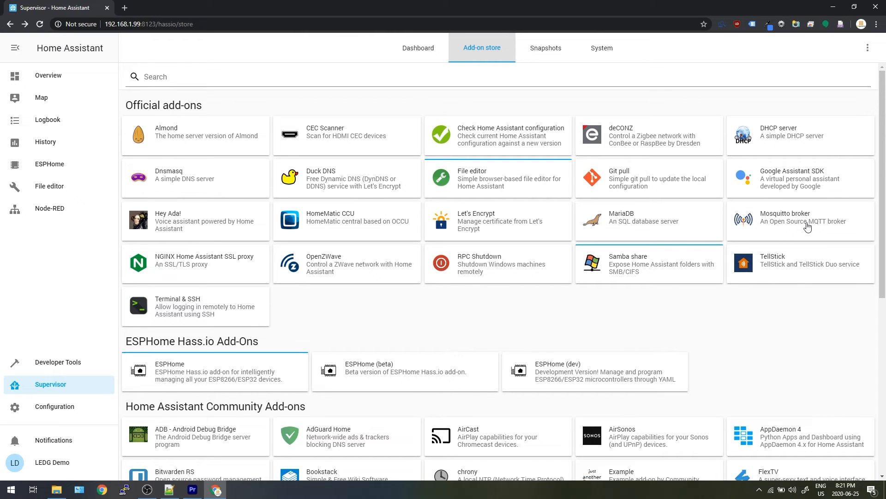
Install the Mosquitto broker add-on and start adding a new Home Assistant user
left_click(799, 221)
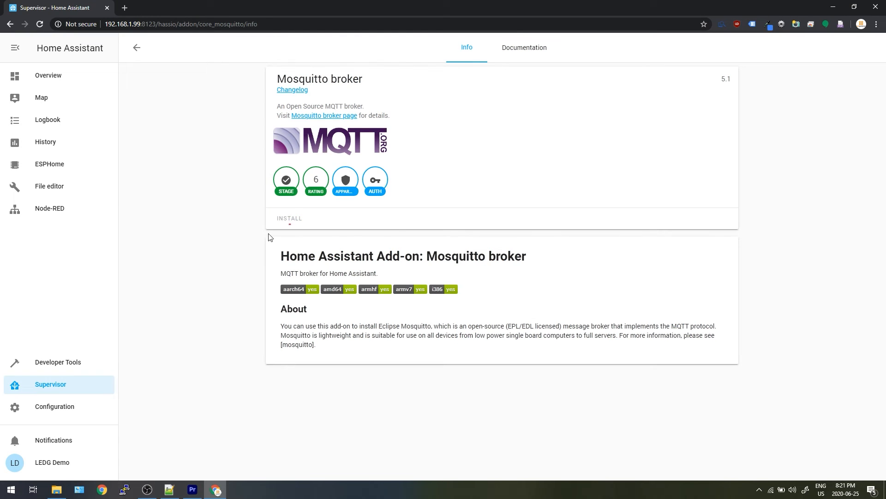
left_click(289, 218)
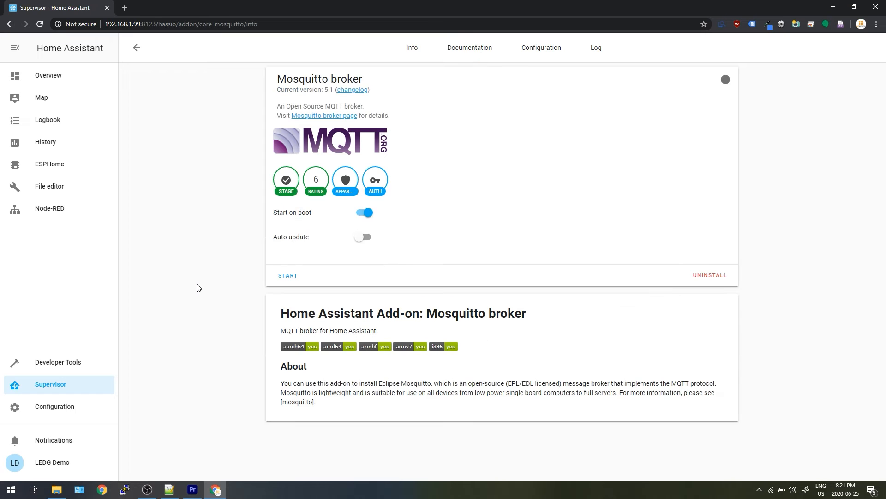
left_click(55, 409)
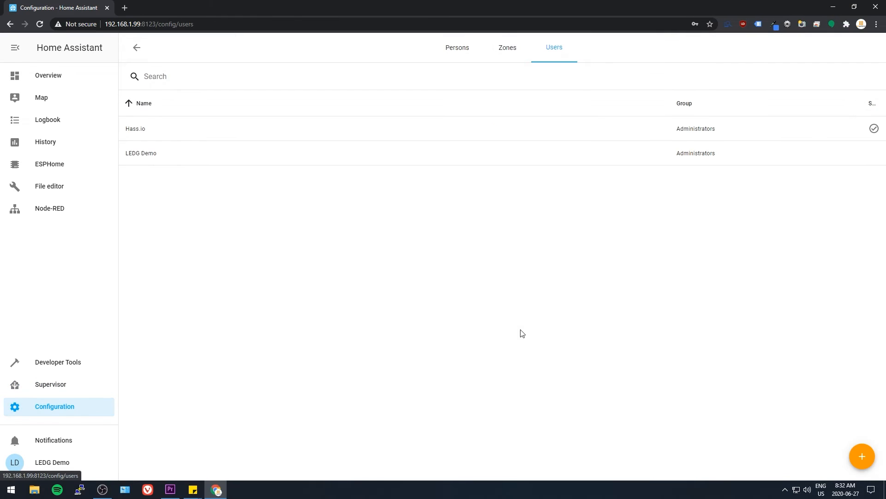
left_click(861, 455)
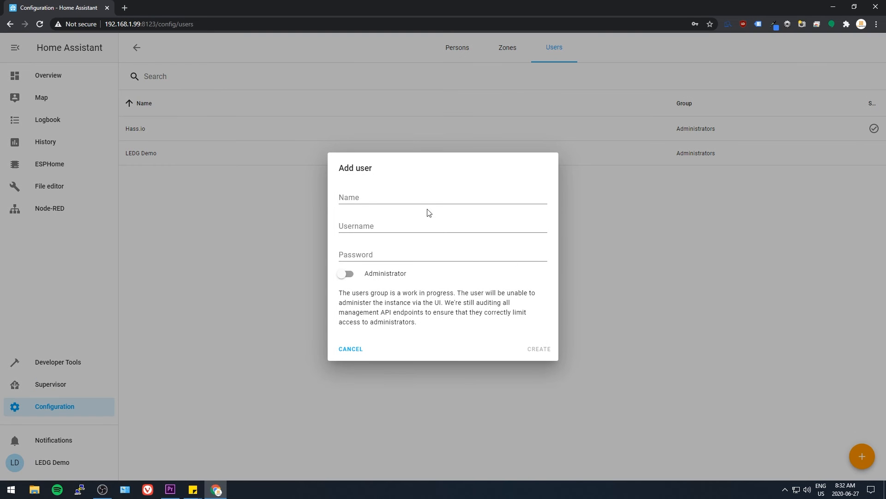
Create the non-admin user 'MQTT User' with username mqttuser and a password
type("MQTT")
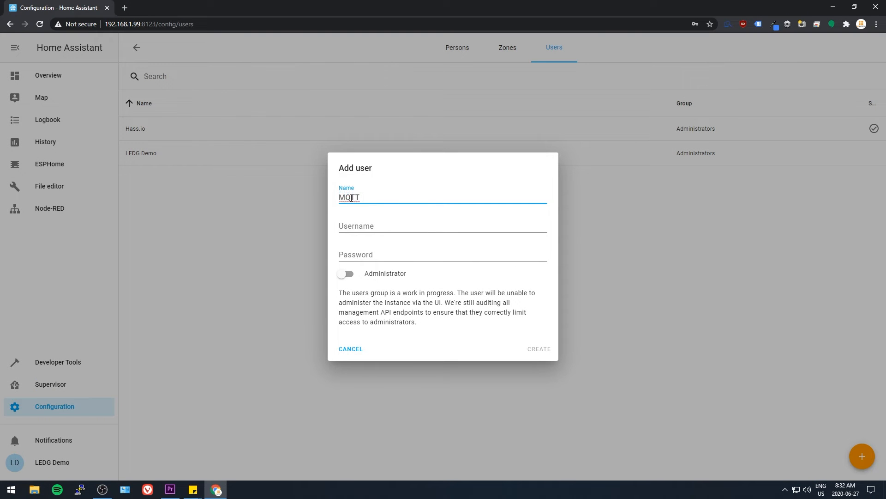
type("mqttuser")
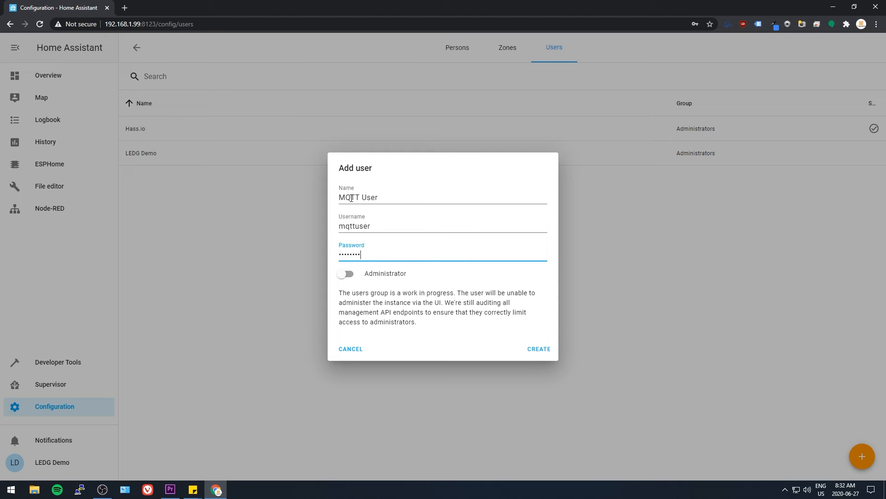
type("••")
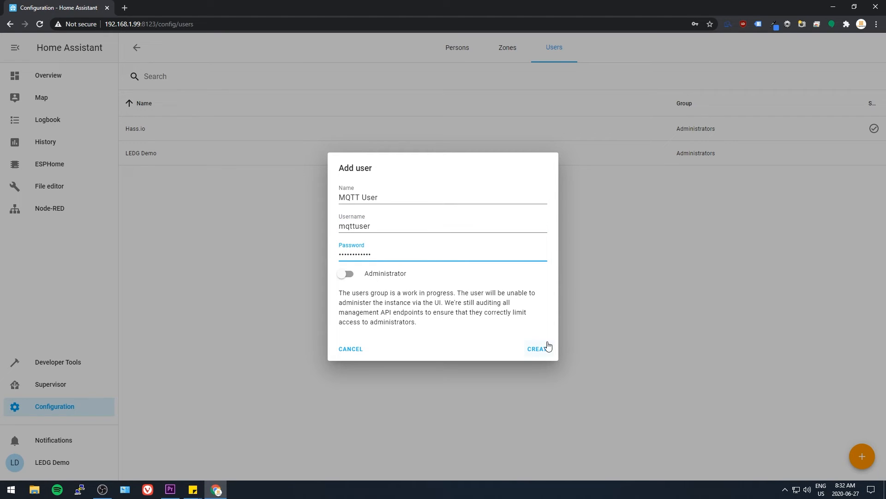
left_click(536, 349)
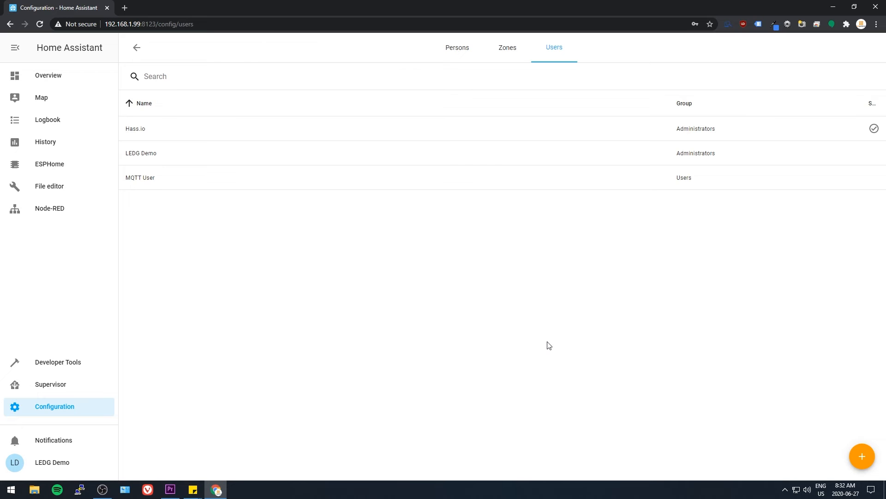
left_click(50, 384)
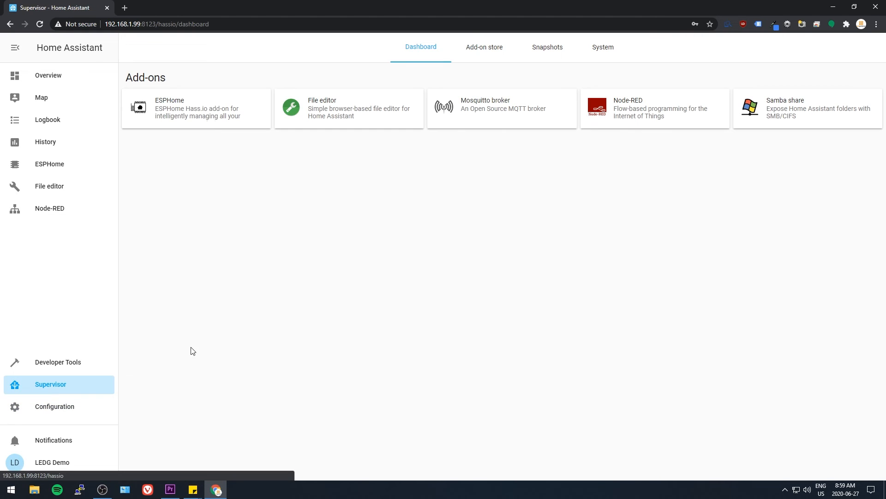
Check the Mosquitto broker add-on's startup log
left_click(501, 108)
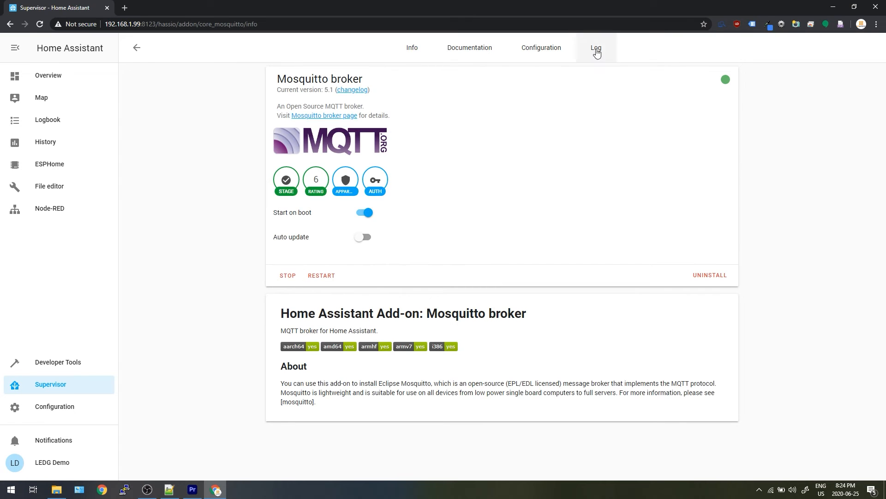
left_click(596, 47)
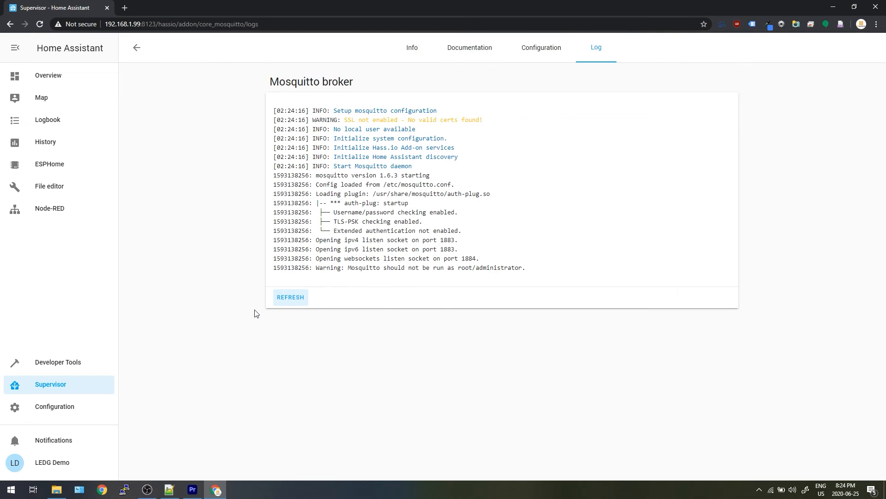
mouse_move(214, 332)
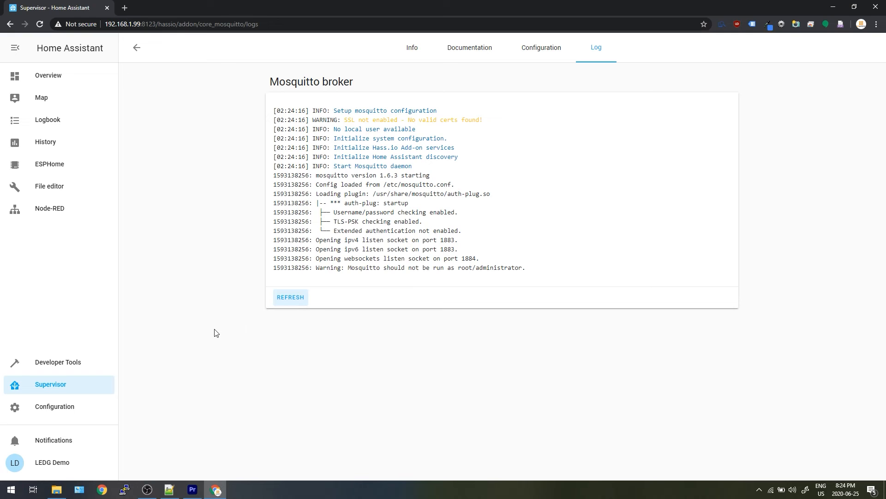
left_click(55, 407)
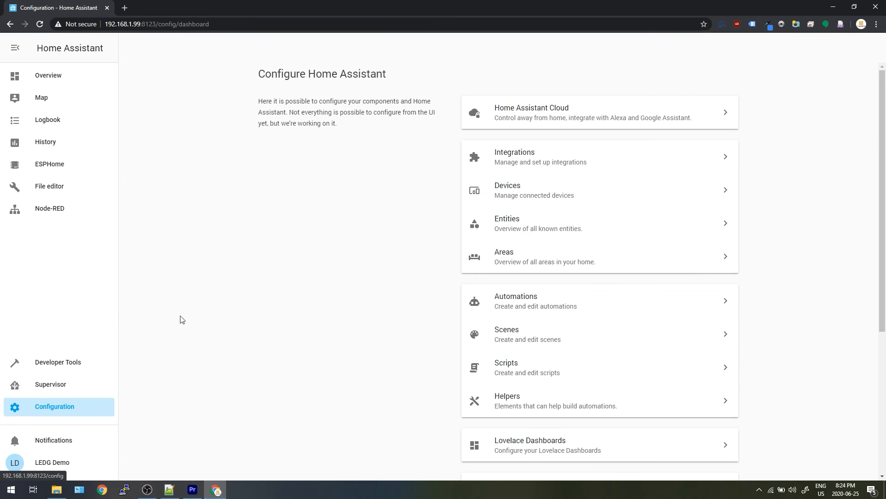
Configure the discovered MQTT integration to use the Mosquitto add-on broker and finish setup
left_click(514, 156)
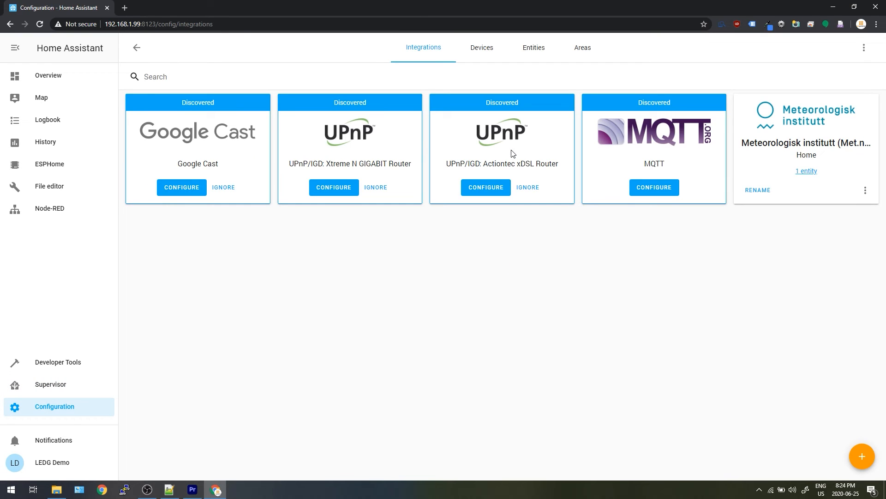
left_click(654, 187)
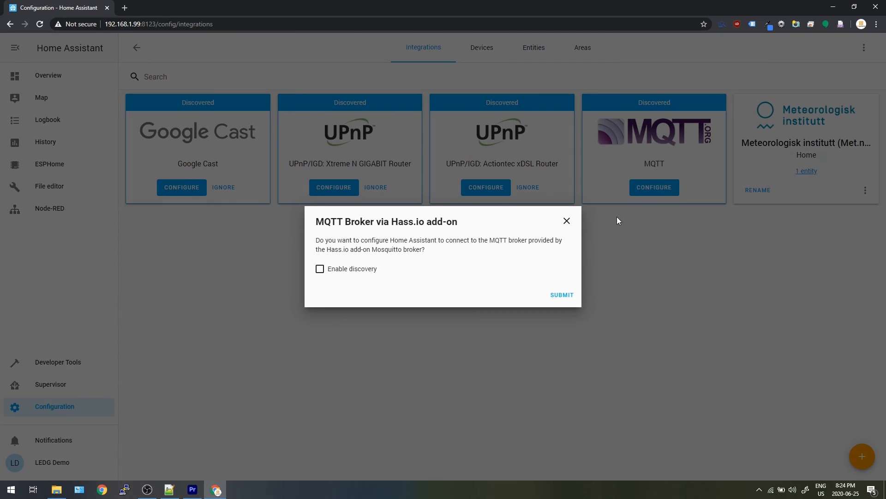
left_click(561, 295)
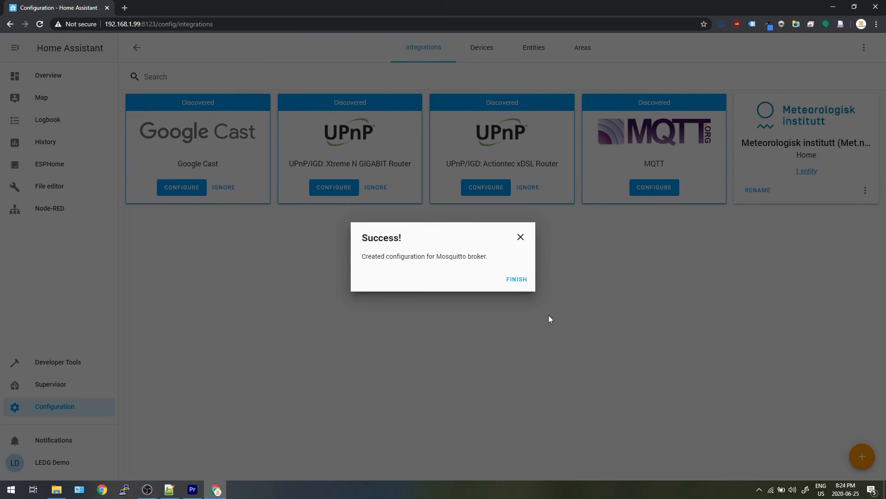
left_click(515, 279)
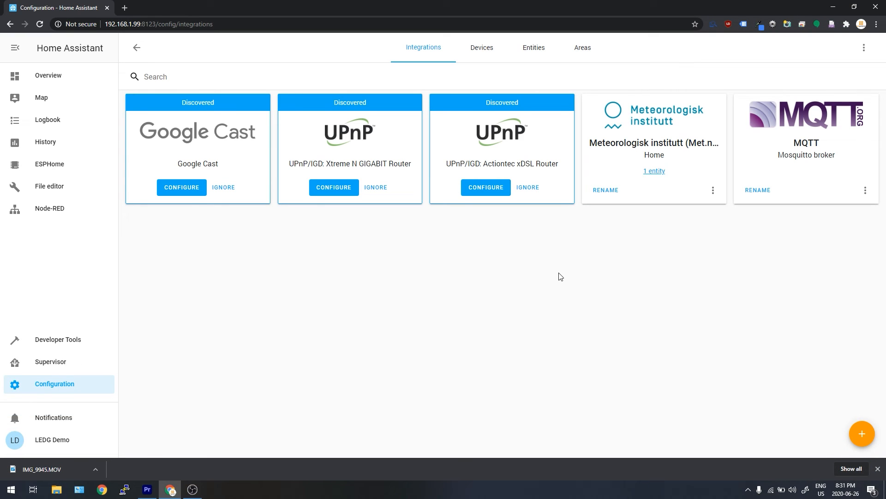
Go to Developer Tools' MQTT page with its publish and listen forms
left_click(57, 339)
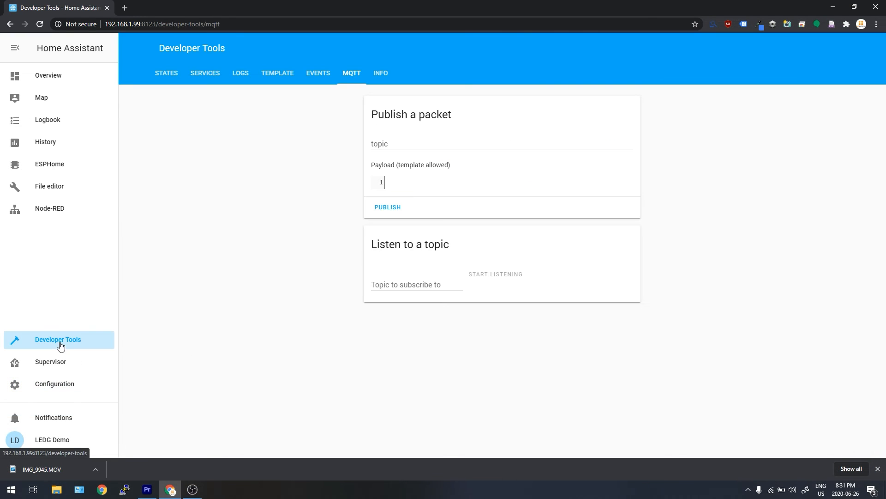
mouse_move(351, 81)
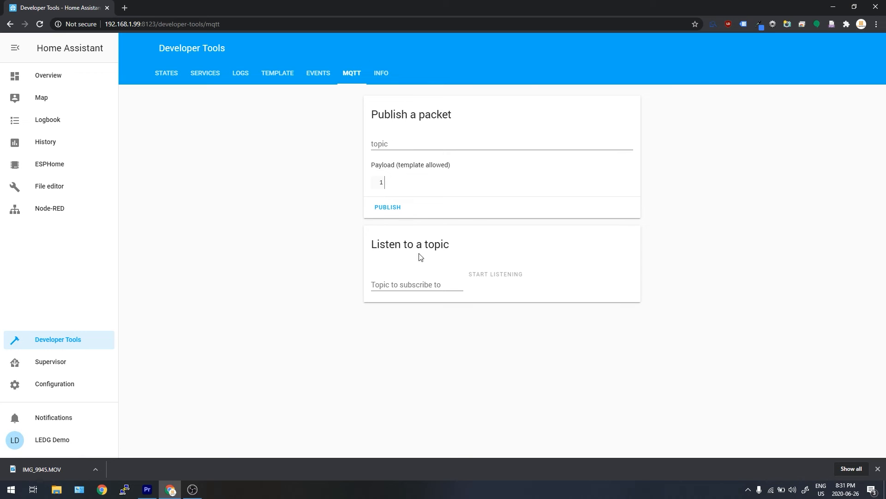
mouse_move(423, 284)
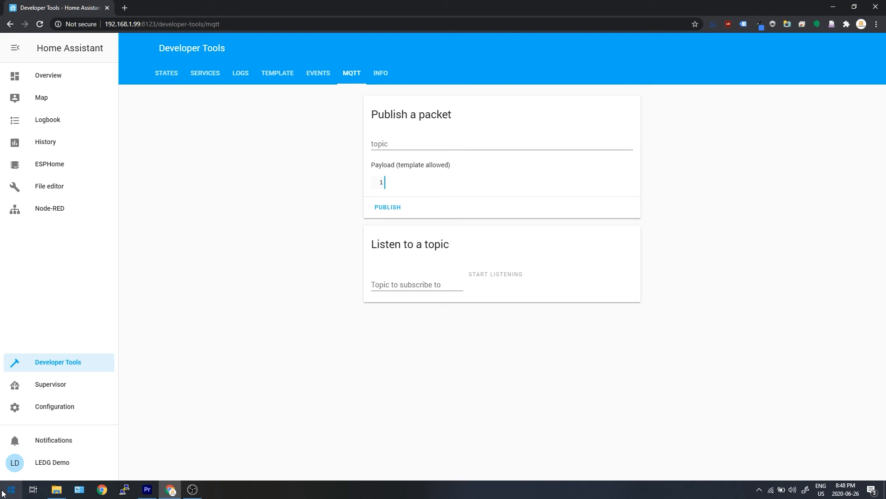
Launch MQTTBox and start a client named Test using the mqtt/tcp protocol
type("MQTTBox")
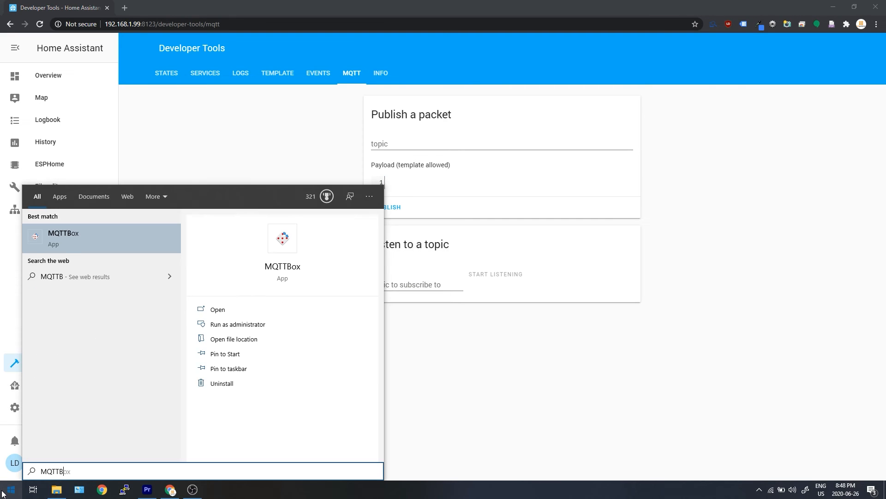
mouse_move(112, 238)
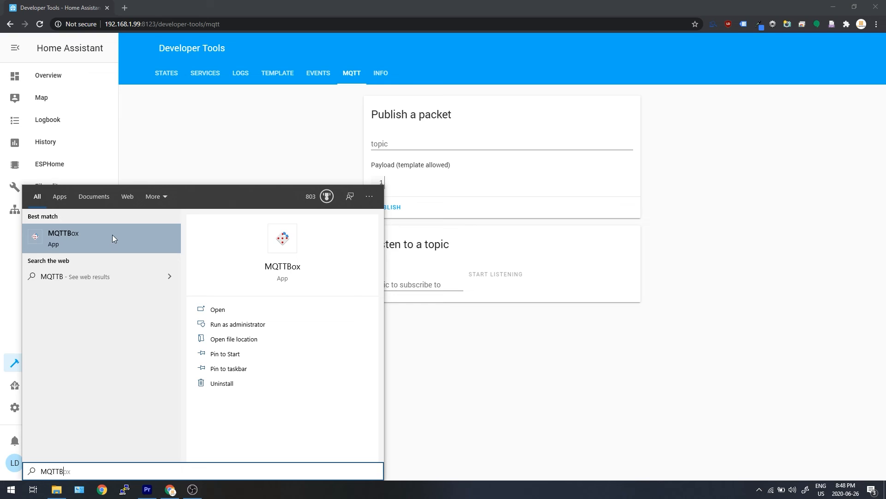
left_click(217, 309)
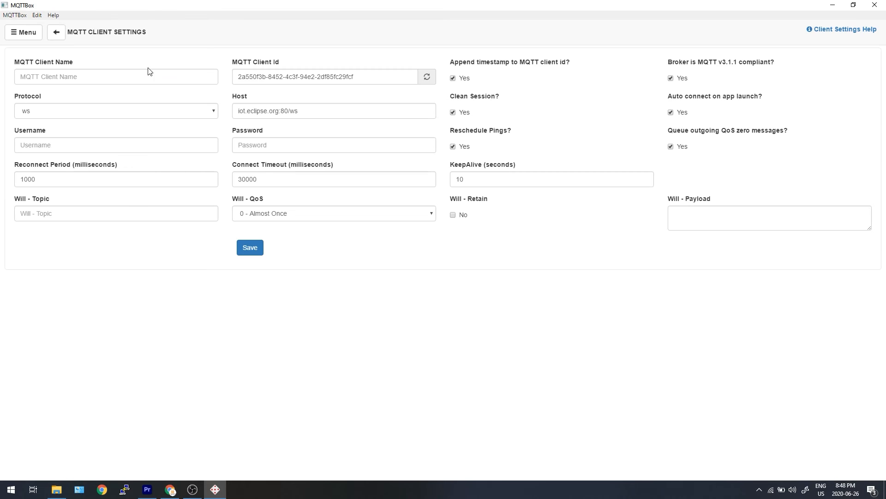
type("tES")
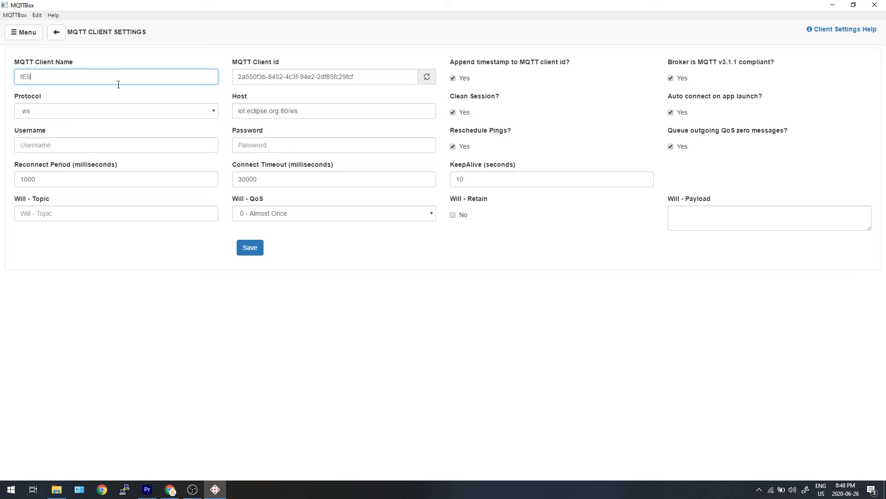
type("Test")
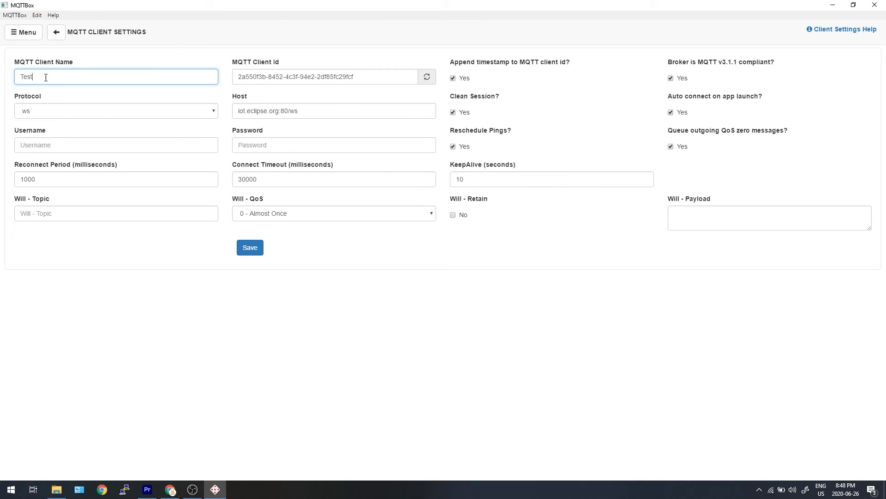
left_click(115, 110)
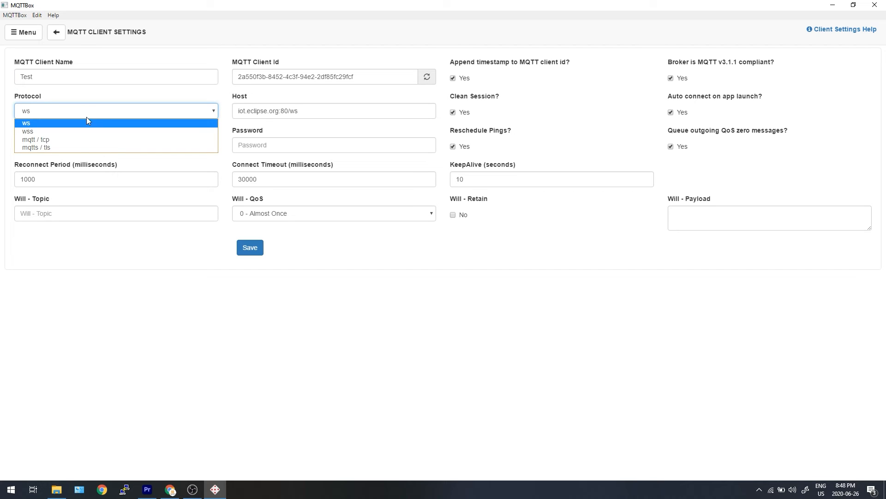
left_click(36, 139)
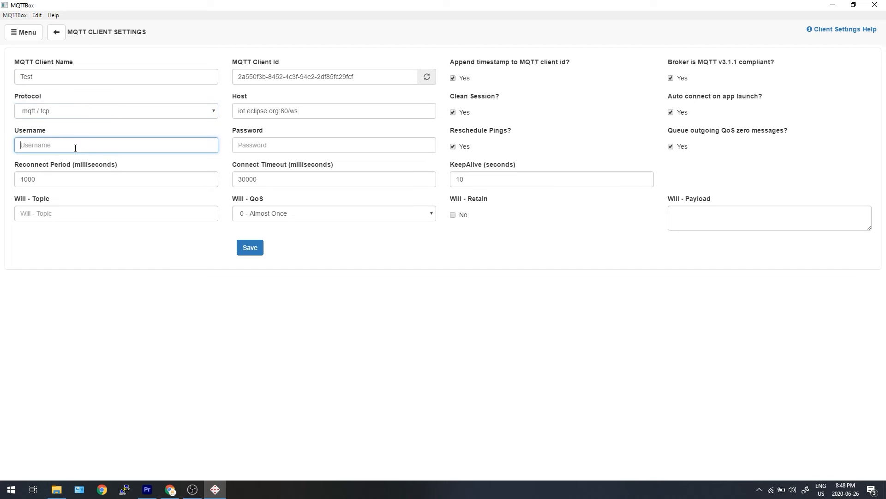
Set username mqttuser, password and host 192.168.1.99, and save the Test client
type("mqttuser")
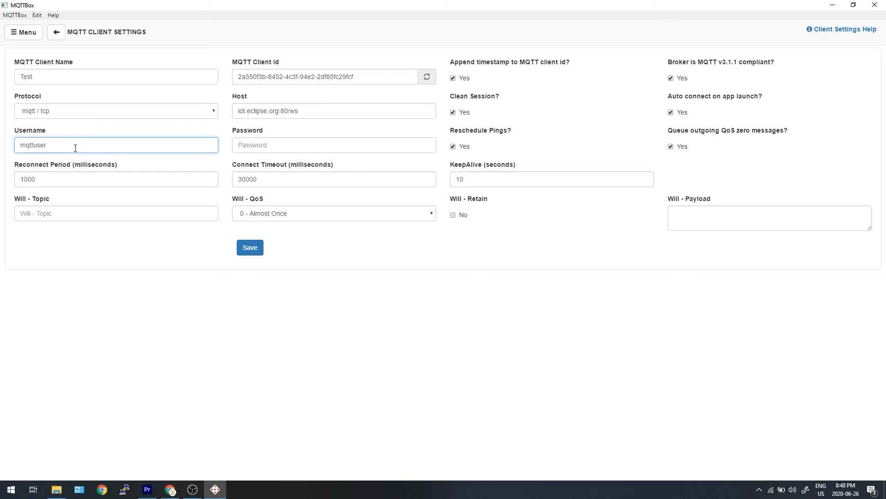
left_click(333, 145)
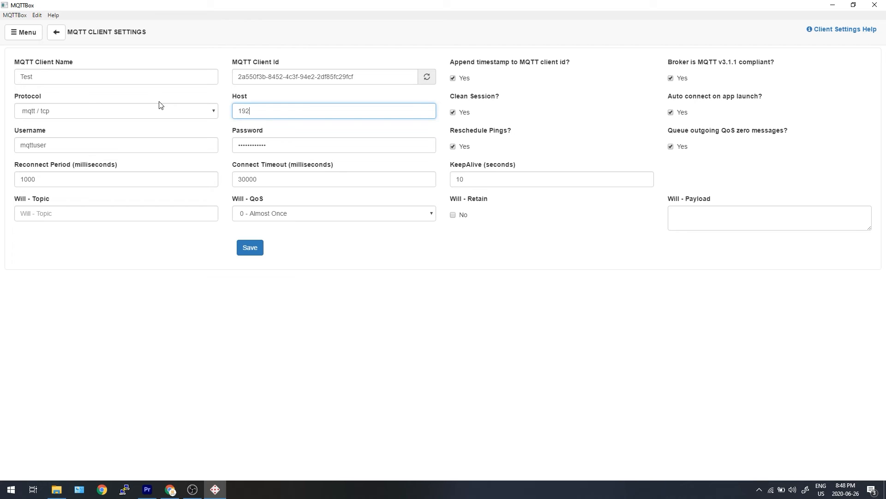
type(".168.1.99")
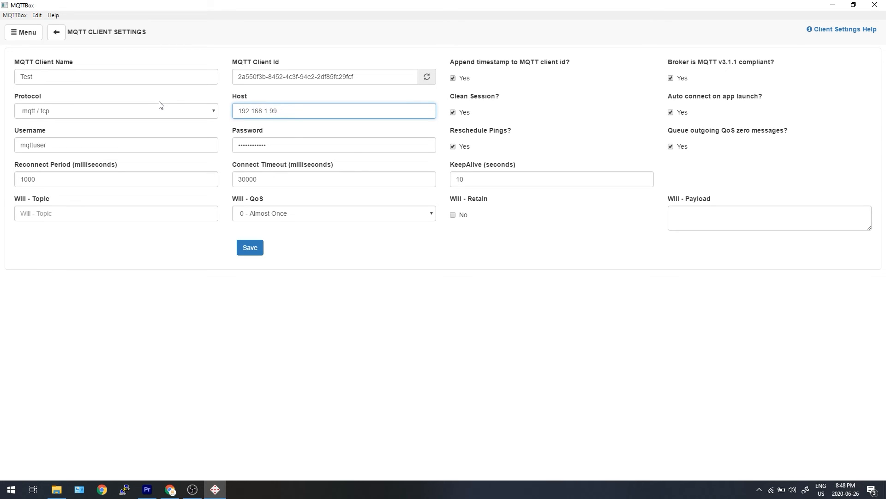
left_click(249, 247)
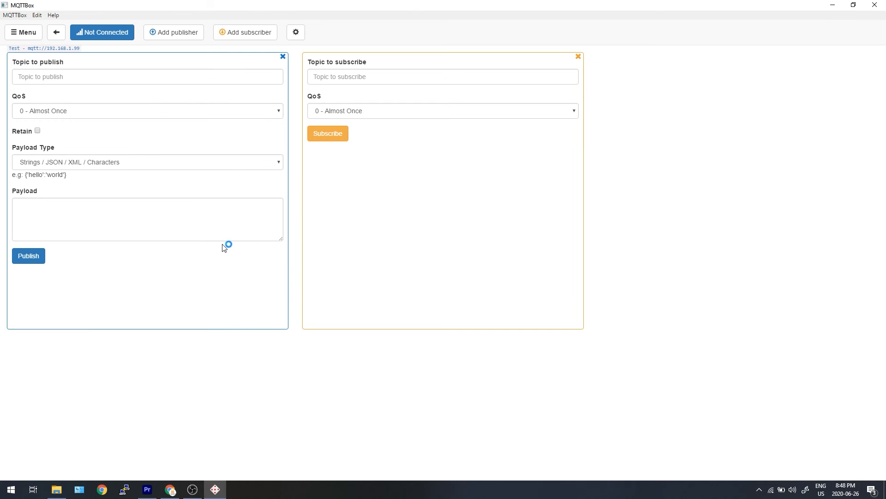
Arrange MQTTBox beside Home Assistant and enter 4x4/Humidity as the topic to publish
left_click(101, 32)
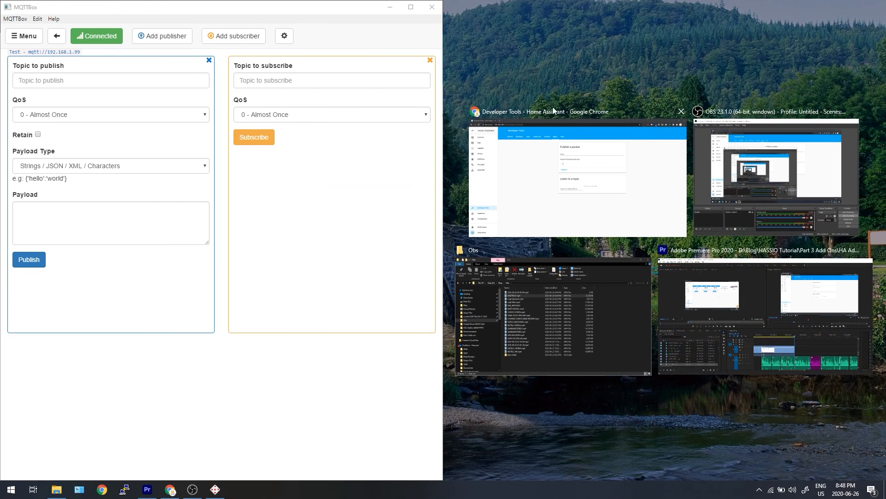
left_click(576, 175)
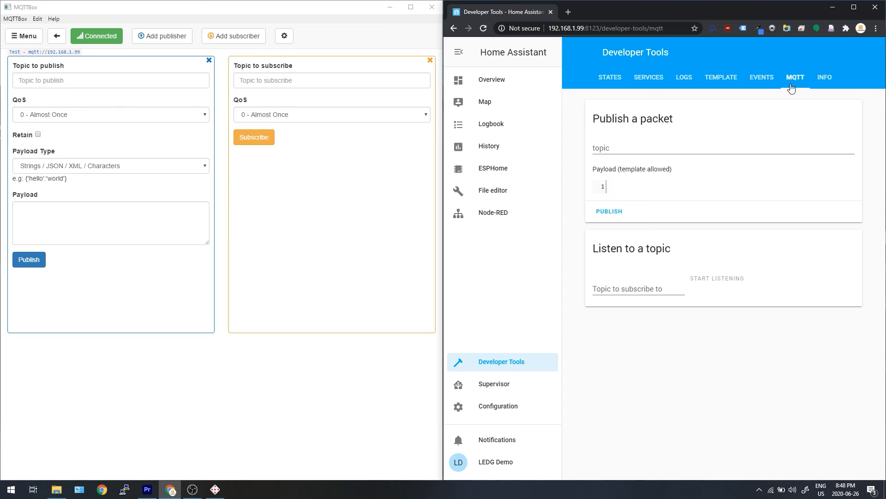
mouse_move(769, 111)
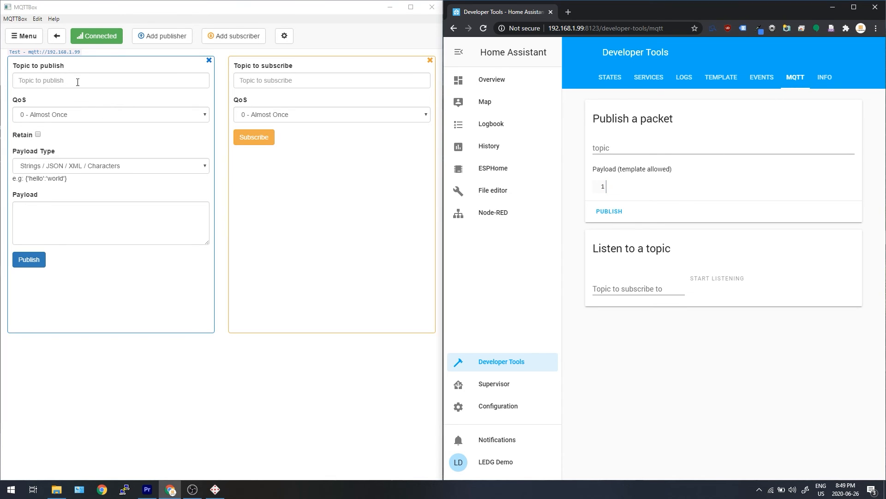
left_click(111, 80)
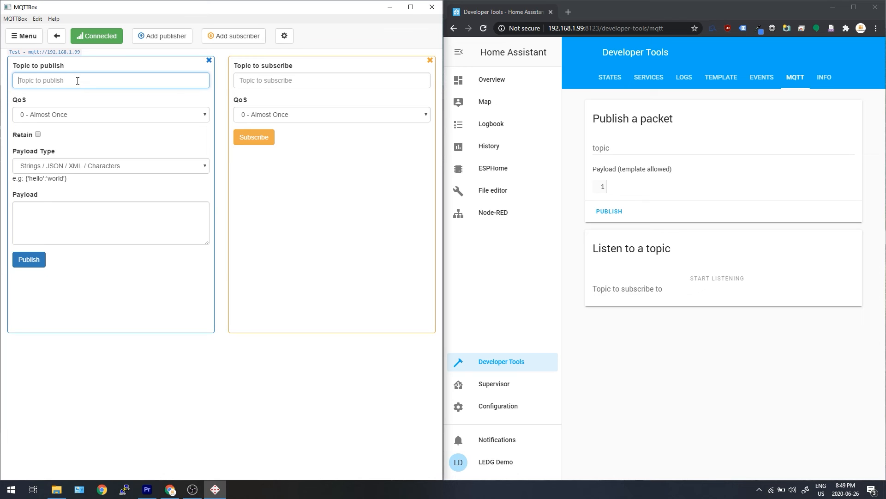
type("4x4")
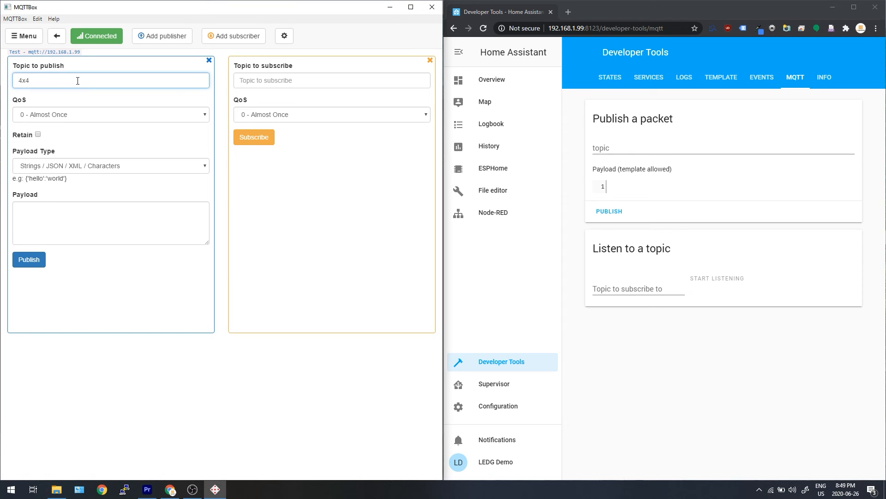
type("/Hum")
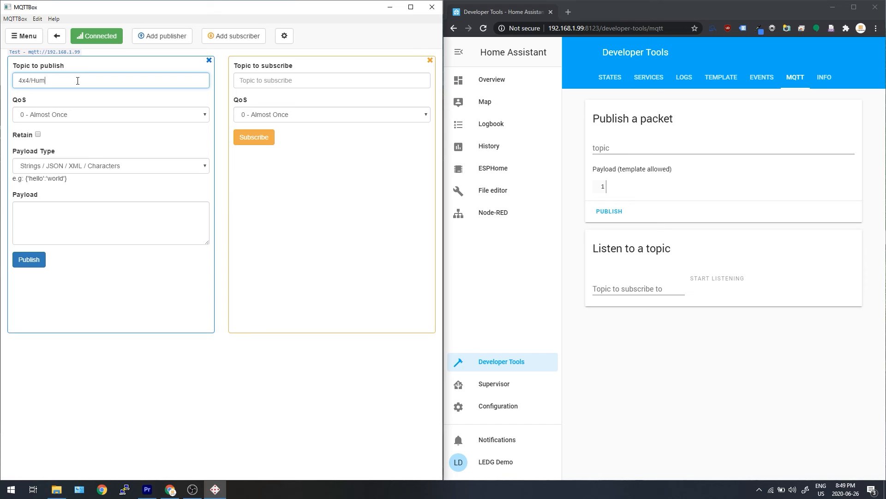
type("idity")
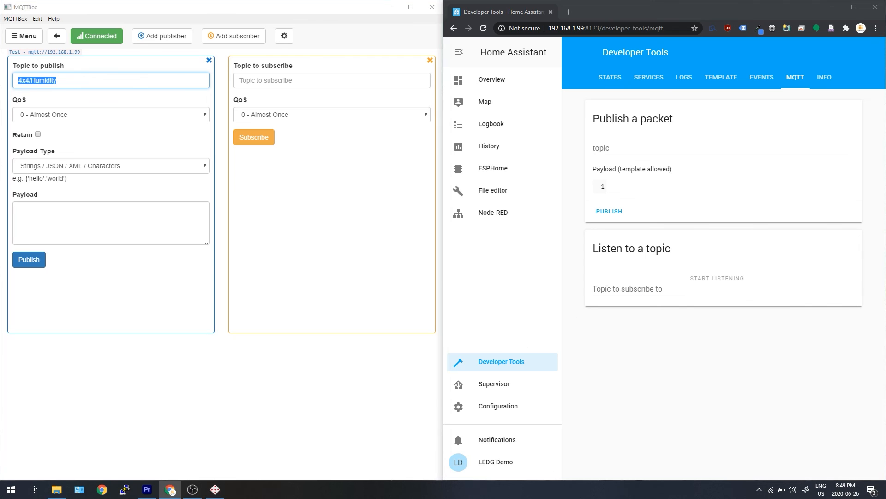
Start Home Assistant listening on the topic 4x4/Humidity
type("4x4/Humidity")
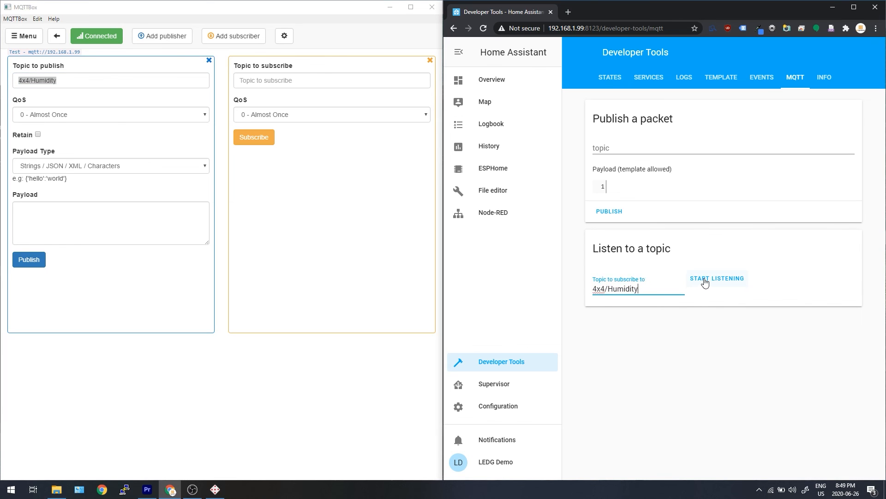
left_click(716, 278)
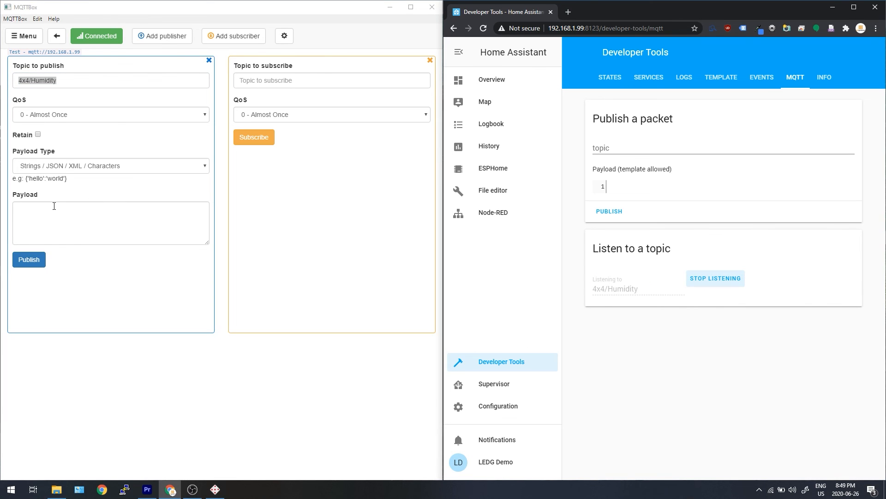
Publish '50%' and then 'super humid' from MQTTBox to 4x4/Humidity
type("50%")
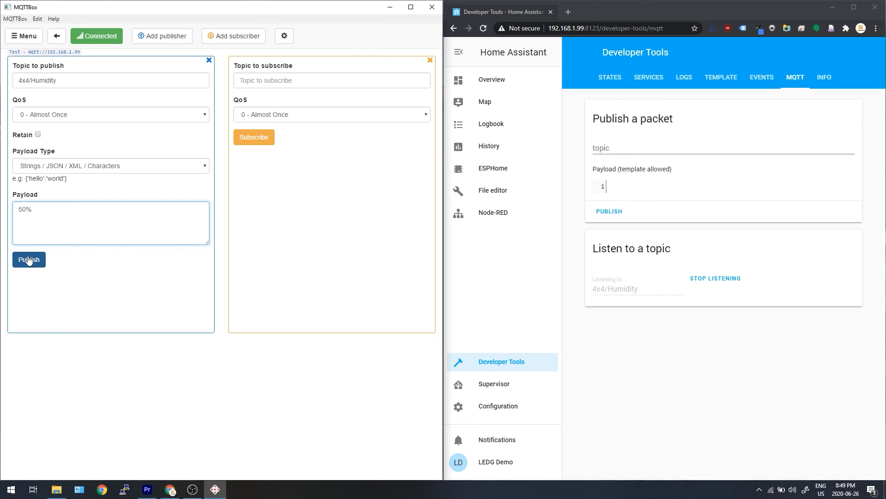
left_click(28, 259)
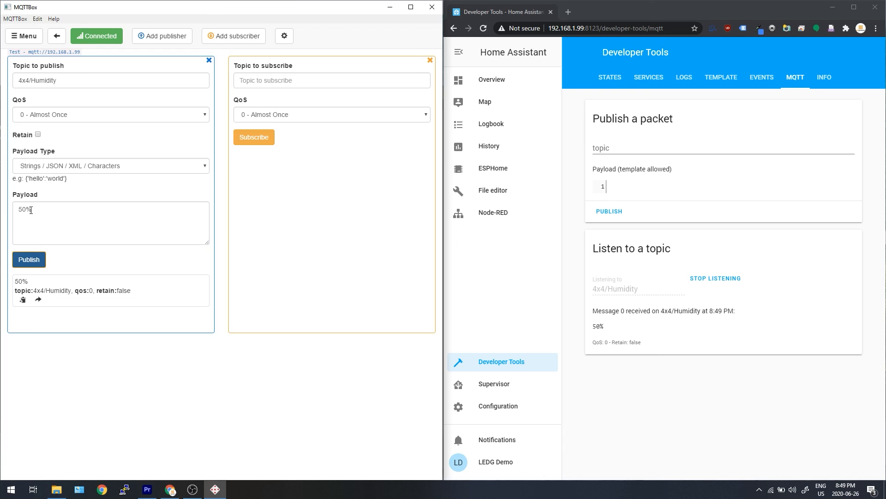
type("sup")
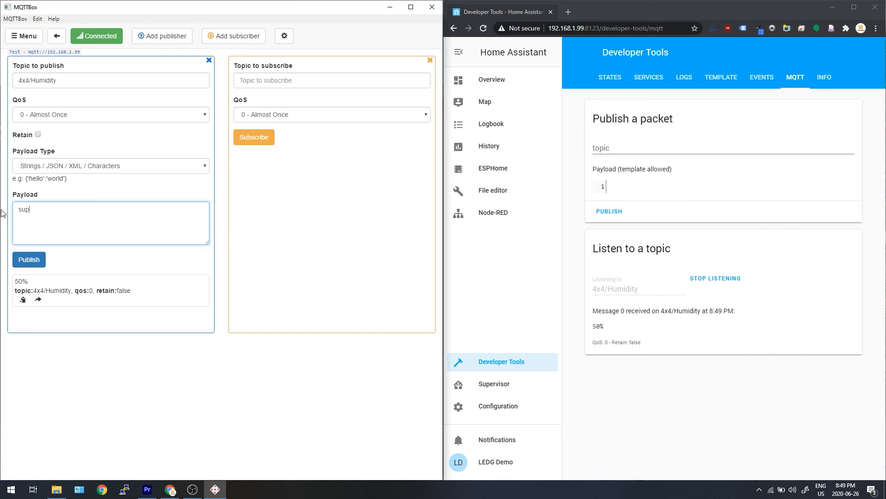
left_click(29, 259)
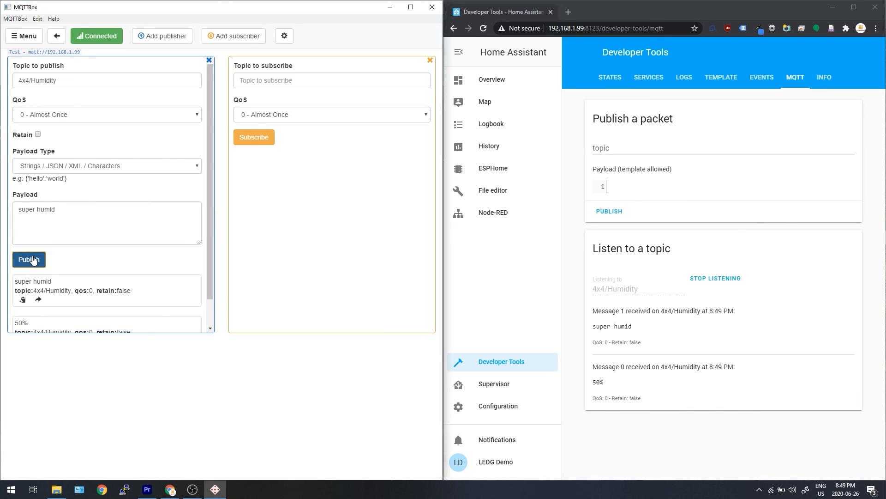
double_click(36, 210)
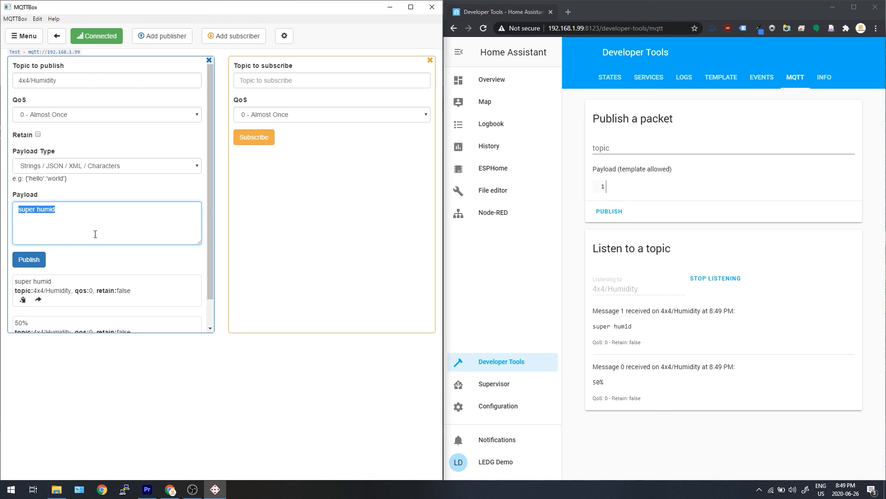
Enter otherway/test as Home Assistant's publish topic and subscribe MQTTBox to it
left_click(653, 147)
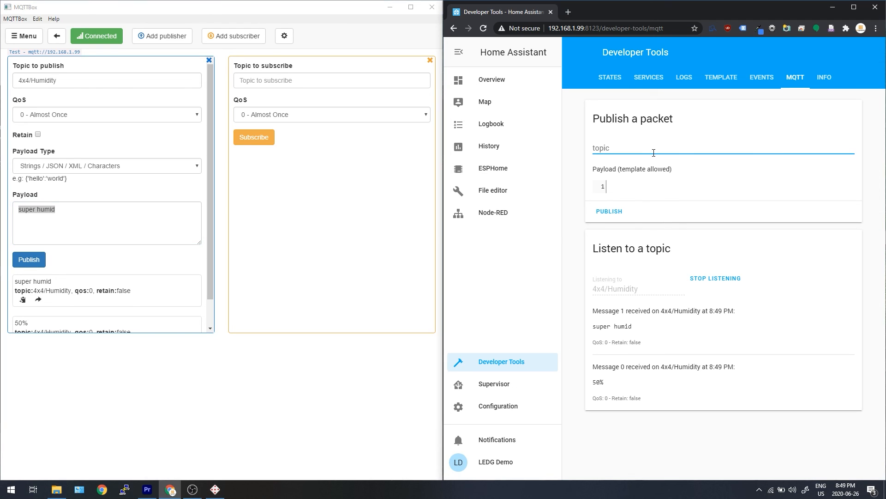
type("other")
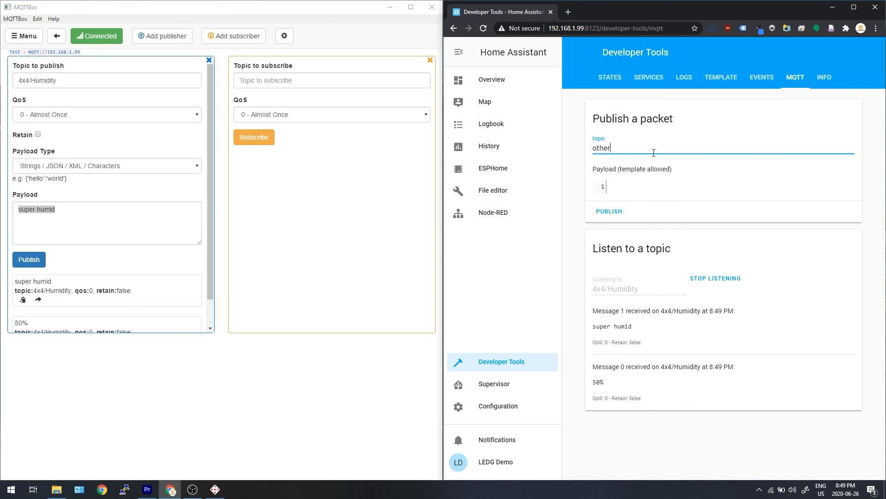
type("way/test")
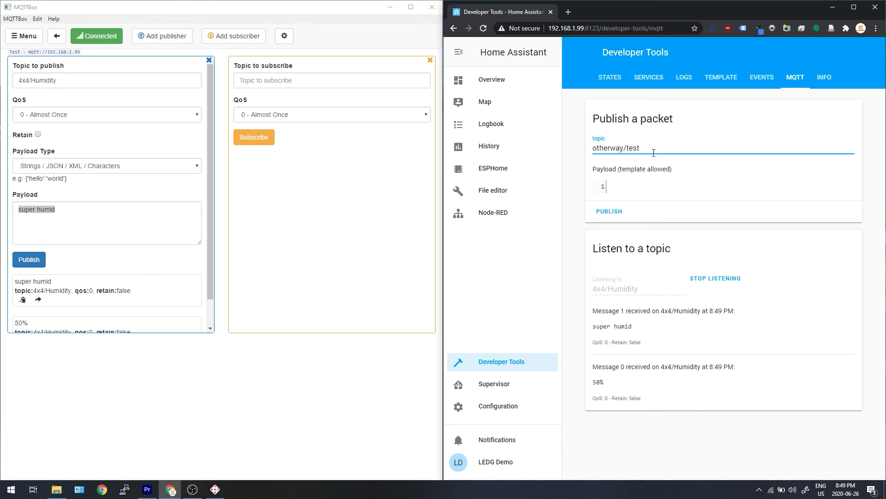
right_click(616, 148)
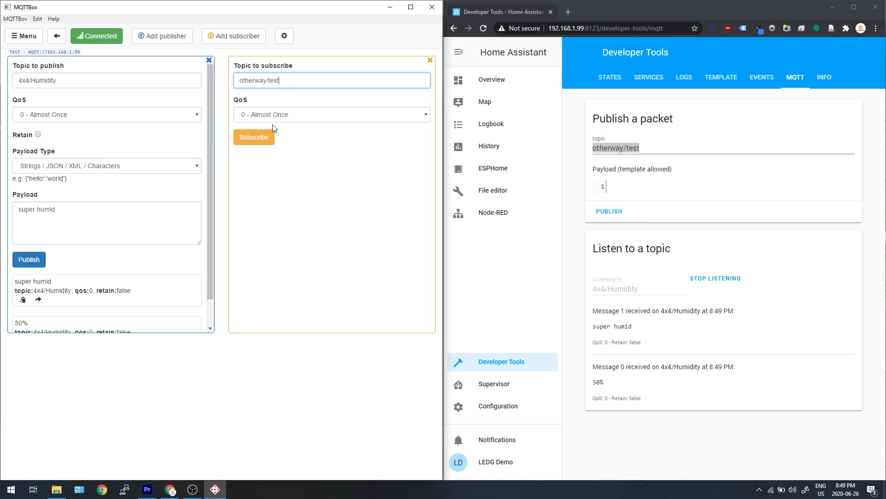
left_click(253, 137)
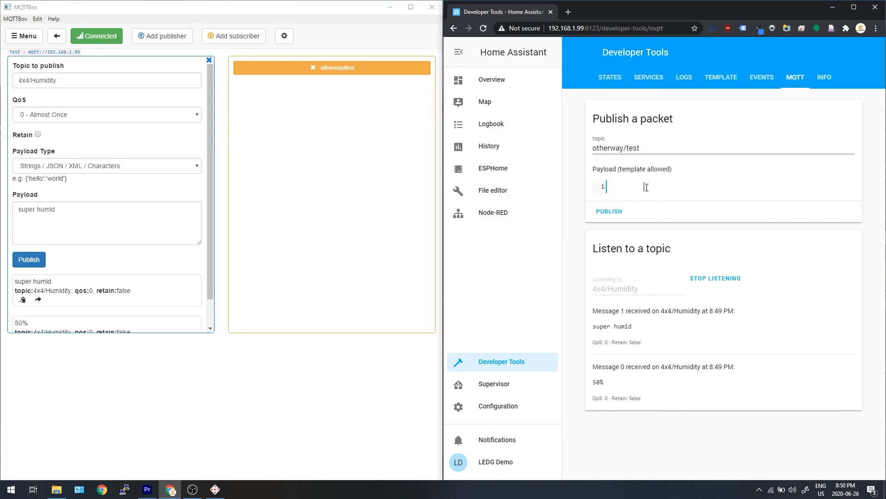
Publish the payload 'now we go the other way' from Home Assistant on otherway/test
type("now we go the o")
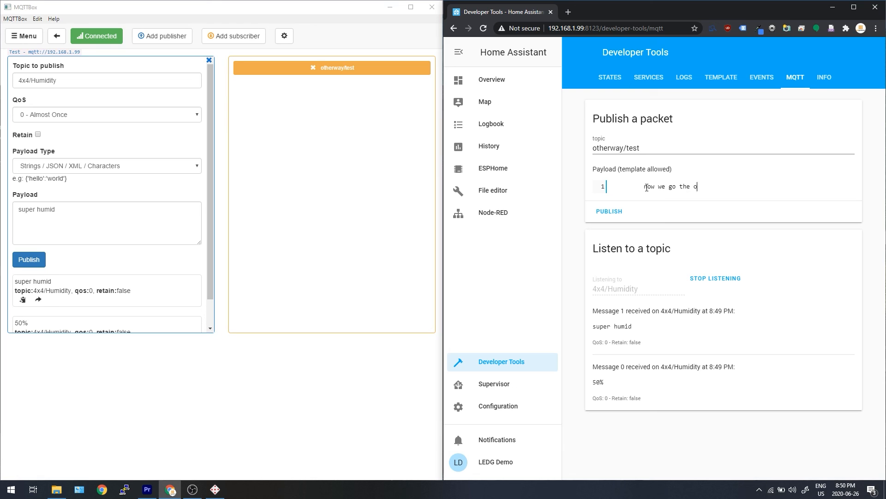
type("ther way")
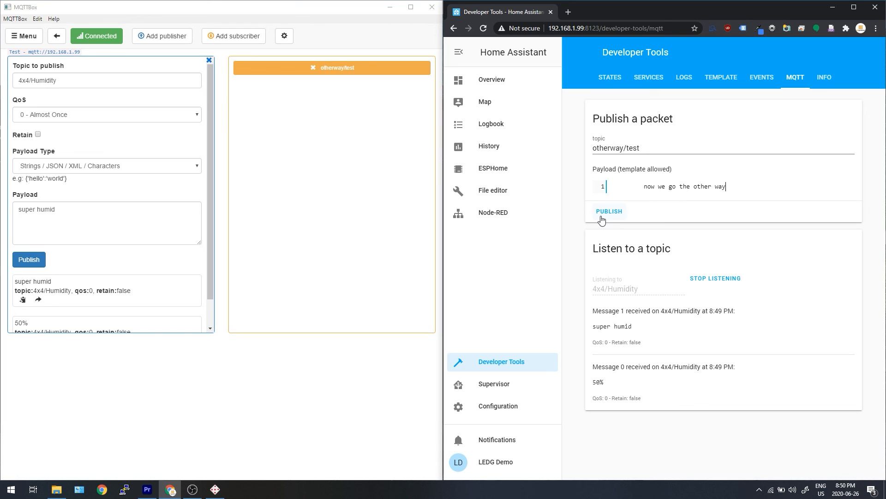
left_click(609, 210)
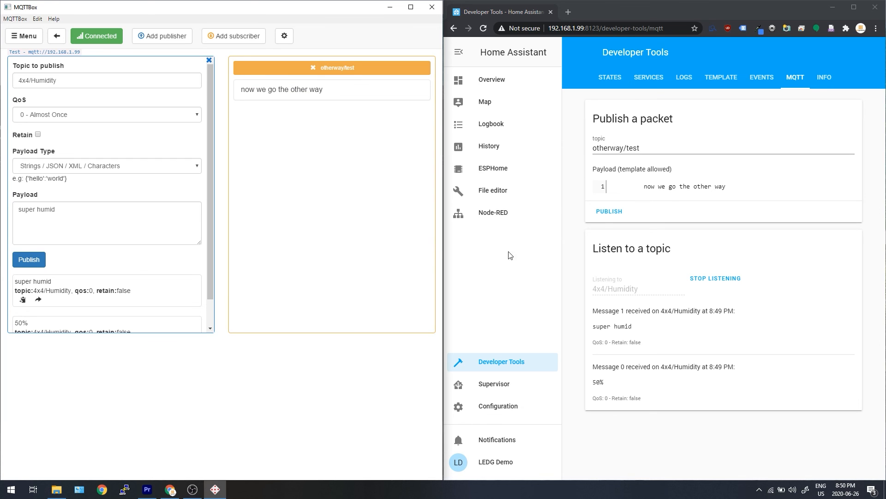
left_click(608, 211)
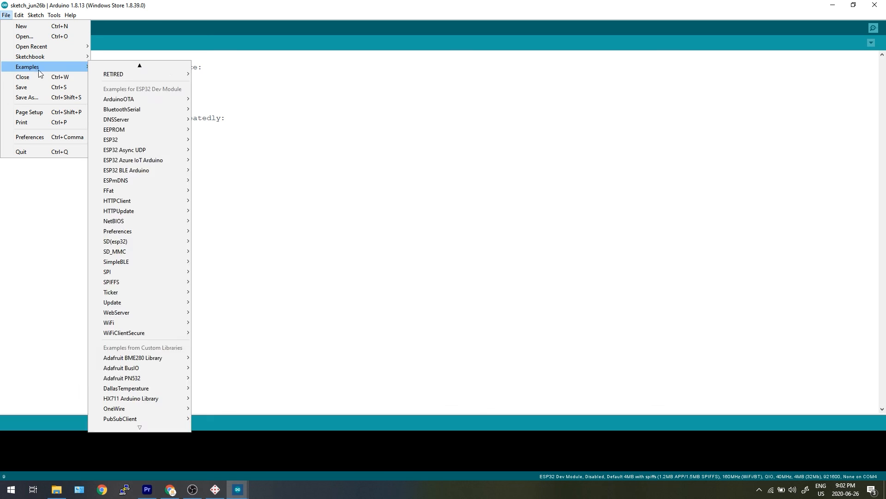
mouse_move(159, 418)
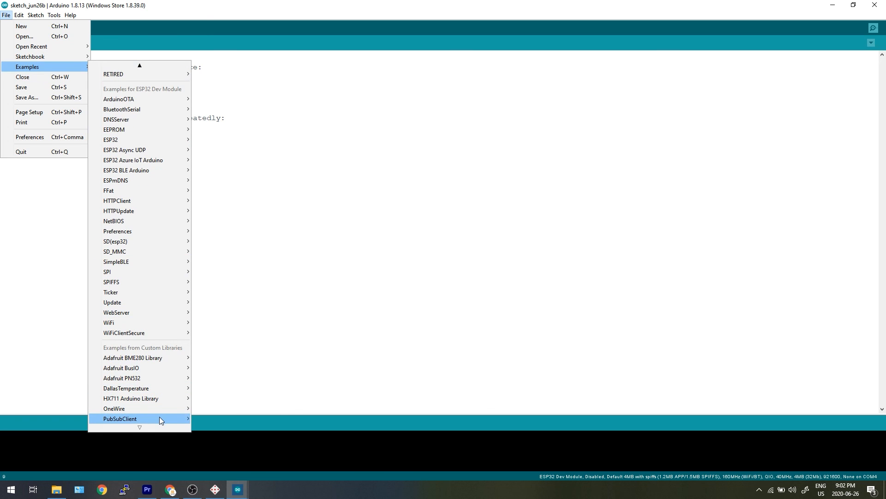
Load the PubSubClient mqtt_auth example sketch and scroll through its code
left_click(119, 418)
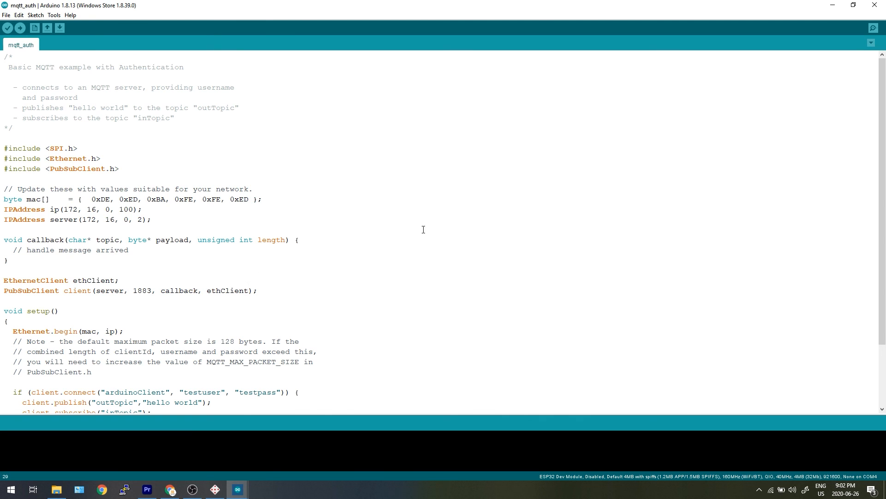
scroll("down", 3)
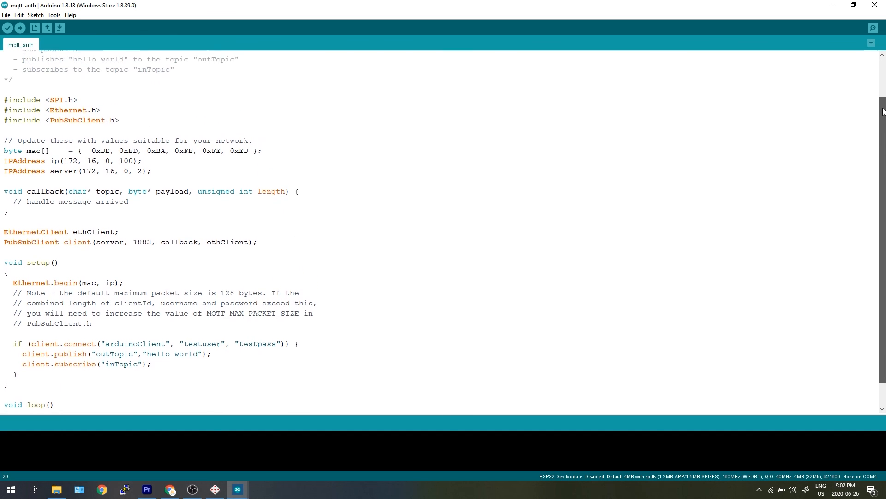
scroll("up", 3)
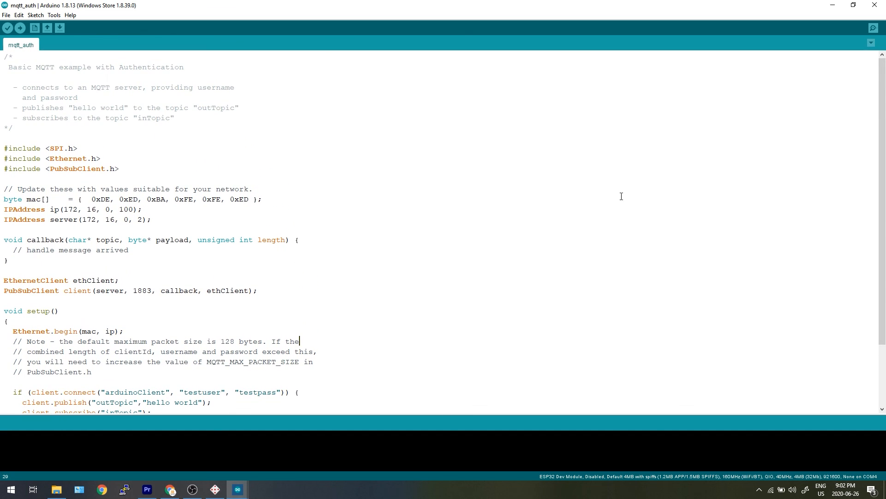